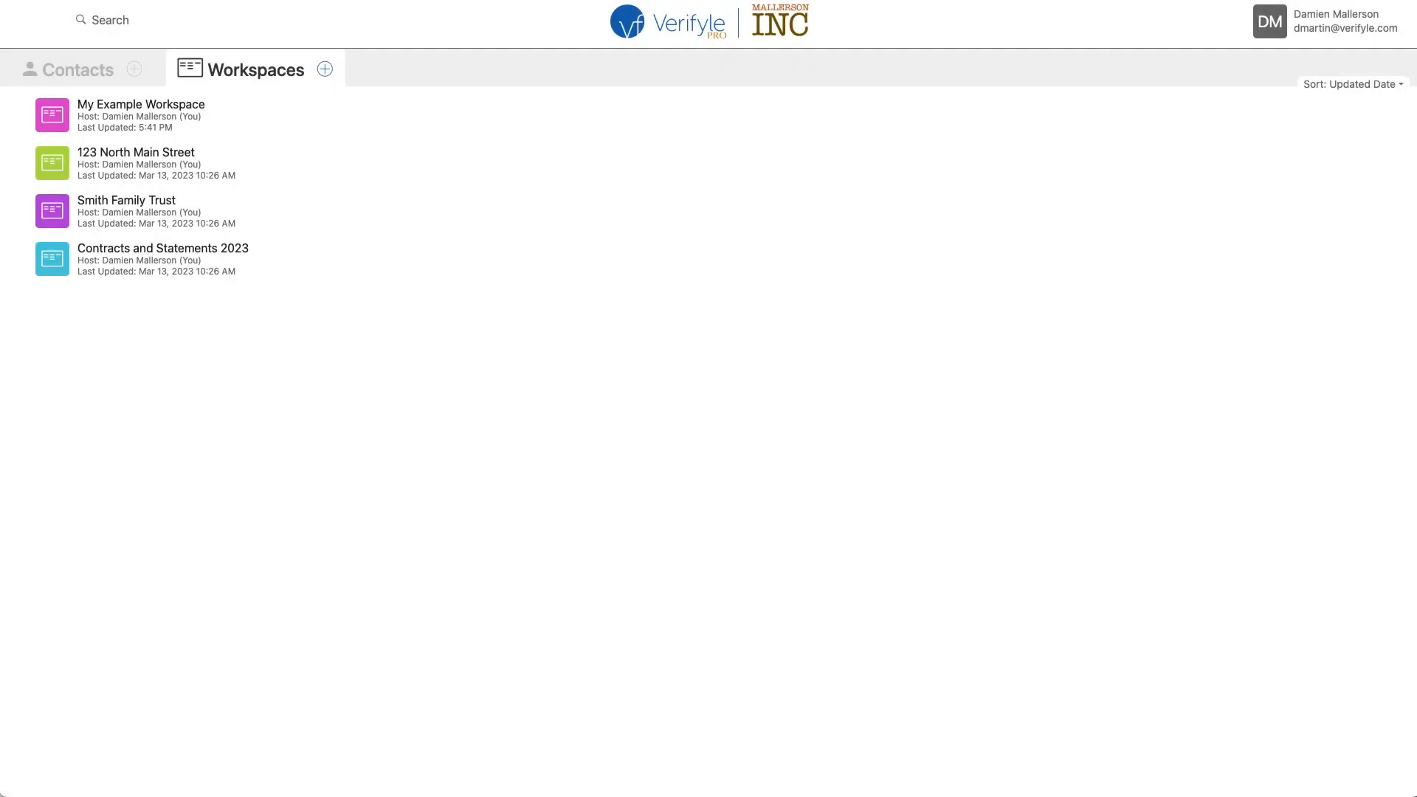
{"action": "mouse_move", "coordinate": [1198, 460]}
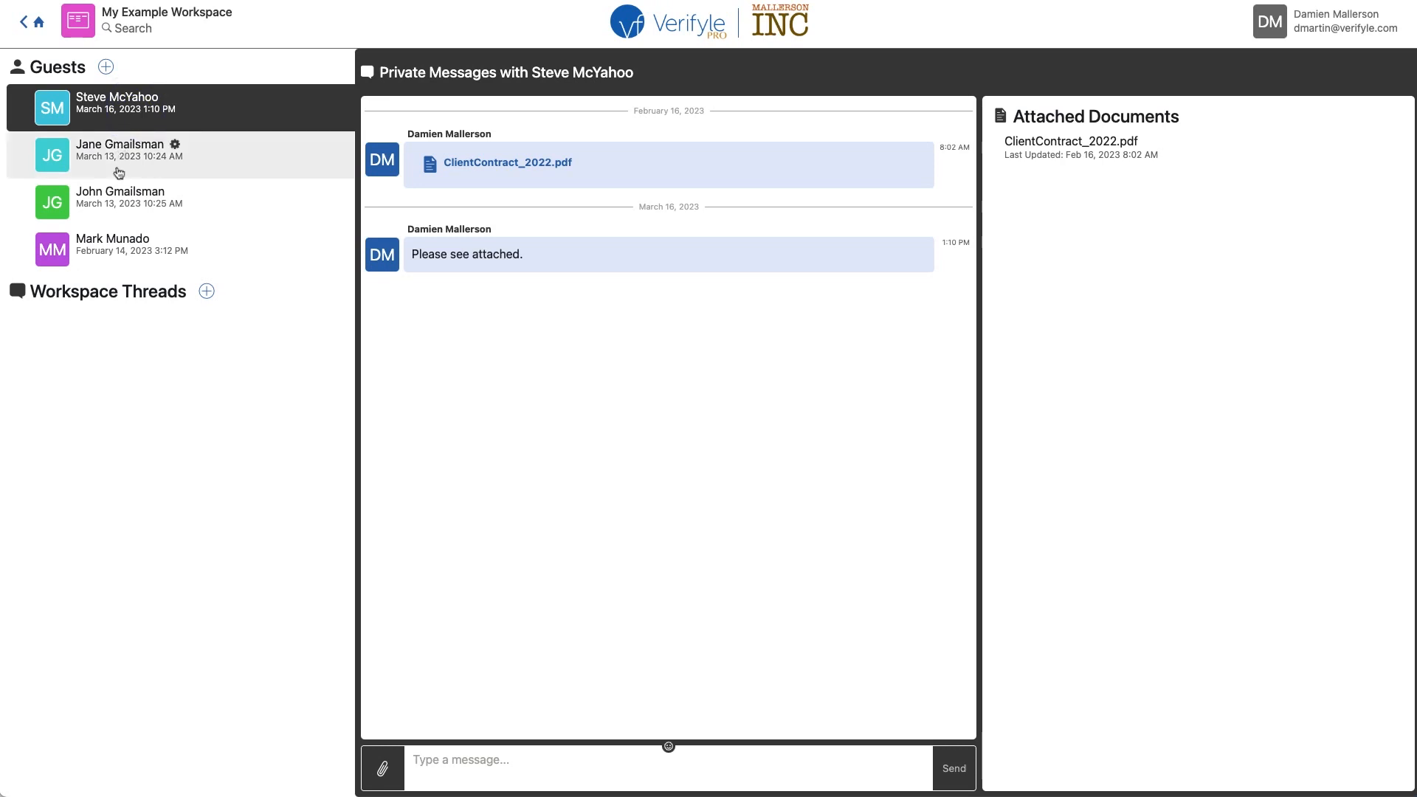
{"action": "mouse_move", "coordinate": [120, 196]}
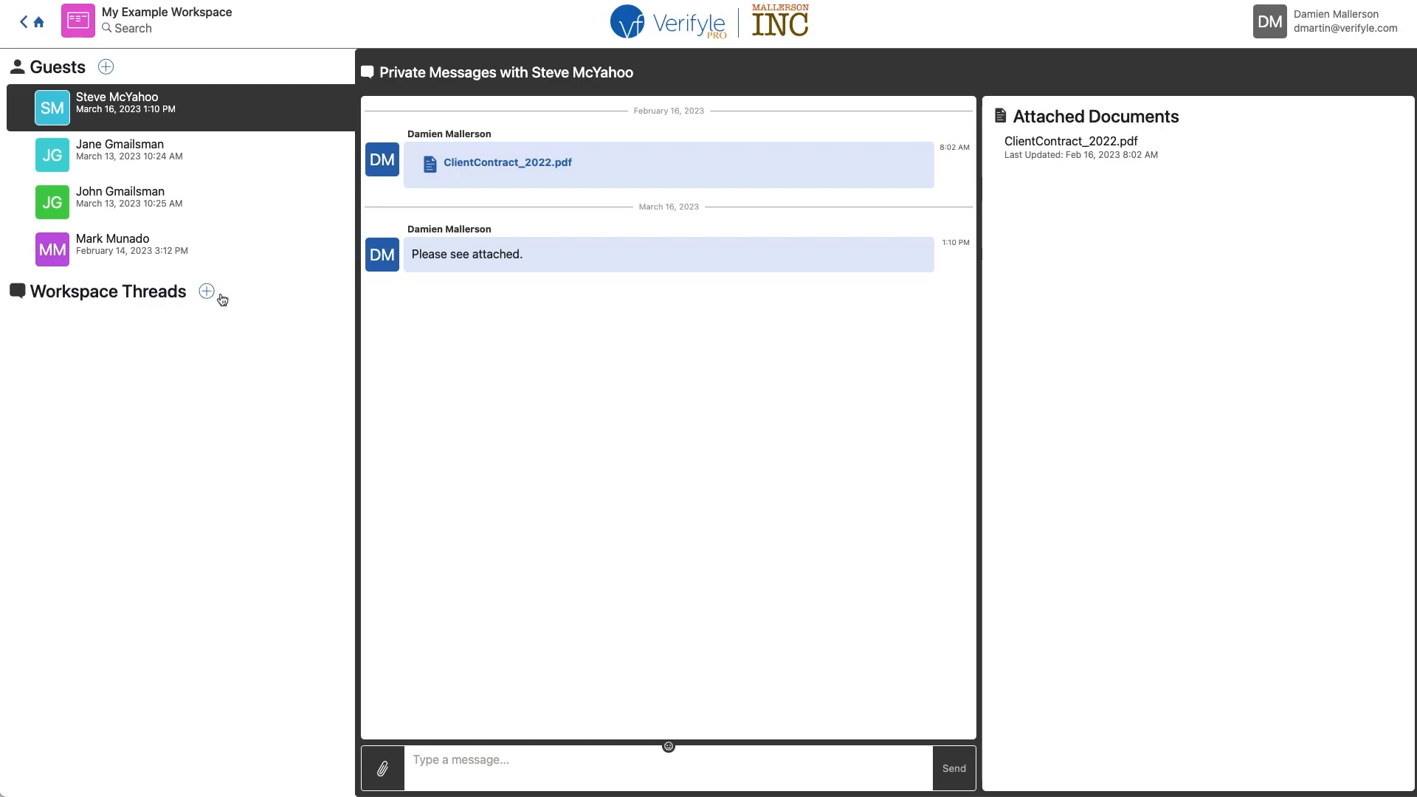
- Create a new workspace thread named 'Signing 2023' in My Example Workspace
{"action": "left_click", "coordinate": [206, 291]}
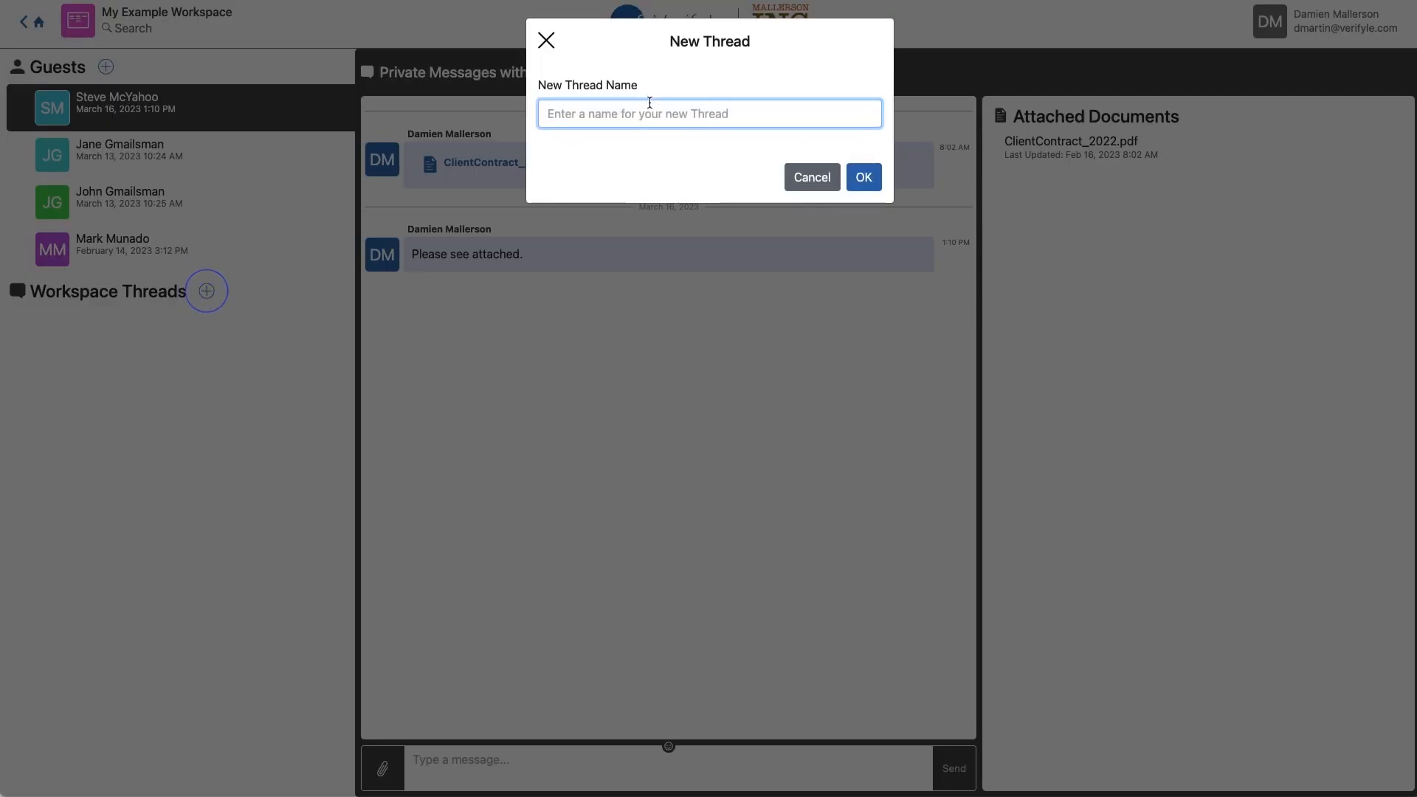
{"action": "type", "text": "Signing"}
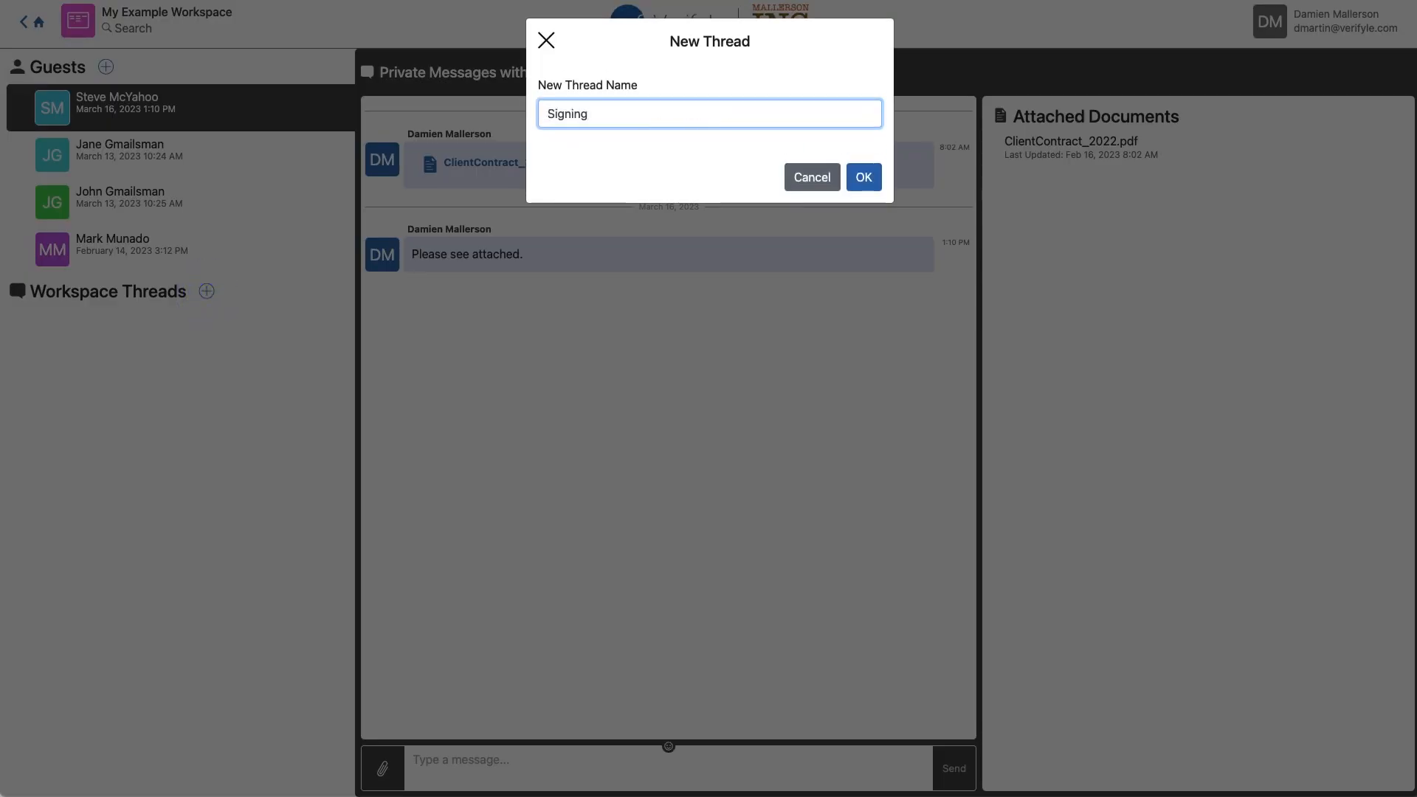
{"action": "type", "text": "2023"}
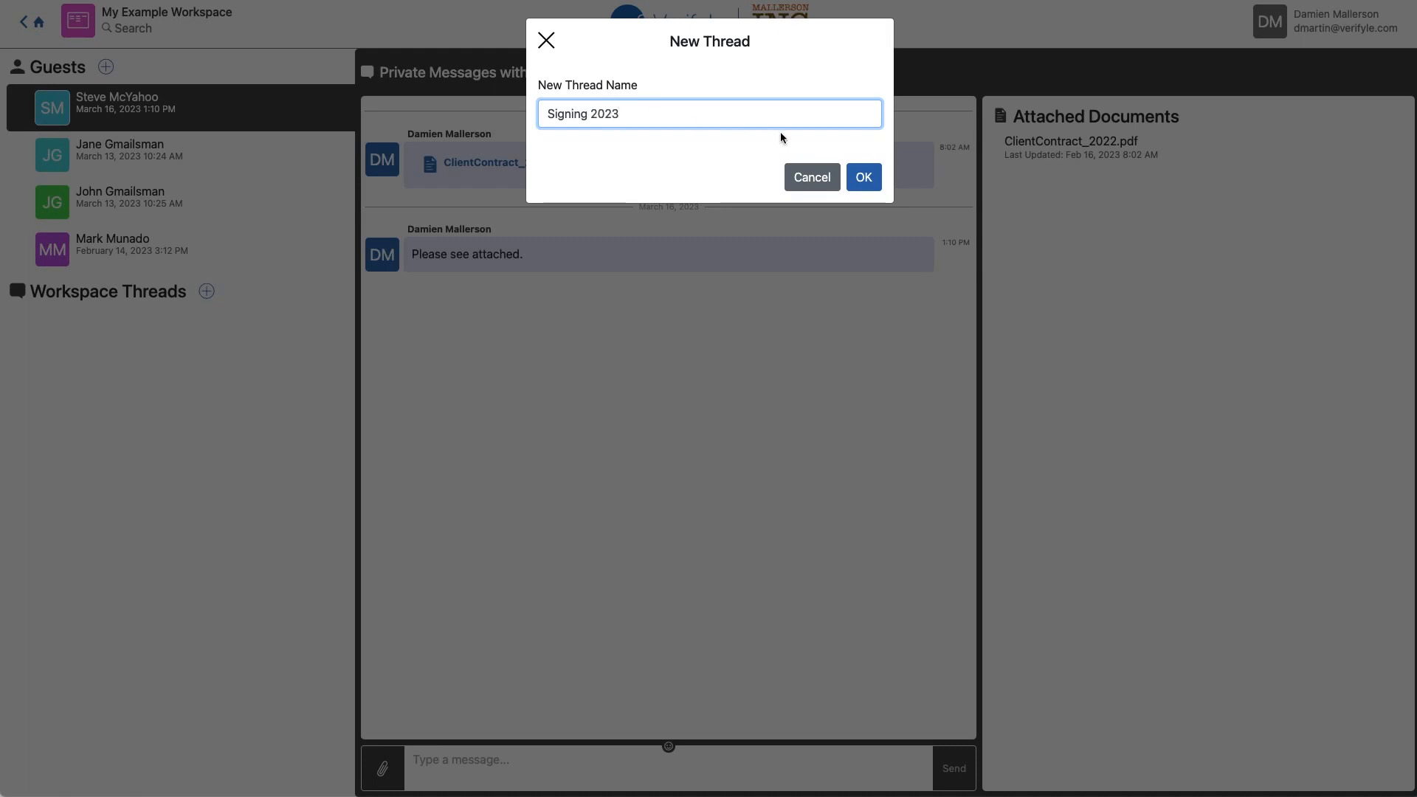
{"action": "left_click", "coordinate": [860, 176]}
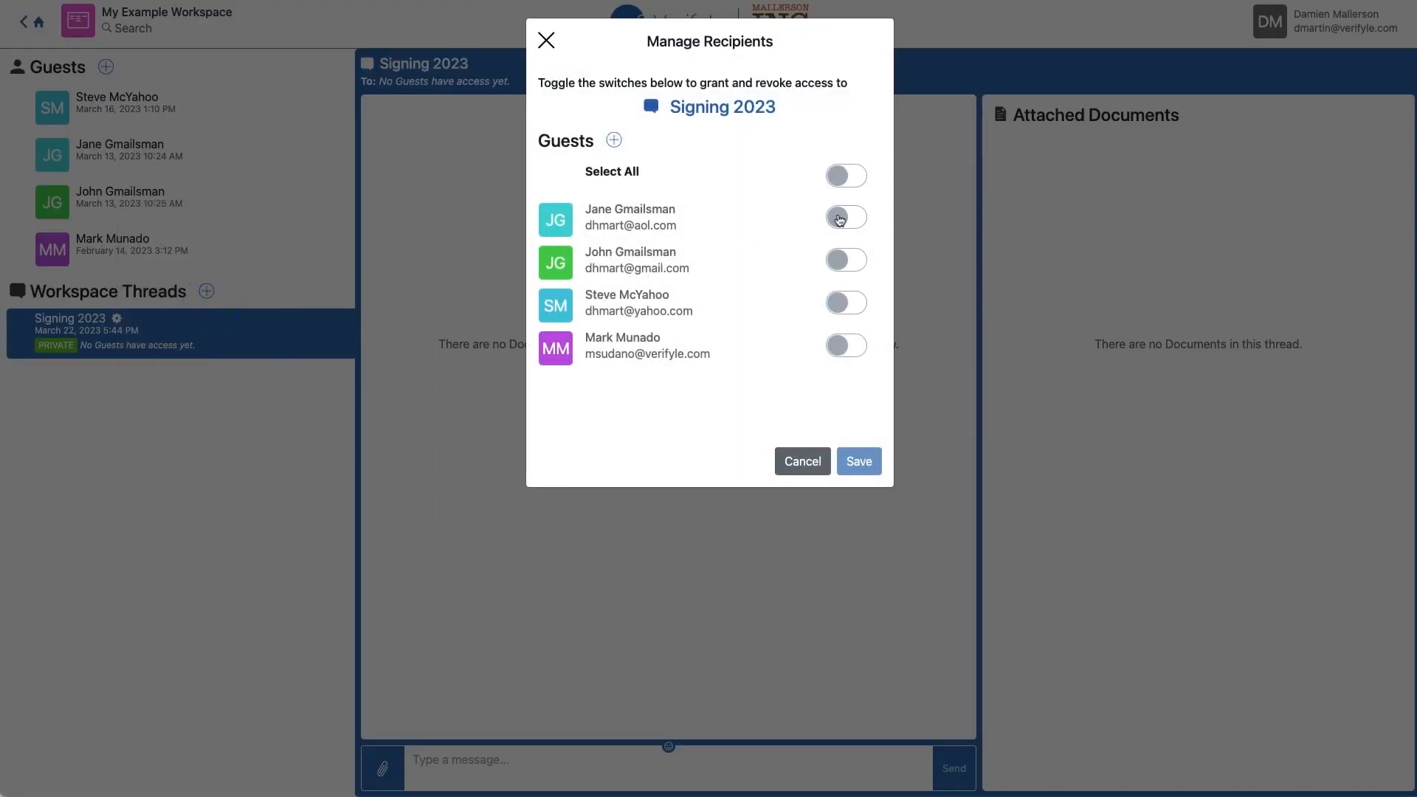
- Switch on access for Jane Gmailsman and John Gmailsman and save the recipients
{"action": "left_click", "coordinate": [844, 218]}
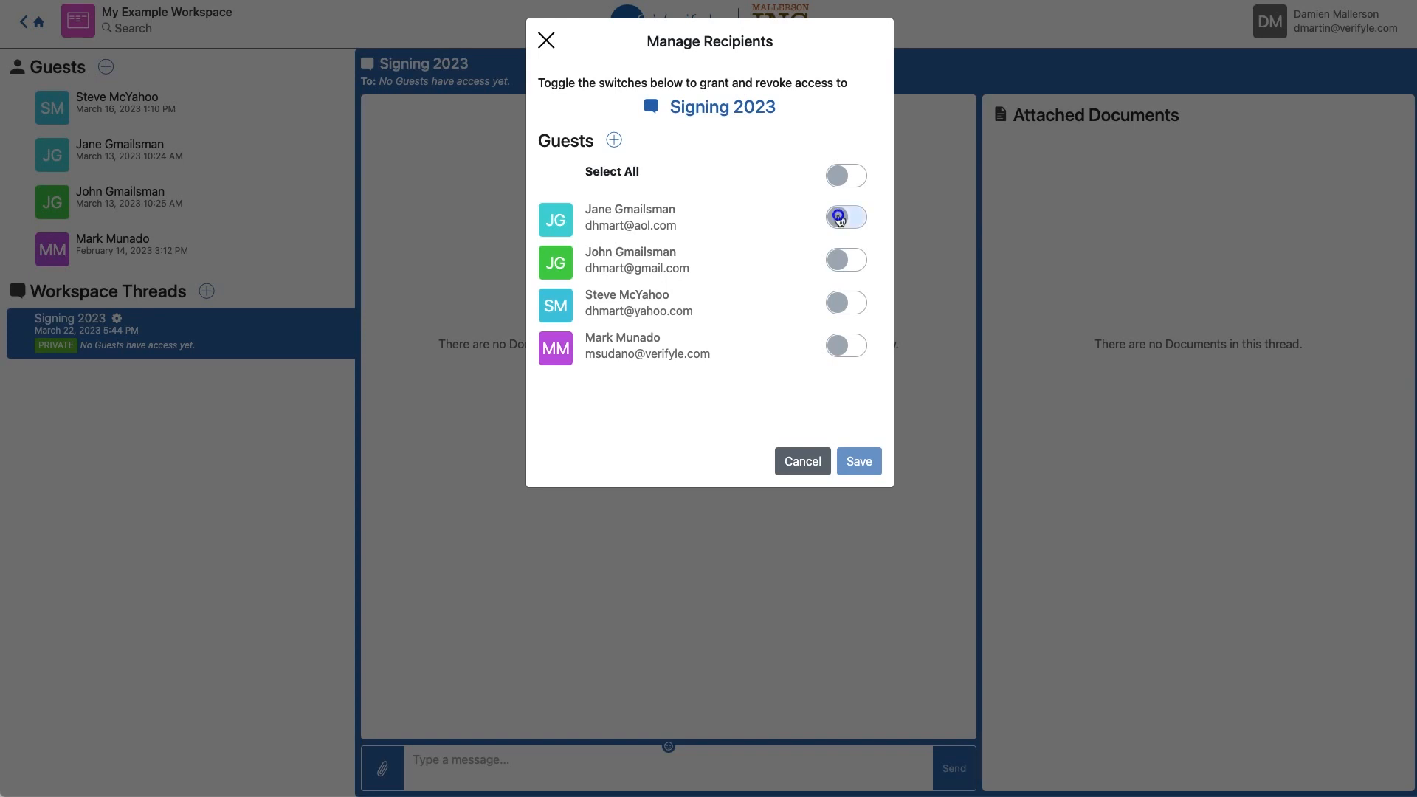
{"action": "left_click", "coordinate": [844, 260]}
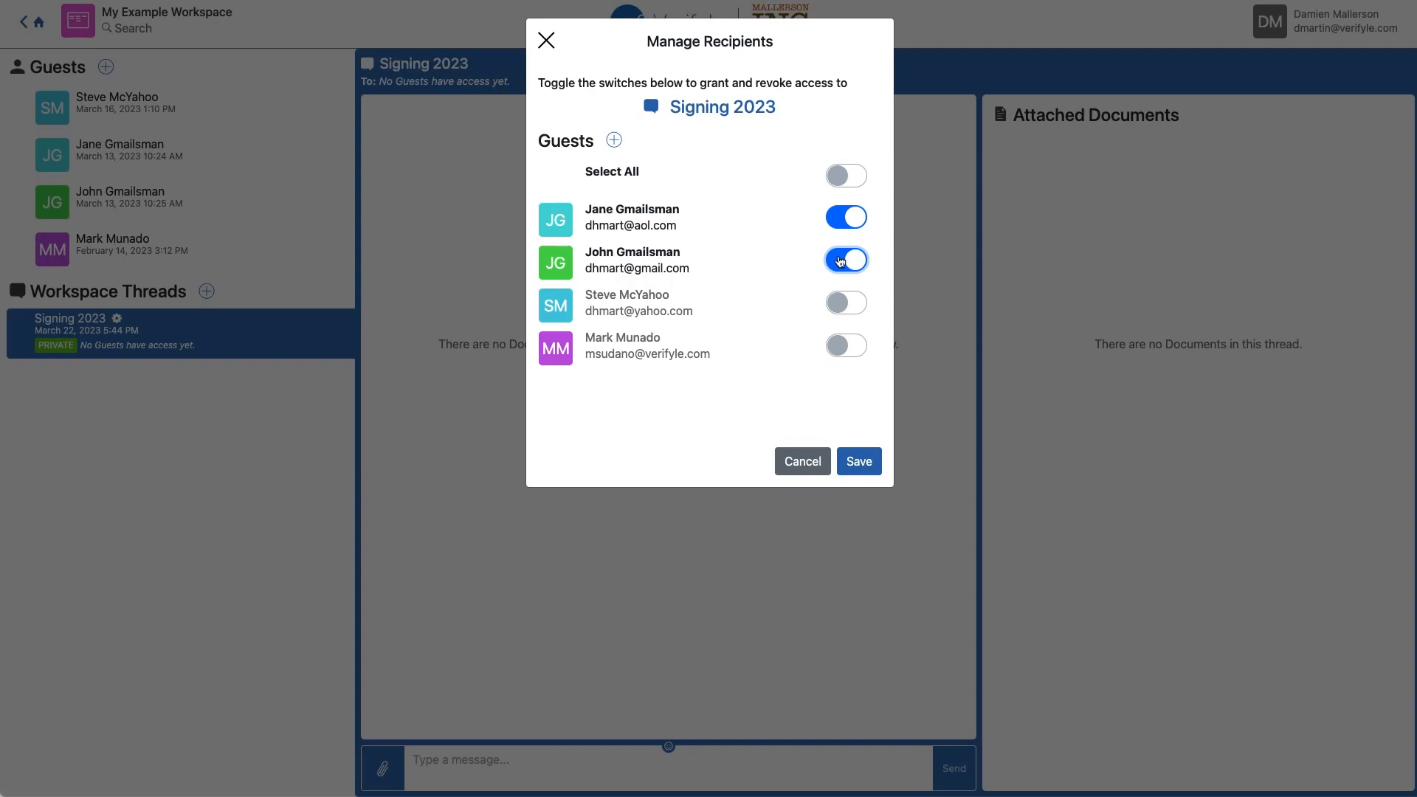
{"action": "left_click", "coordinate": [856, 460]}
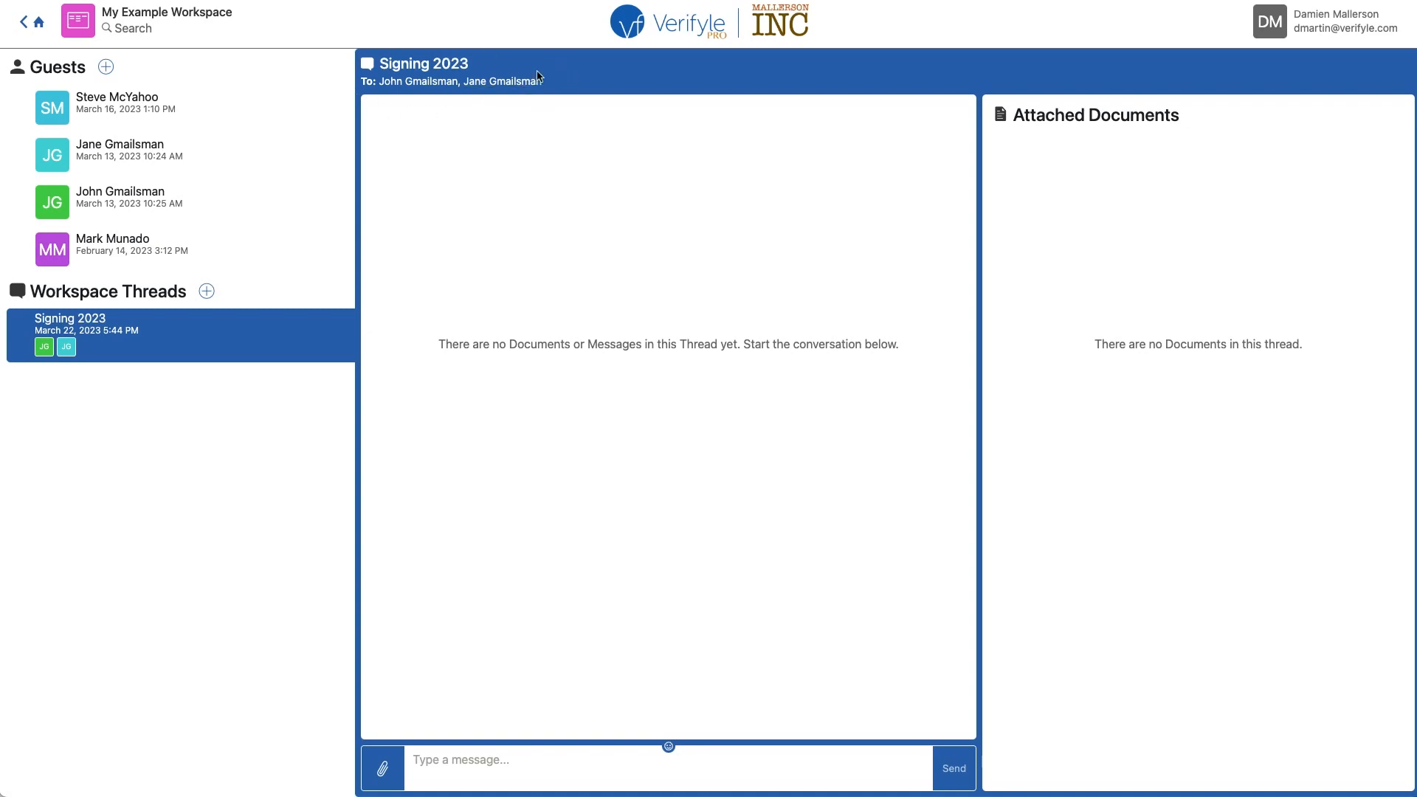
{"action": "mouse_move", "coordinate": [521, 69]}
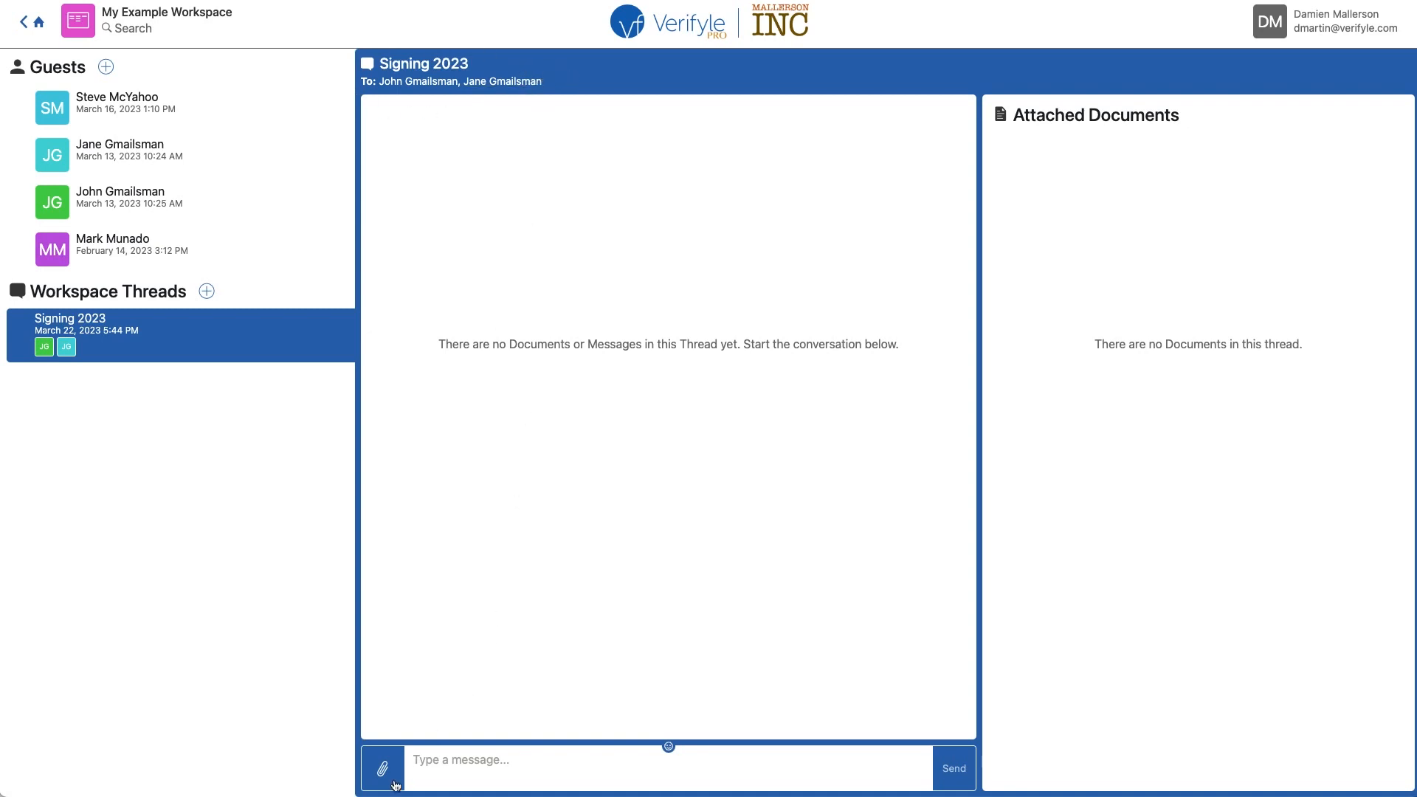
- Send Example_Contract_2023.pdf with 'Please sign this document...' and Request Signing ticked
{"action": "left_click", "coordinate": [380, 768]}
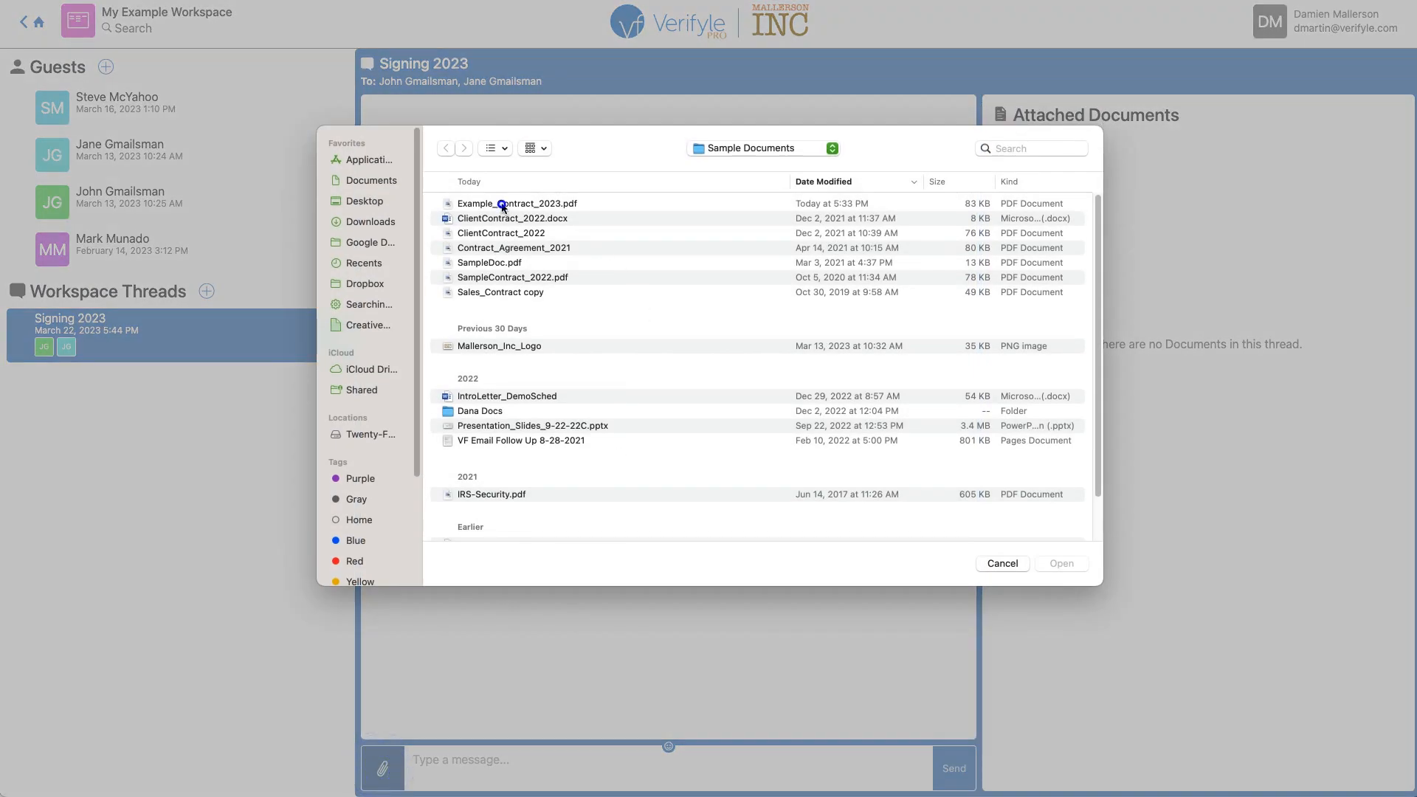
{"action": "left_click", "coordinate": [1059, 562]}
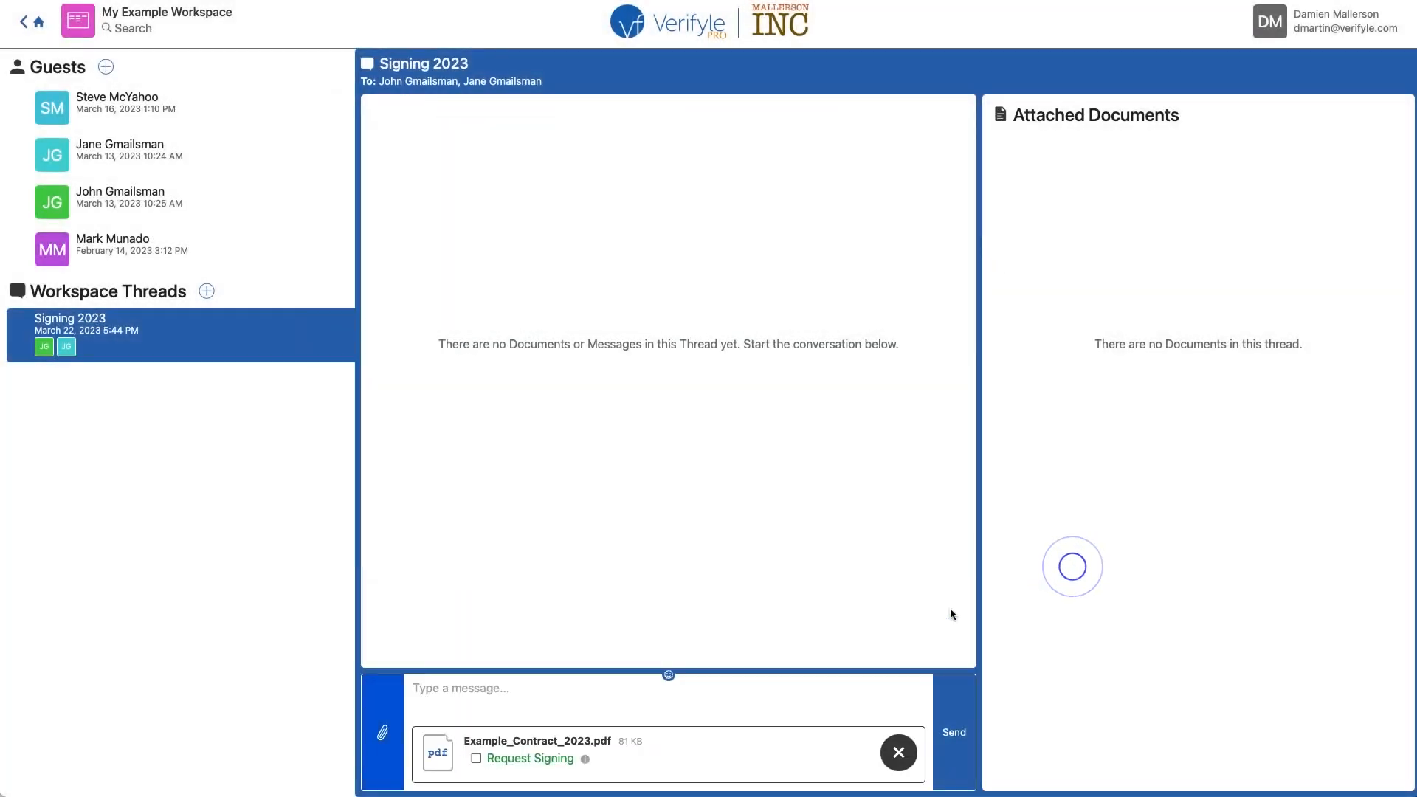
{"action": "left_click", "coordinate": [540, 687]}
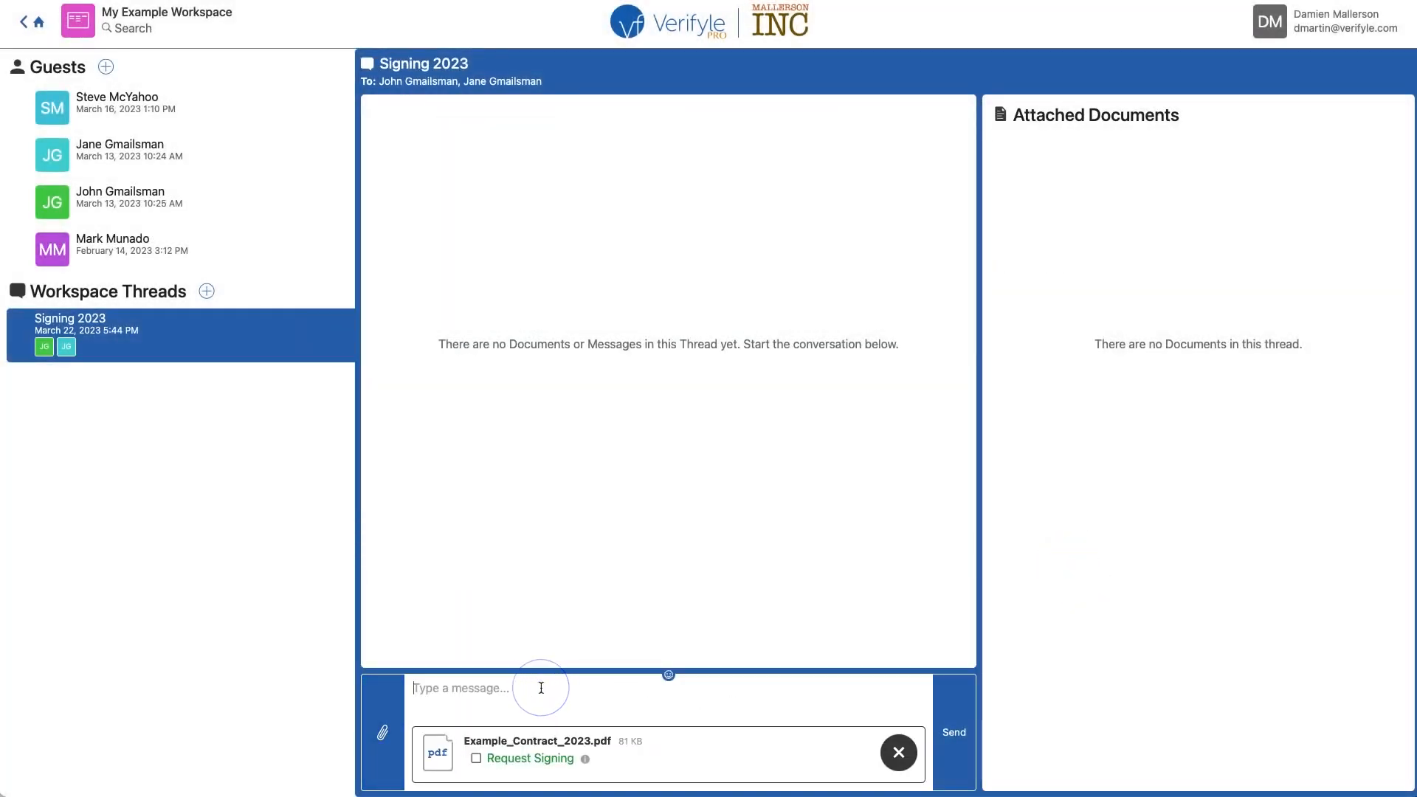
{"action": "type", "text": "Please sign this"}
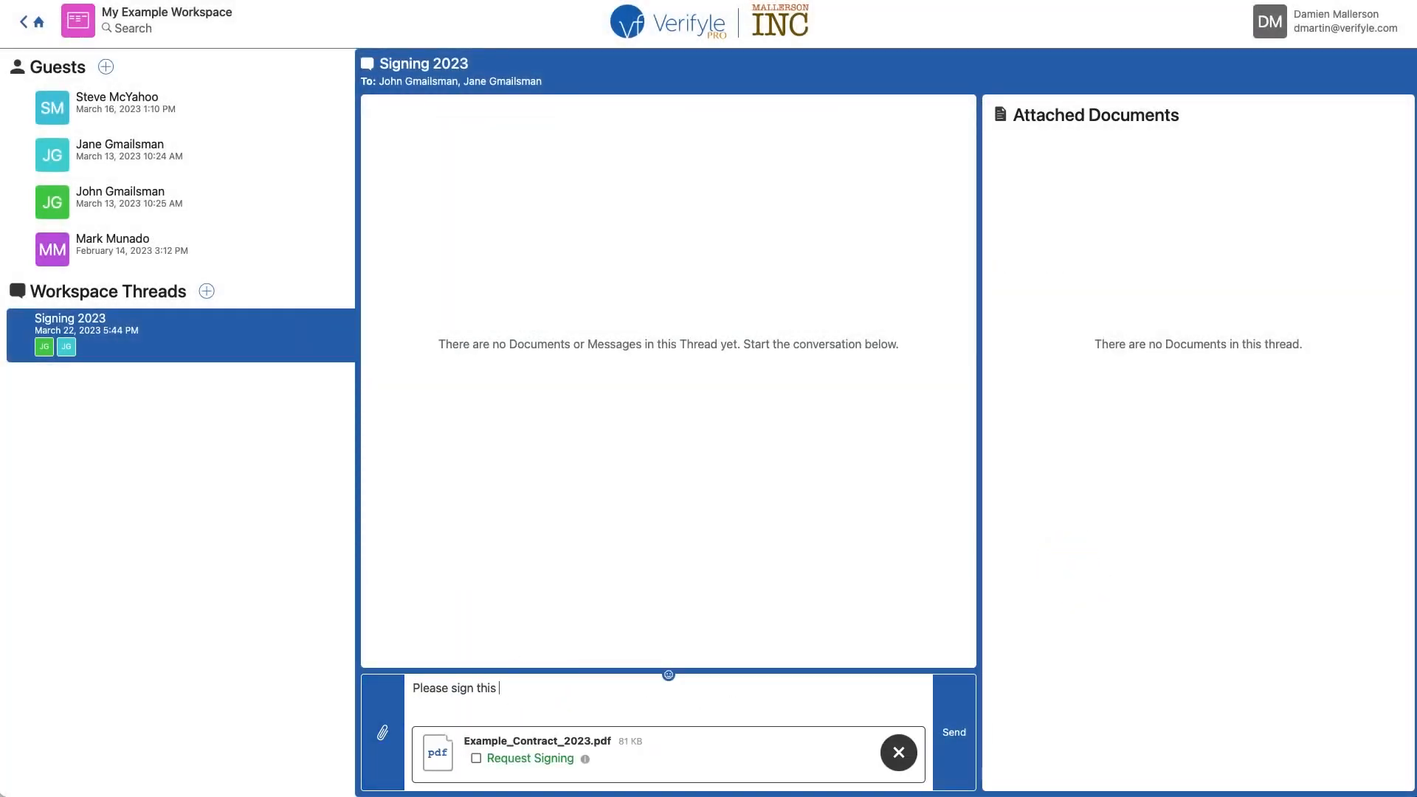
{"action": "type", "text": "document..."}
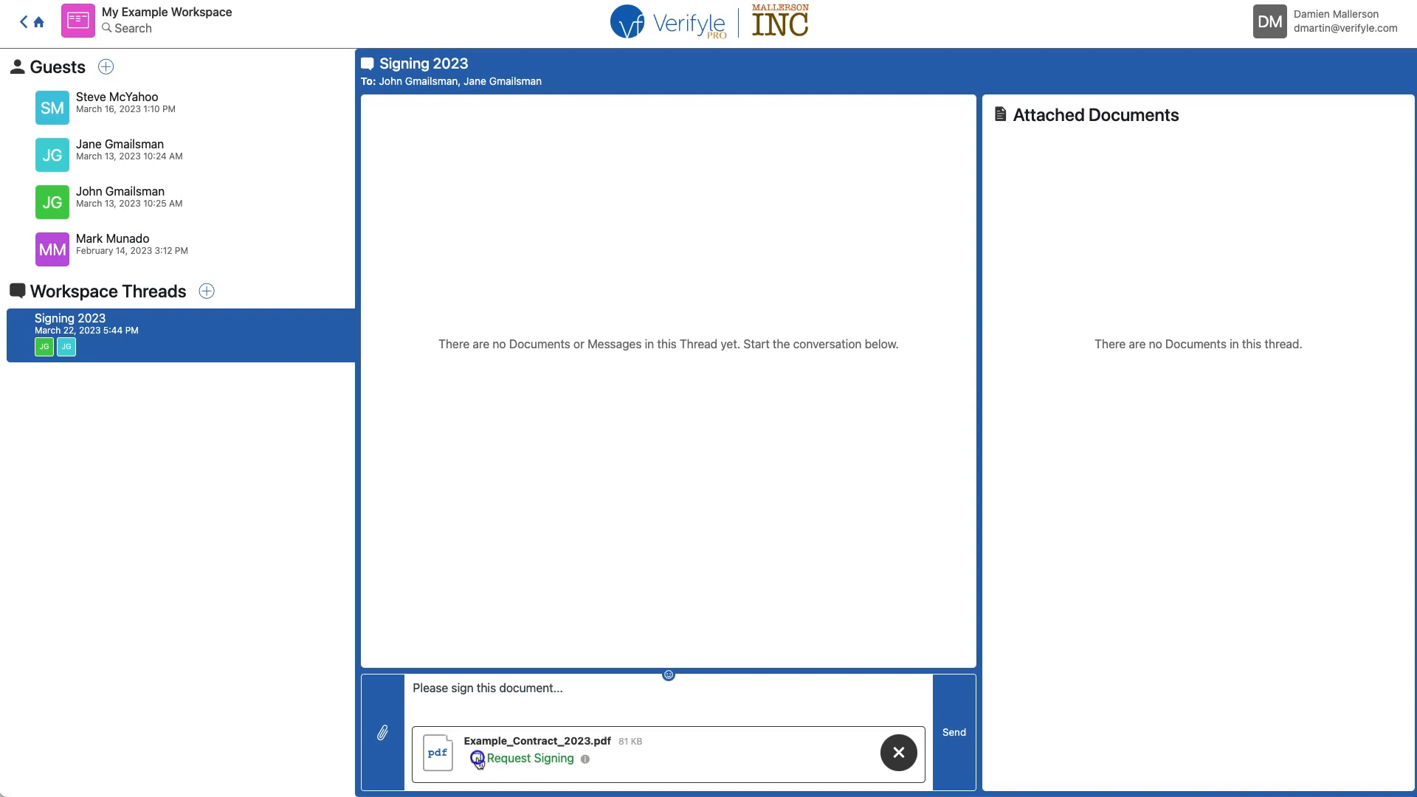
{"action": "left_click", "coordinate": [461, 759]}
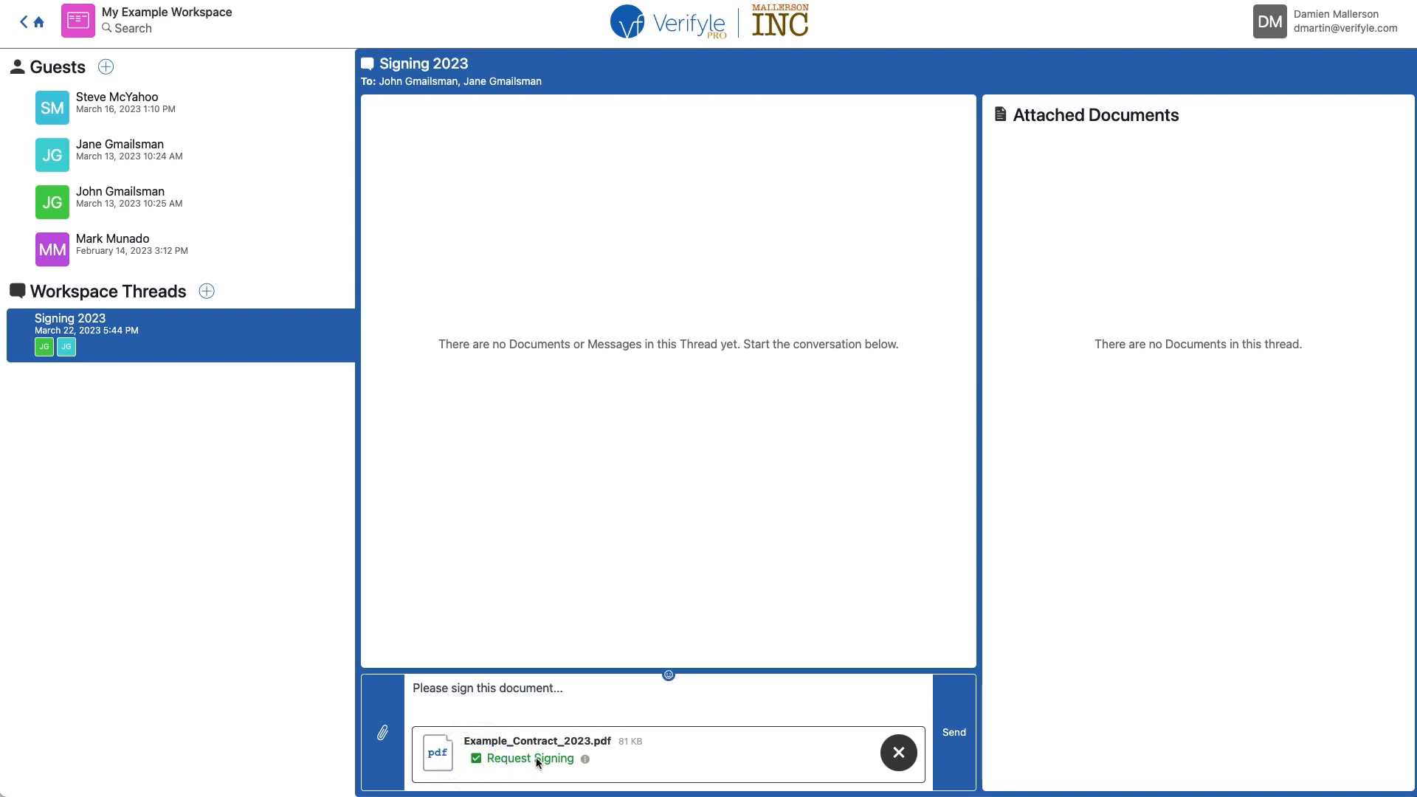
{"action": "mouse_move", "coordinate": [532, 767]}
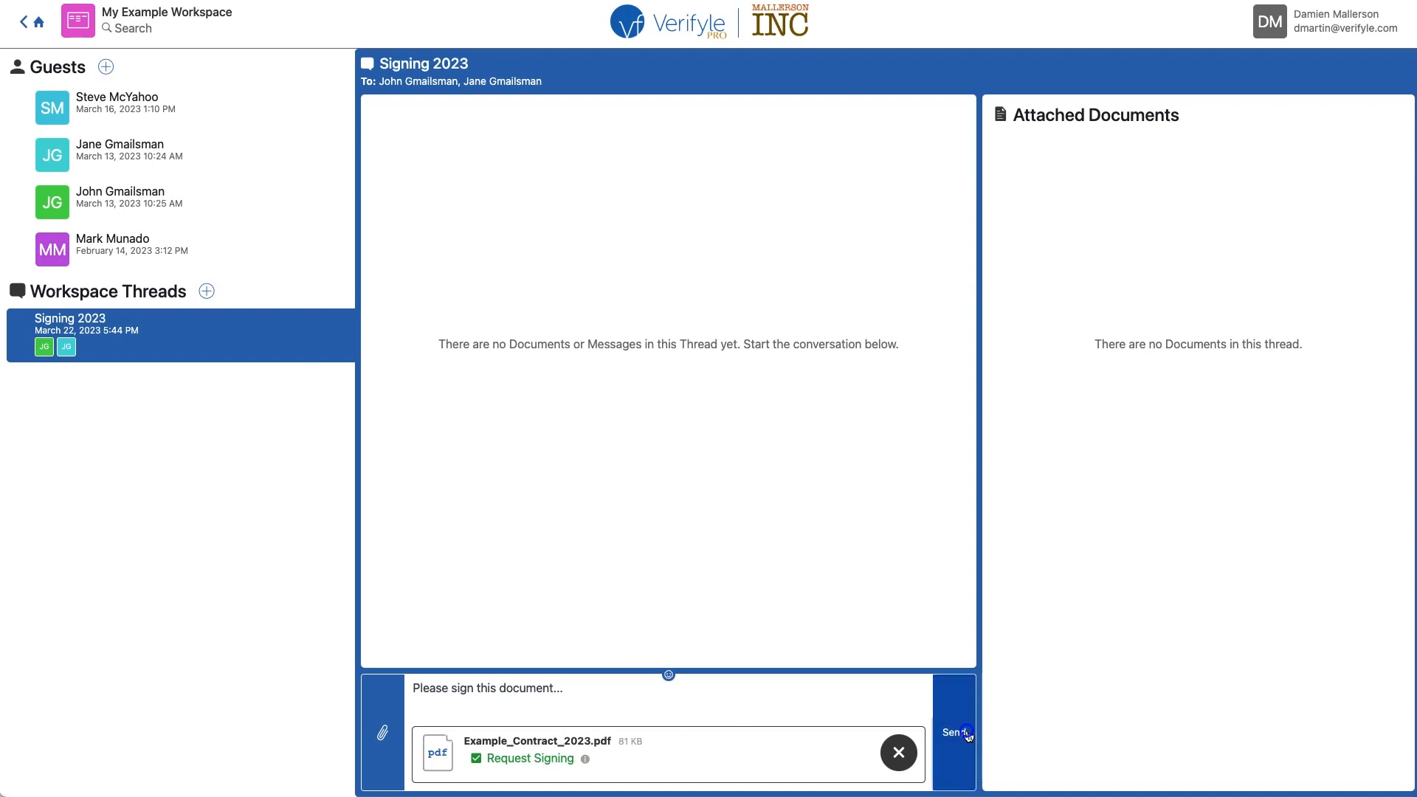
{"action": "left_click", "coordinate": [953, 733]}
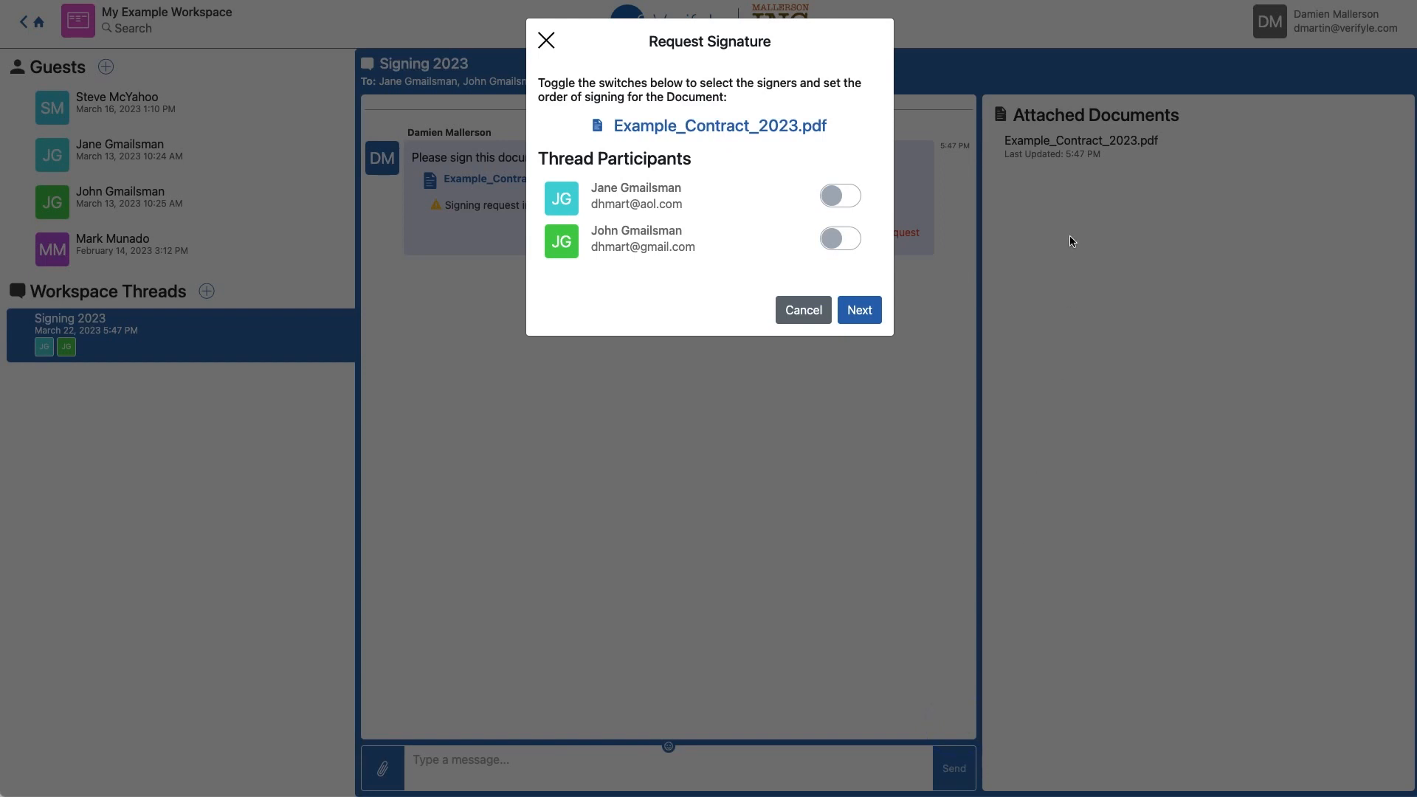
{"action": "mouse_move", "coordinate": [835, 196]}
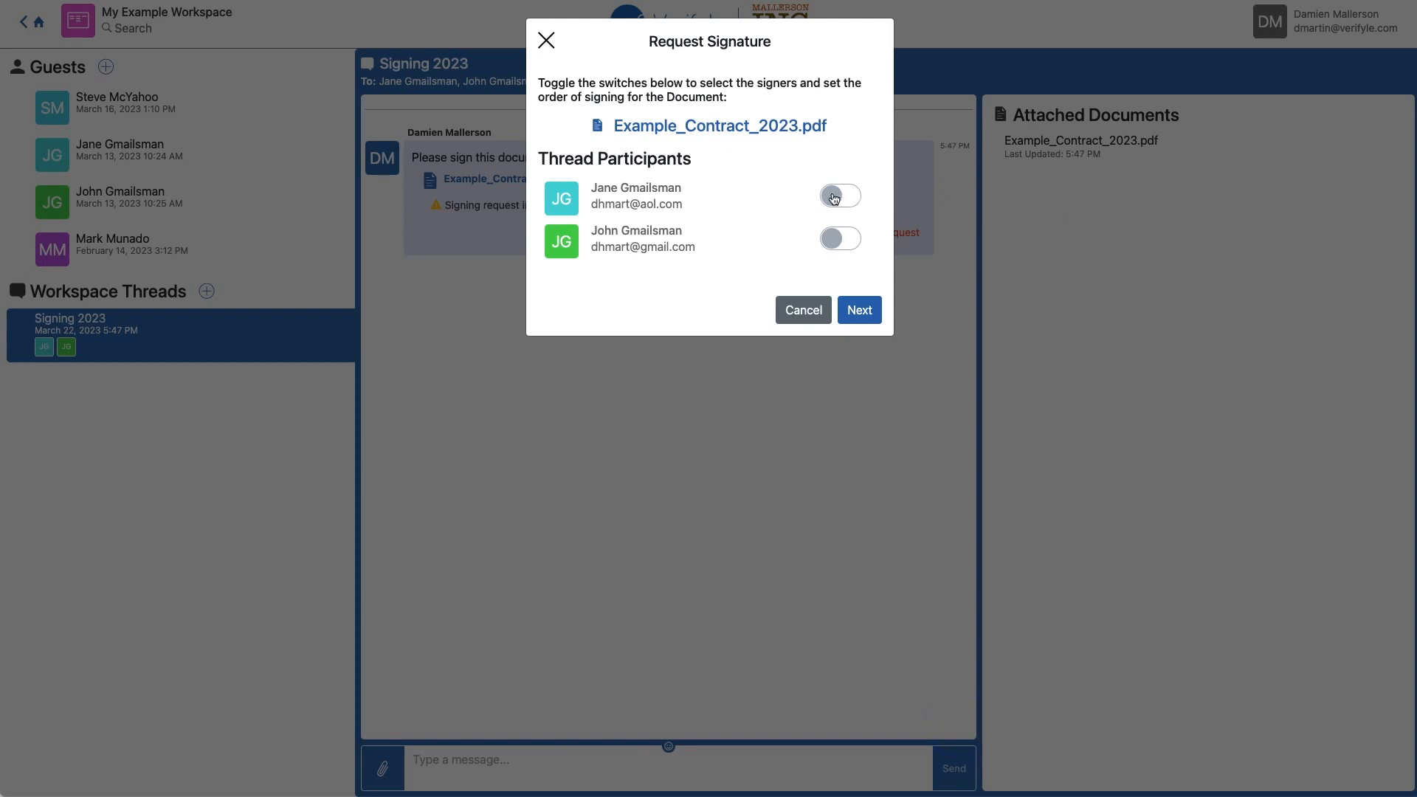
- Make Jane Gmailsman signer 1 and John Gmailsman signer 2 for the contract
{"action": "left_click", "coordinate": [835, 238]}
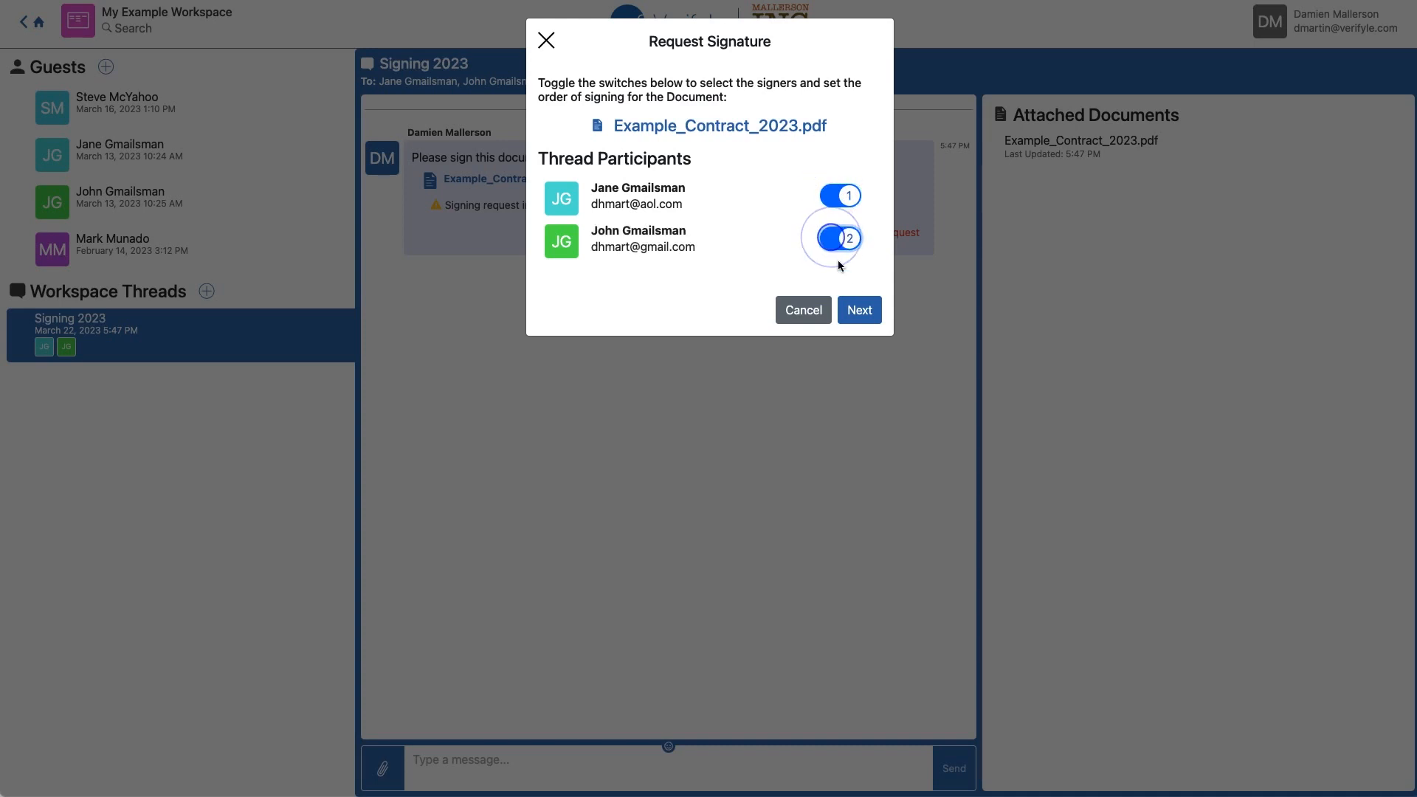
{"action": "left_click", "coordinate": [856, 310]}
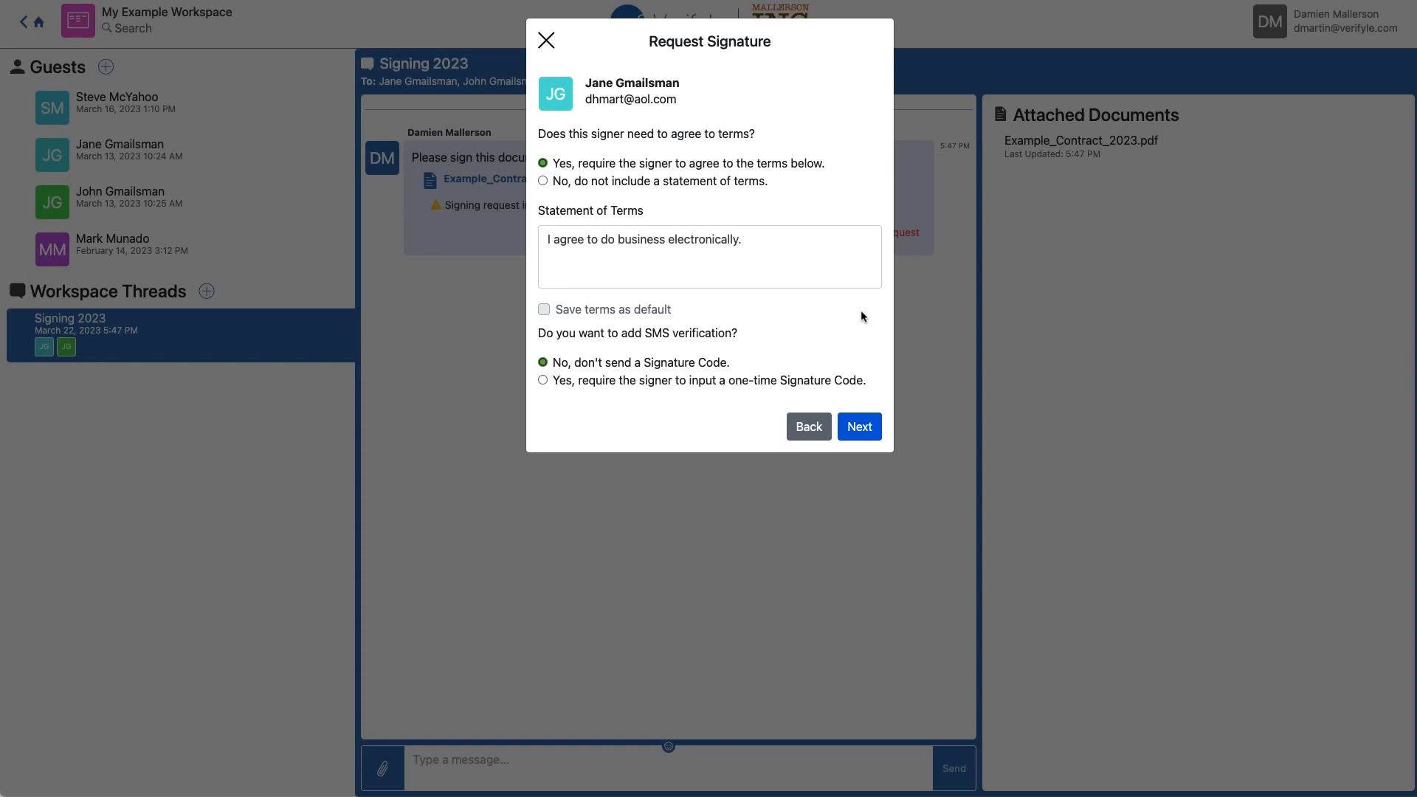
{"action": "mouse_move", "coordinate": [617, 218]}
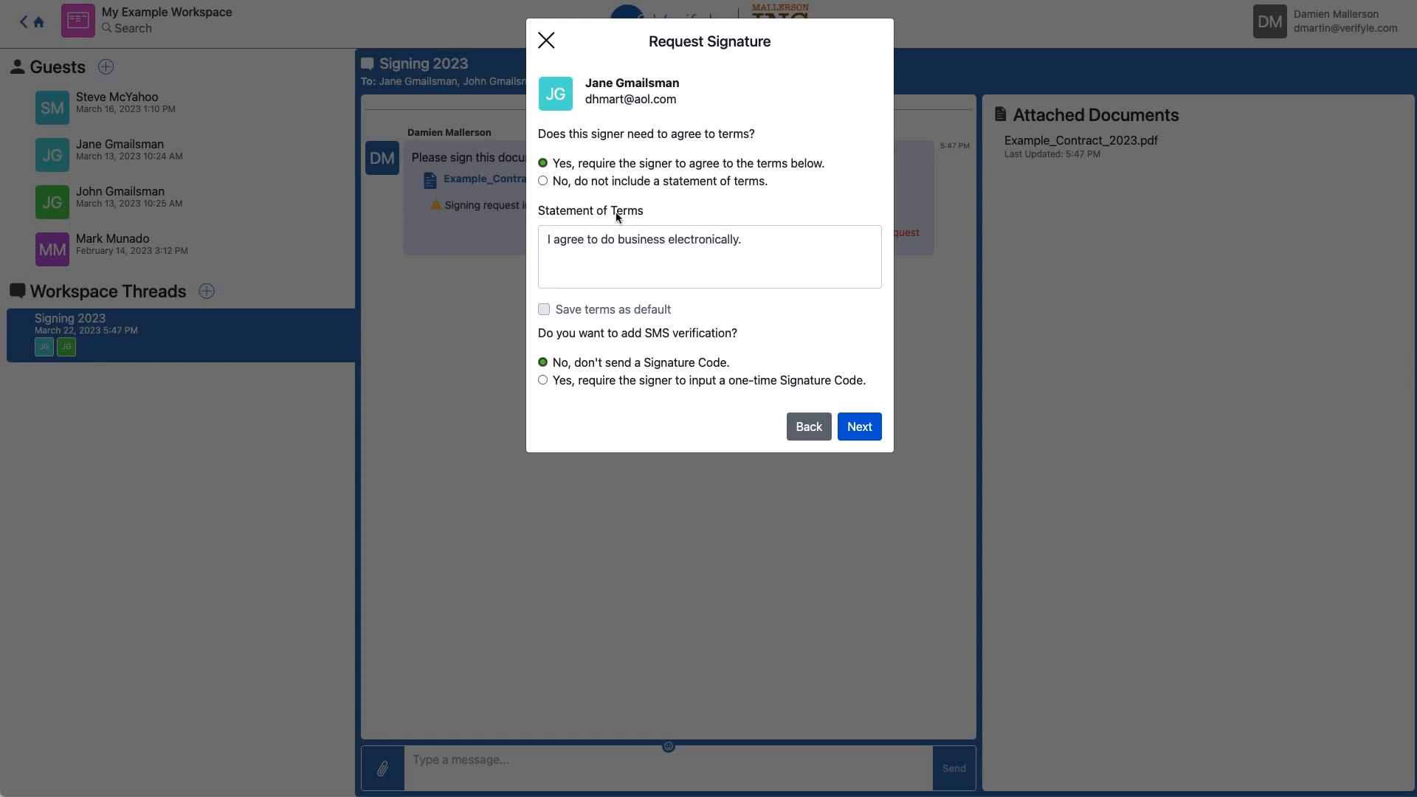
{"action": "mouse_move", "coordinate": [828, 193]}
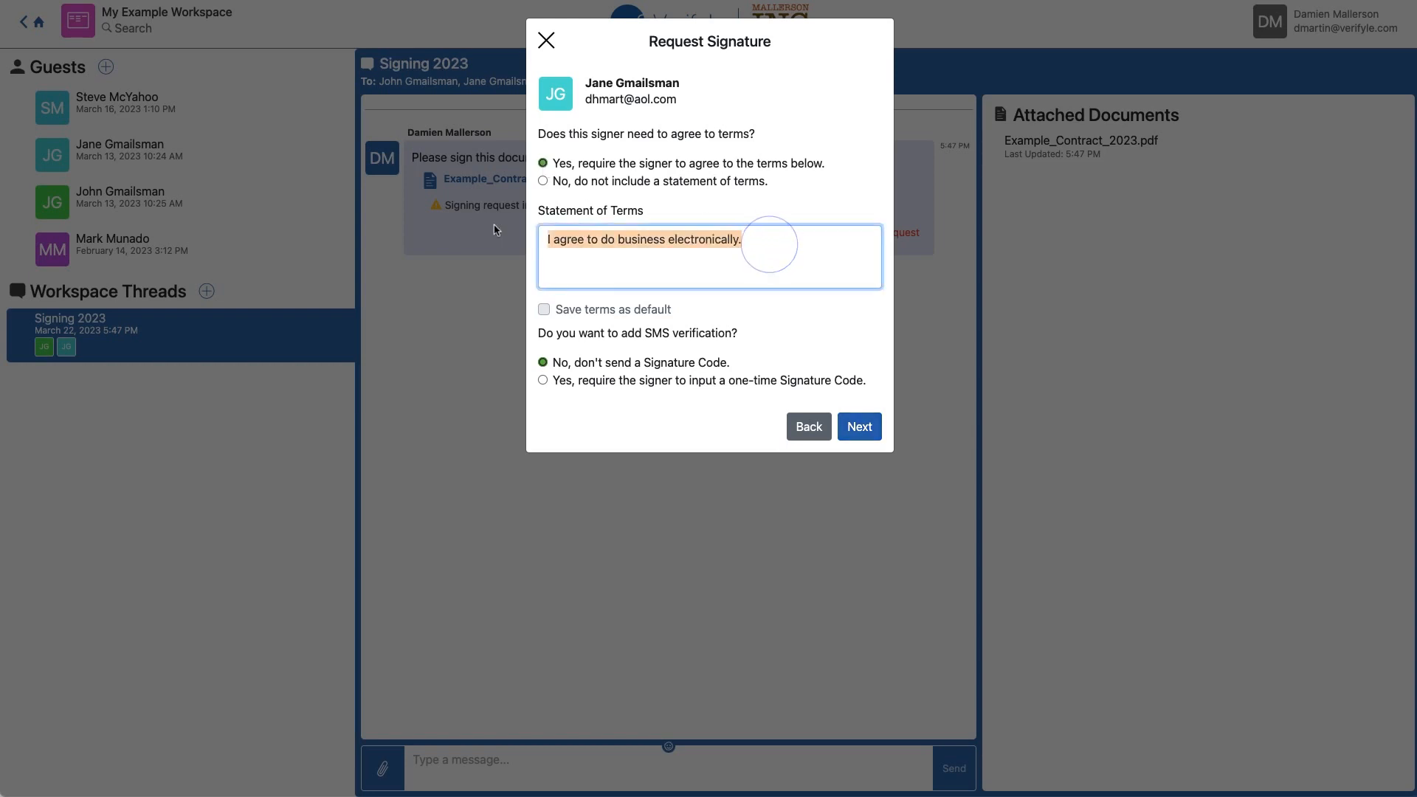
- Require Jane to agree to 'Custom terms here...', save terms as default, no Signature Code
{"action": "type", "text": "Custom"}
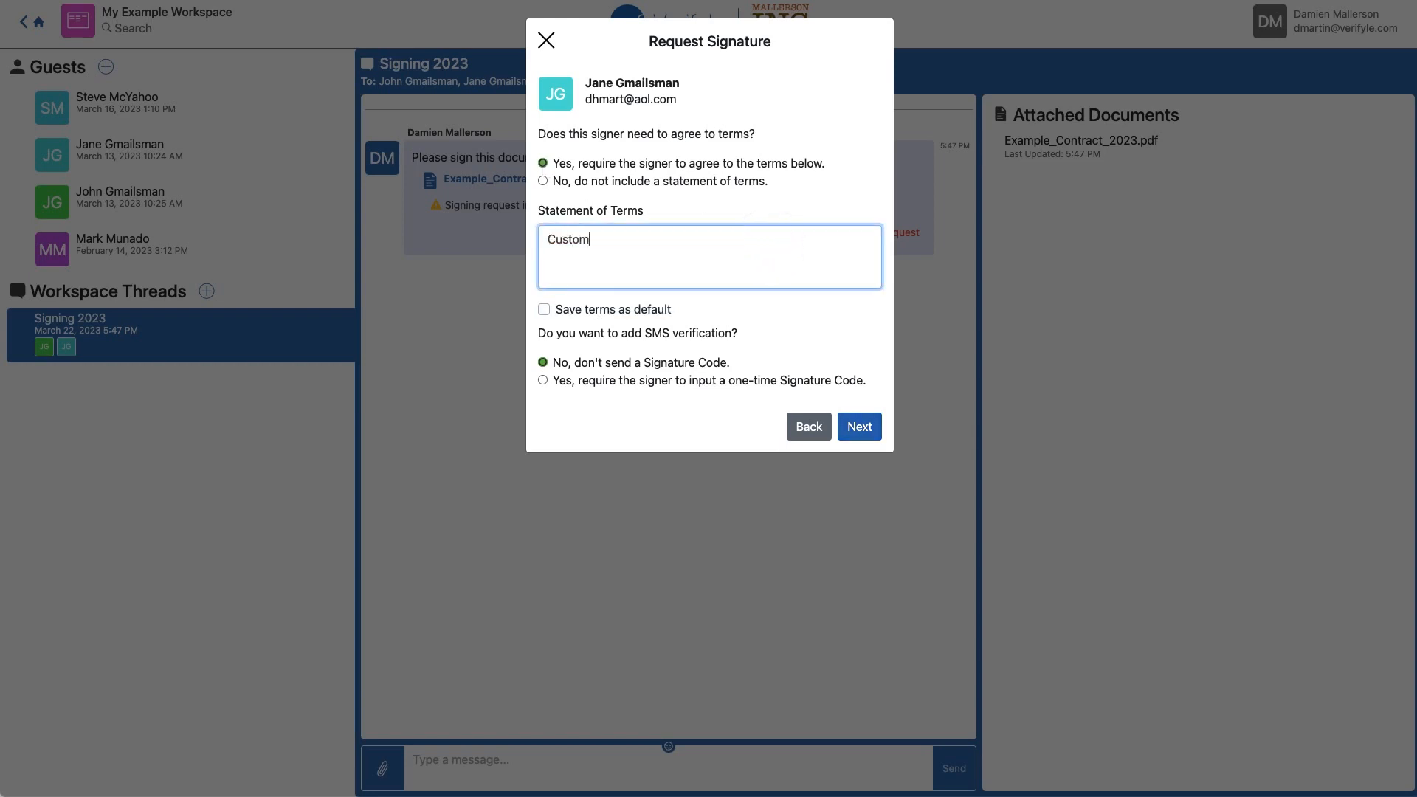
{"action": "type", "text": "terms here"}
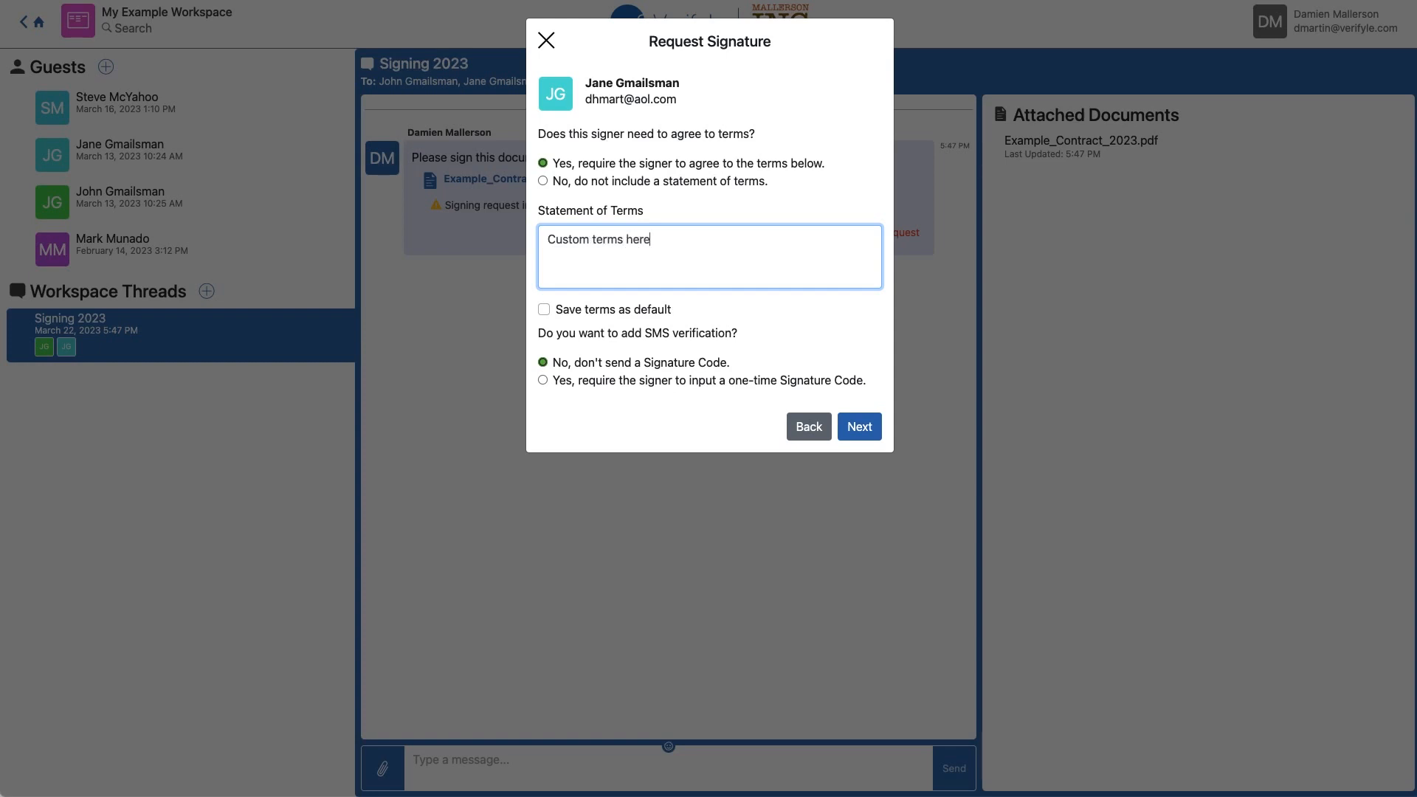
{"action": "type", "text": "..."}
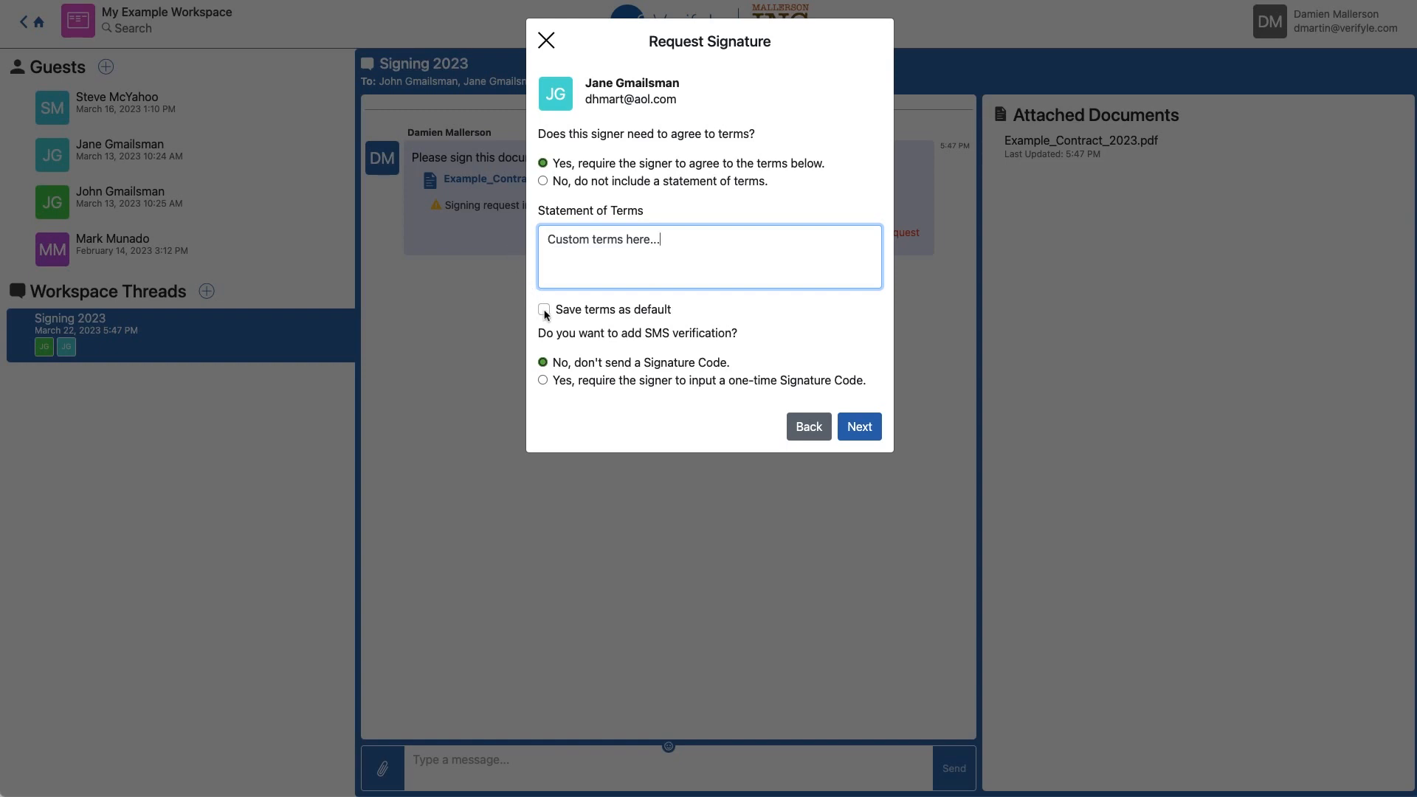
{"action": "left_click", "coordinate": [544, 309]}
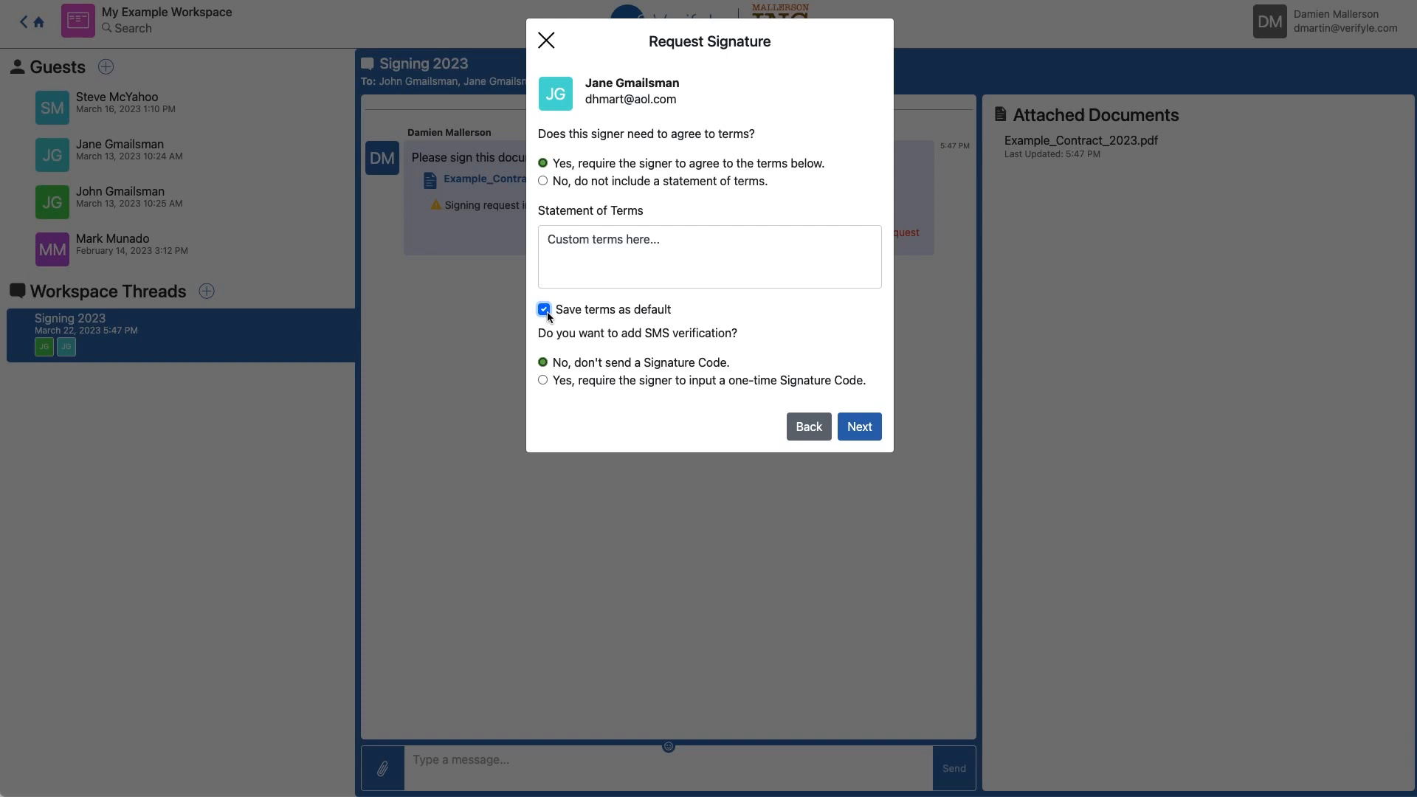
{"action": "mouse_move", "coordinate": [911, 335]}
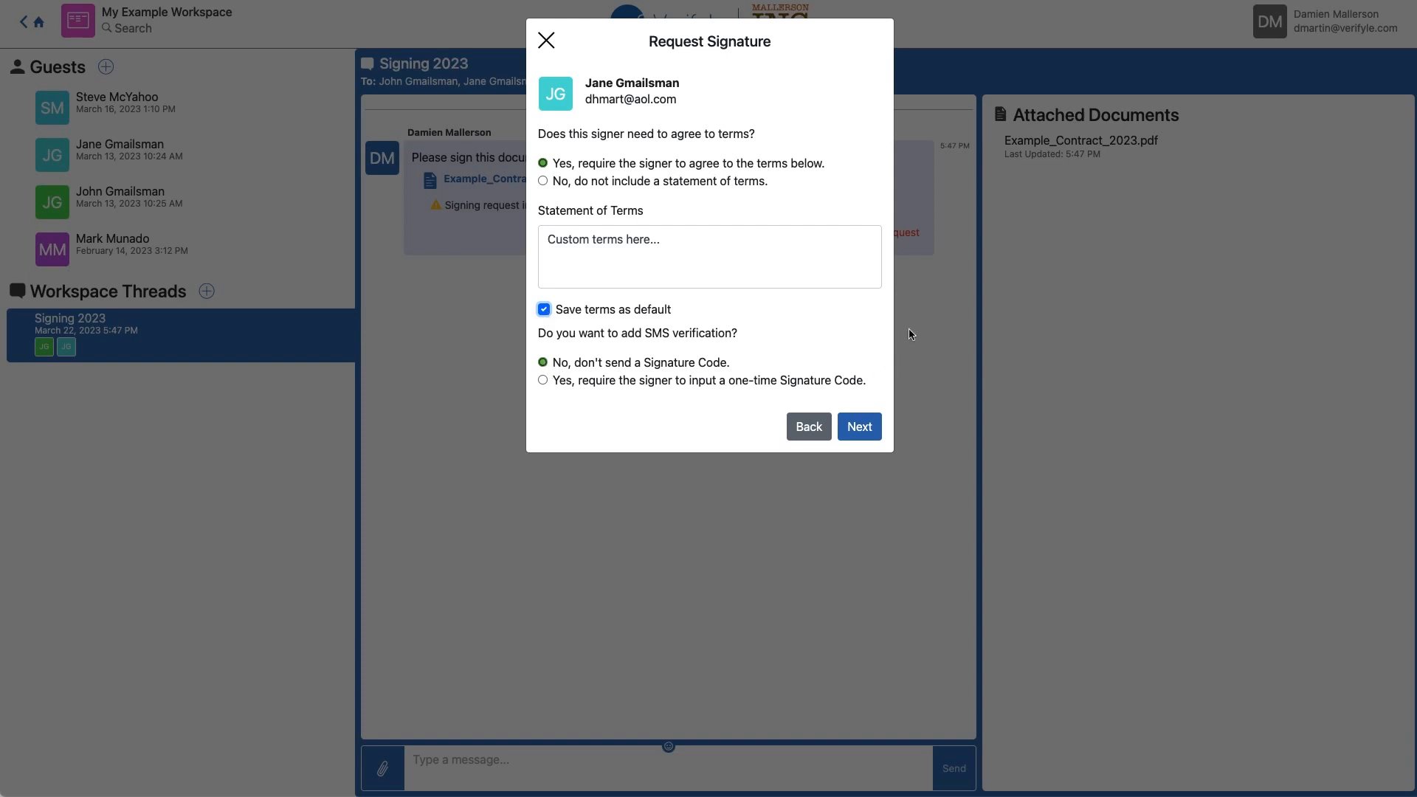
{"action": "left_click", "coordinate": [856, 426]}
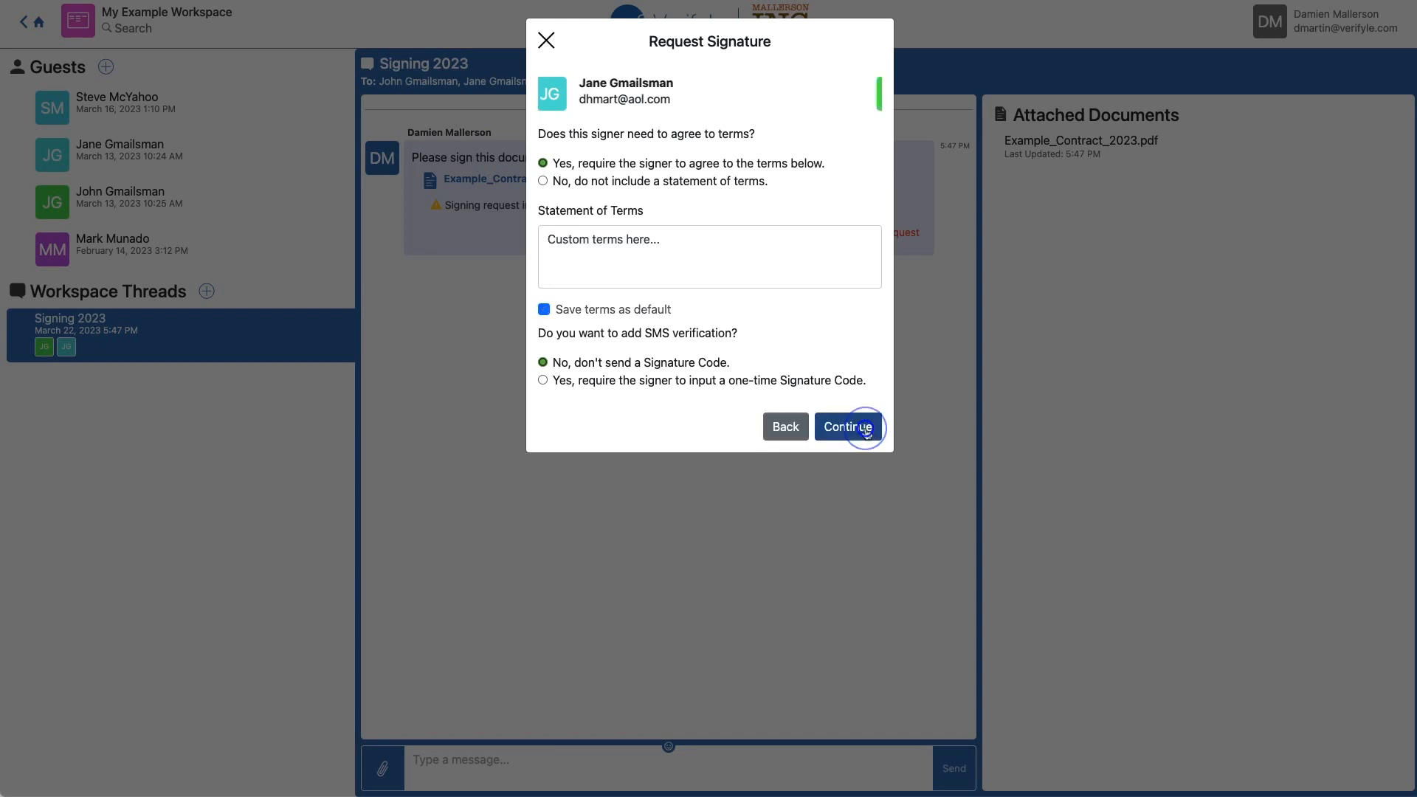
- Keep required terms and no Signature Code for John, then continue to field placement
{"action": "left_click", "coordinate": [847, 426]}
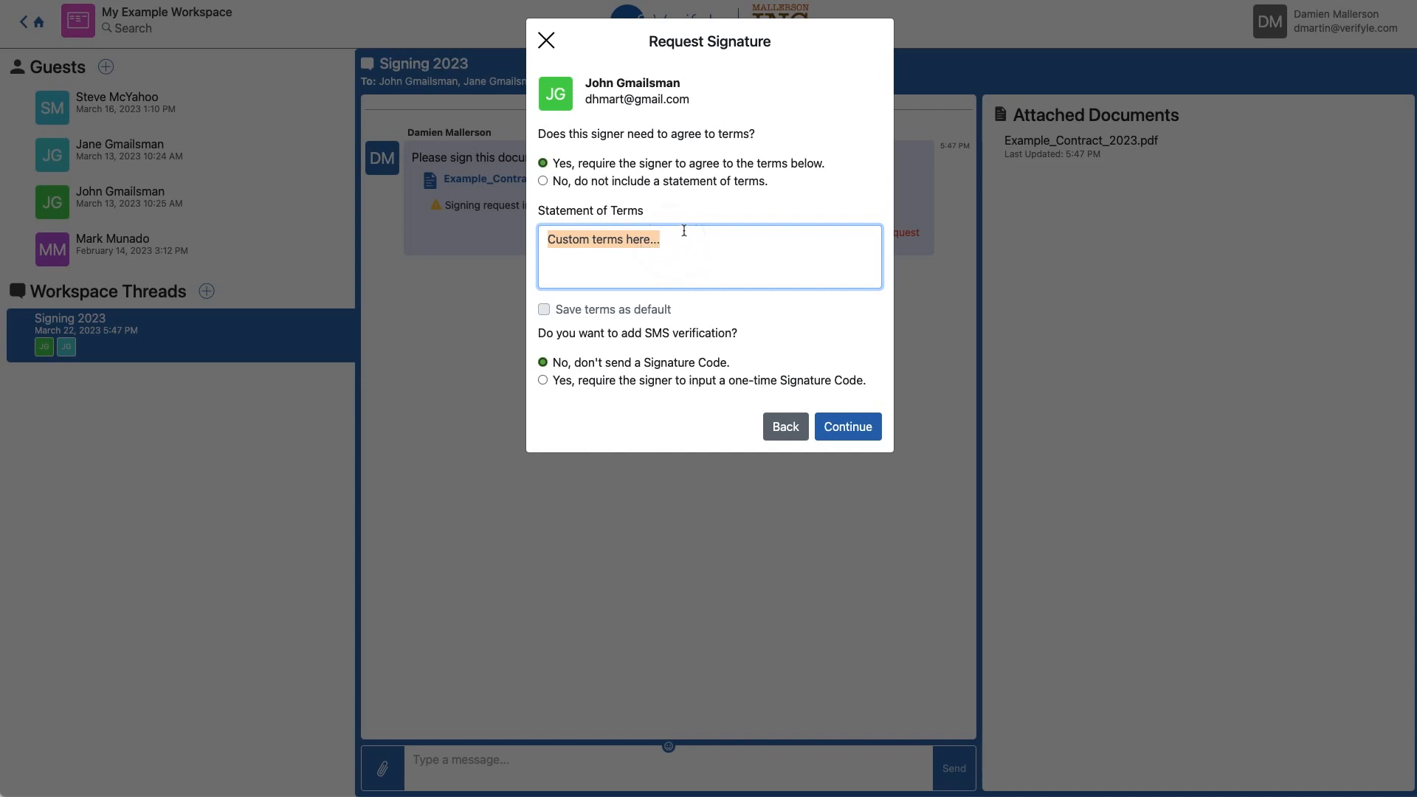
{"action": "mouse_move", "coordinate": [663, 146]}
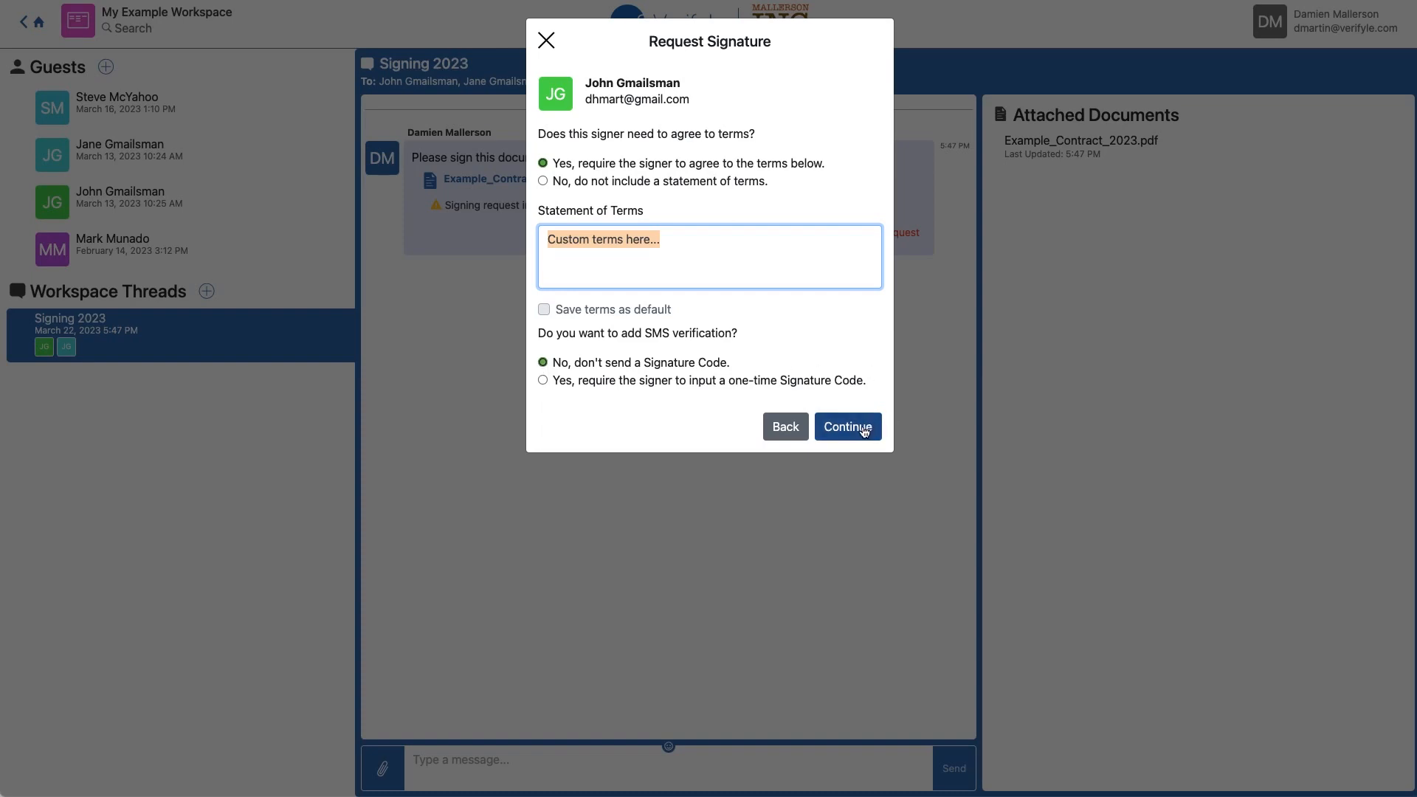
{"action": "left_click", "coordinate": [845, 425]}
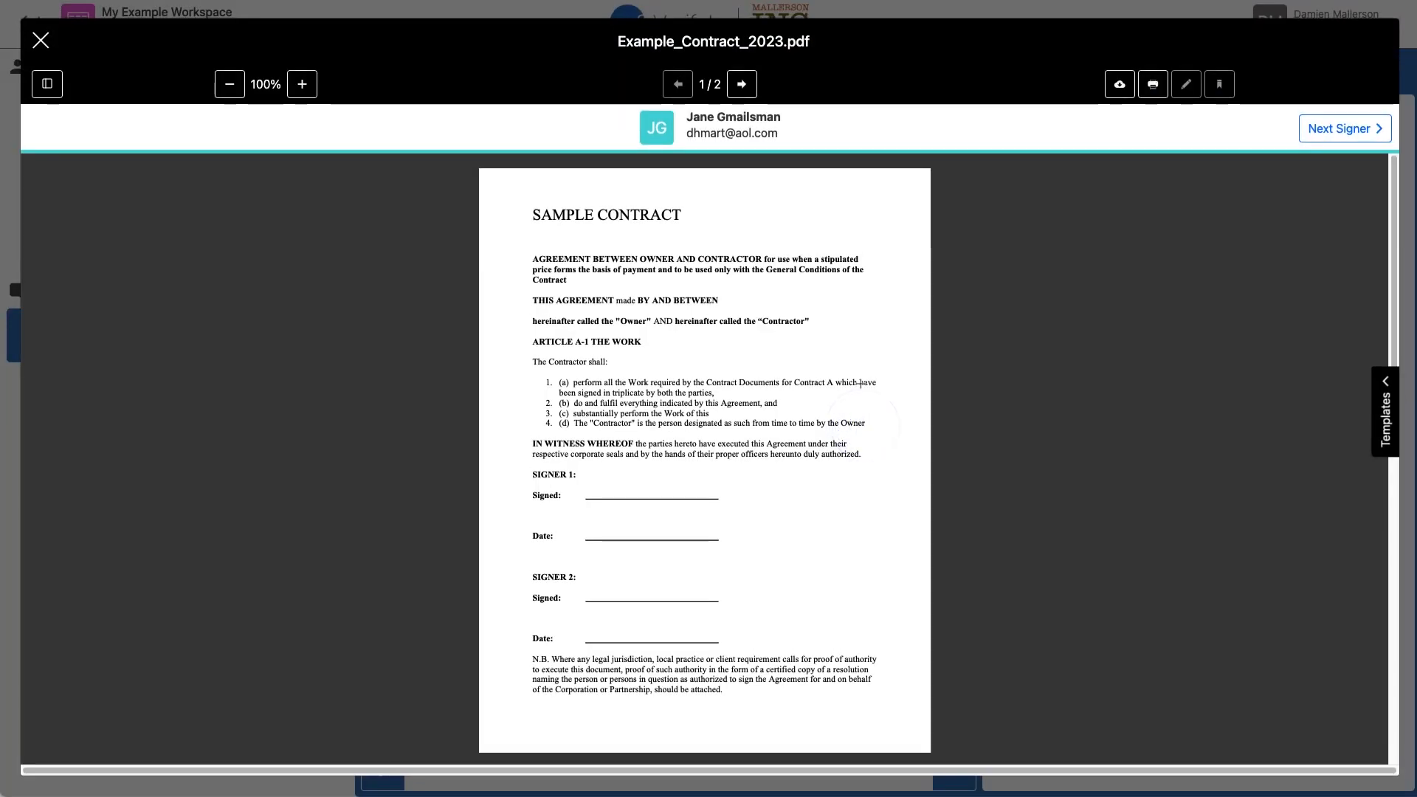
{"action": "mouse_move", "coordinate": [578, 176]}
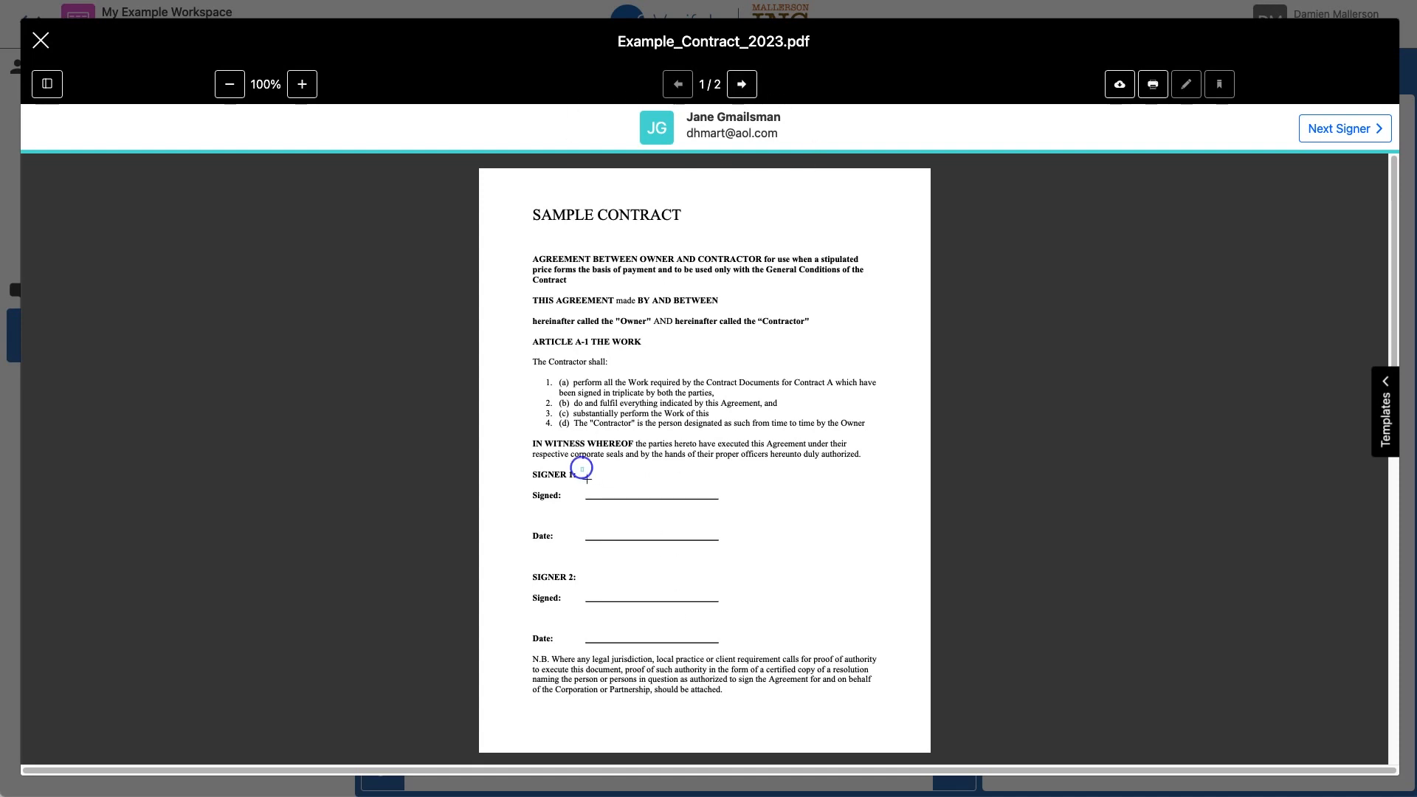
- Place Jane's Signature field and a Date MM/DD/YYYY field on Signer 1's lines
{"action": "left_click", "coordinate": [582, 469]}
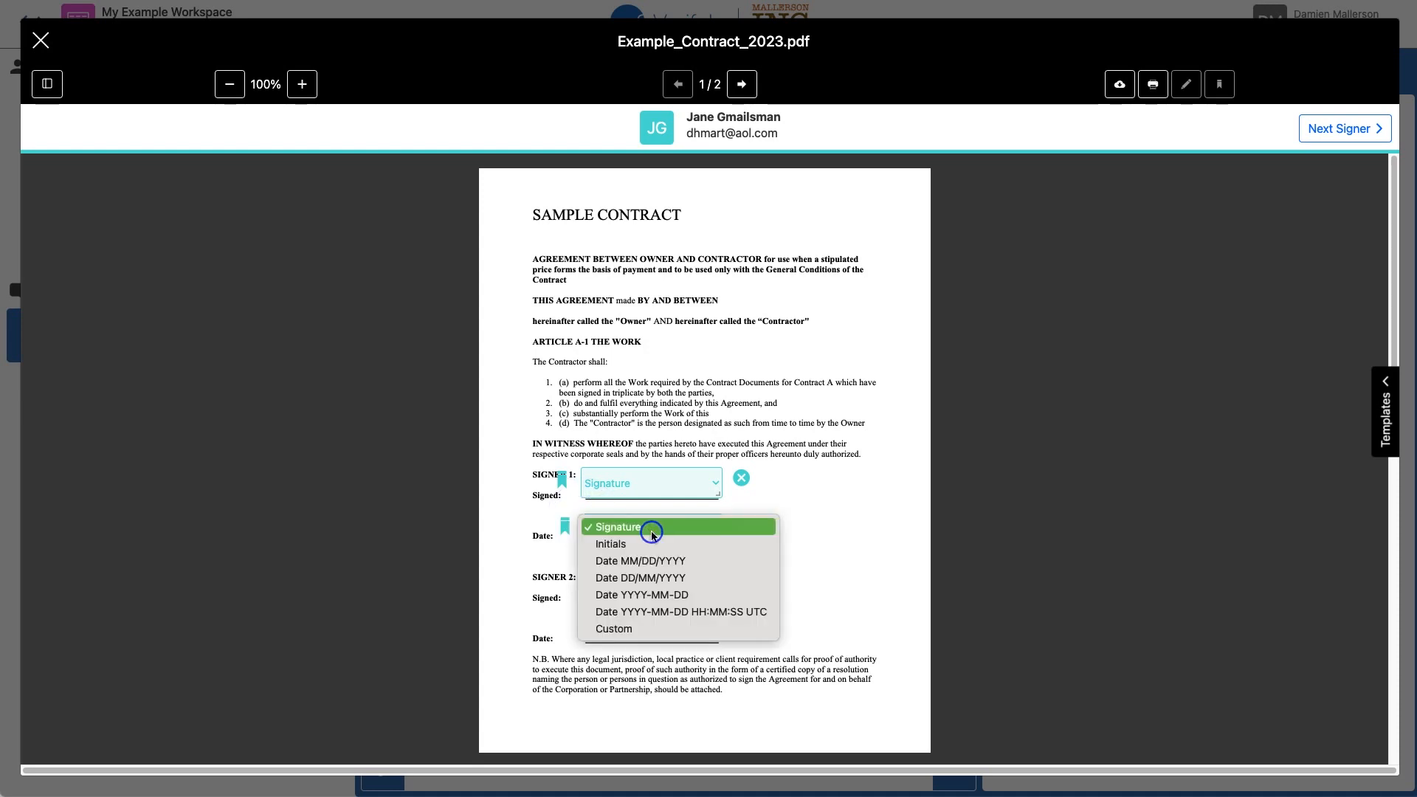
{"action": "left_click", "coordinate": [640, 560]}
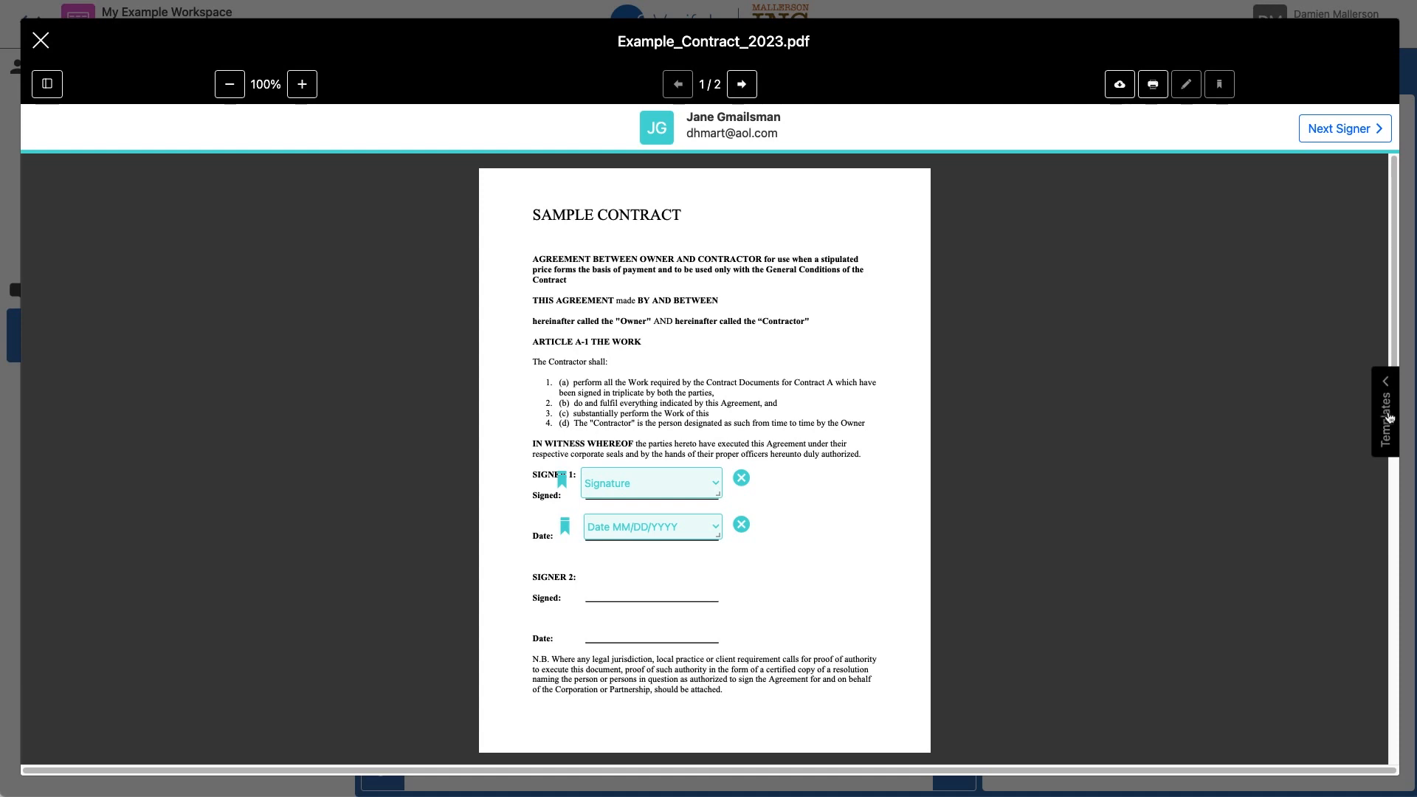
{"action": "left_click", "coordinate": [1387, 412]}
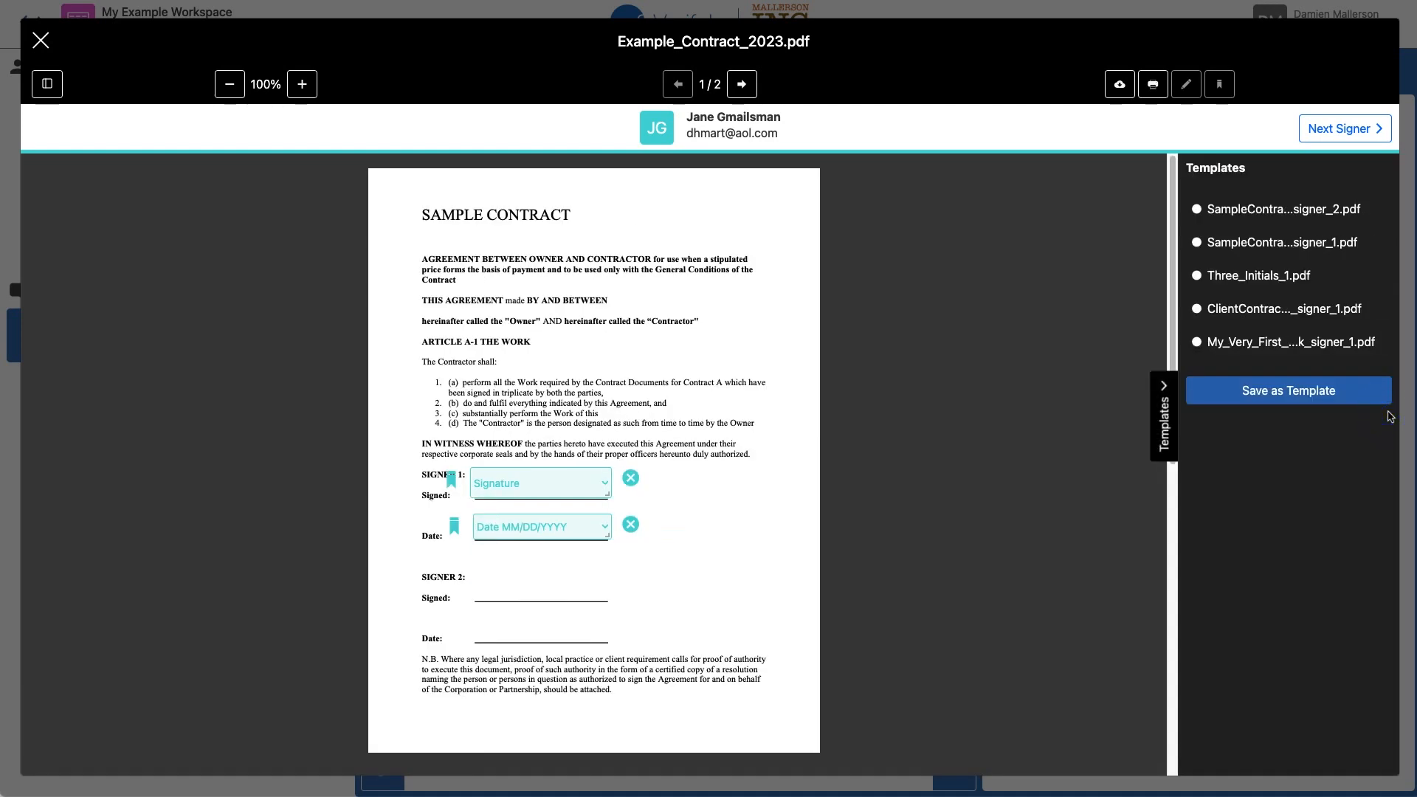
{"action": "mouse_move", "coordinate": [1260, 276]}
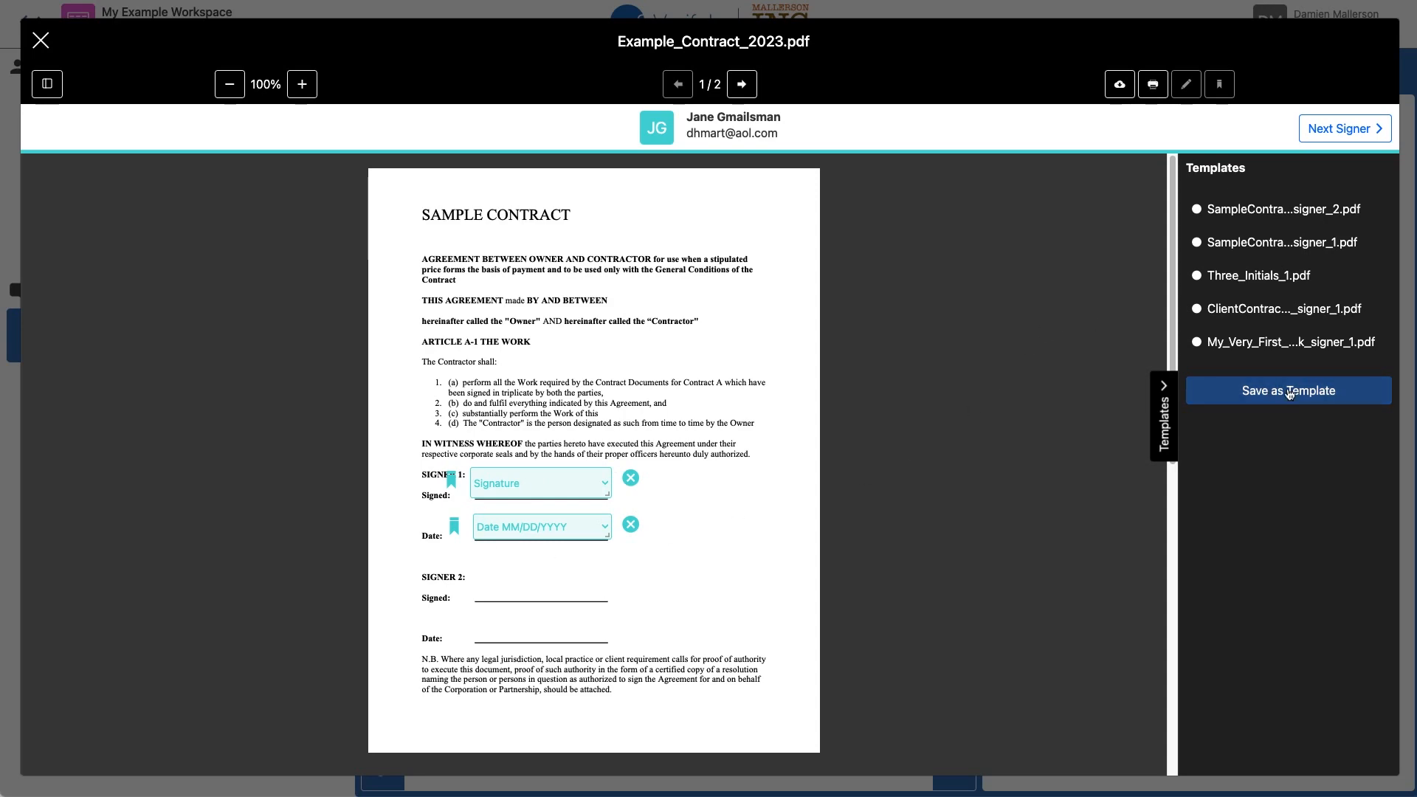
- Save Jane's field layout as template Example_Contract_2023_signer_1.pdf
{"action": "left_click", "coordinate": [1287, 390]}
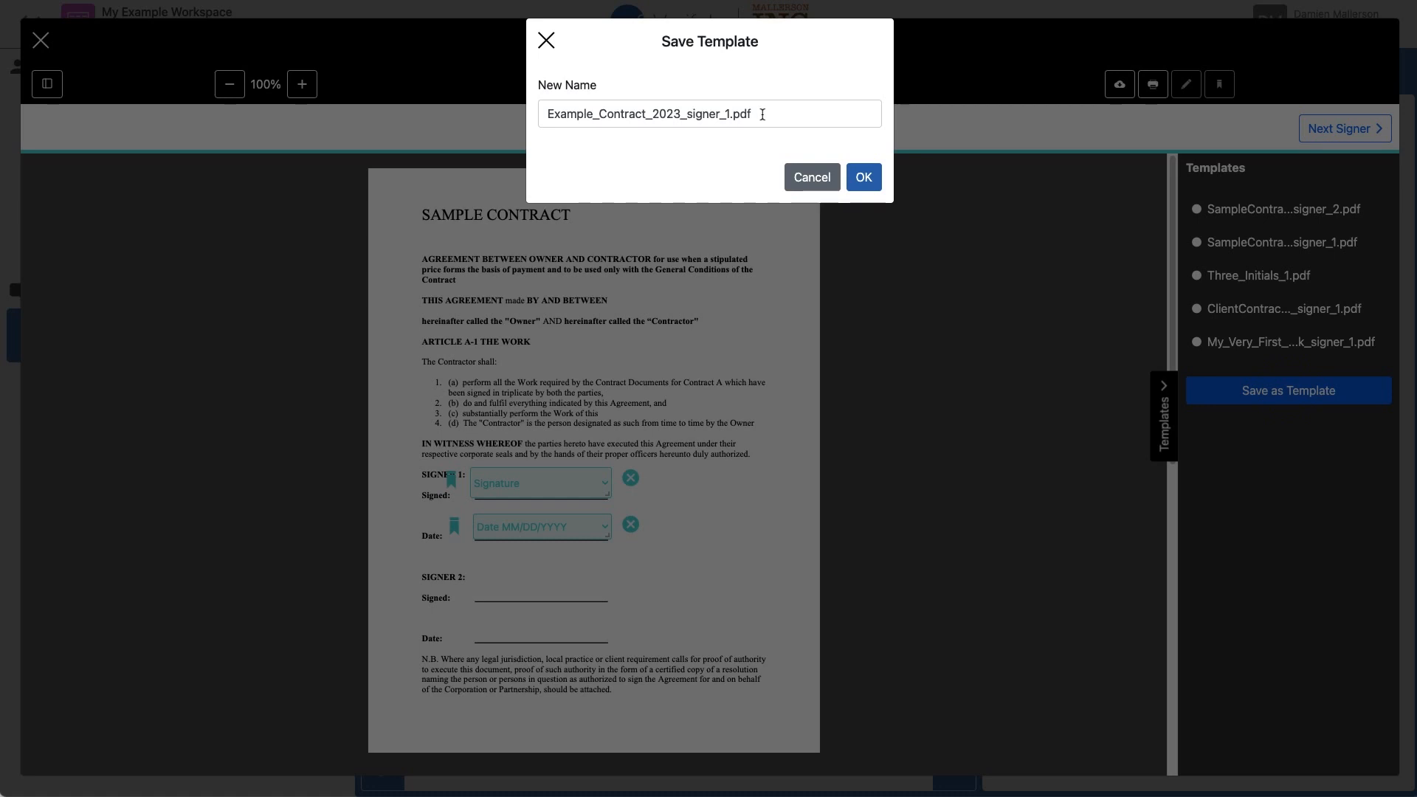
{"action": "left_click", "coordinate": [861, 177]}
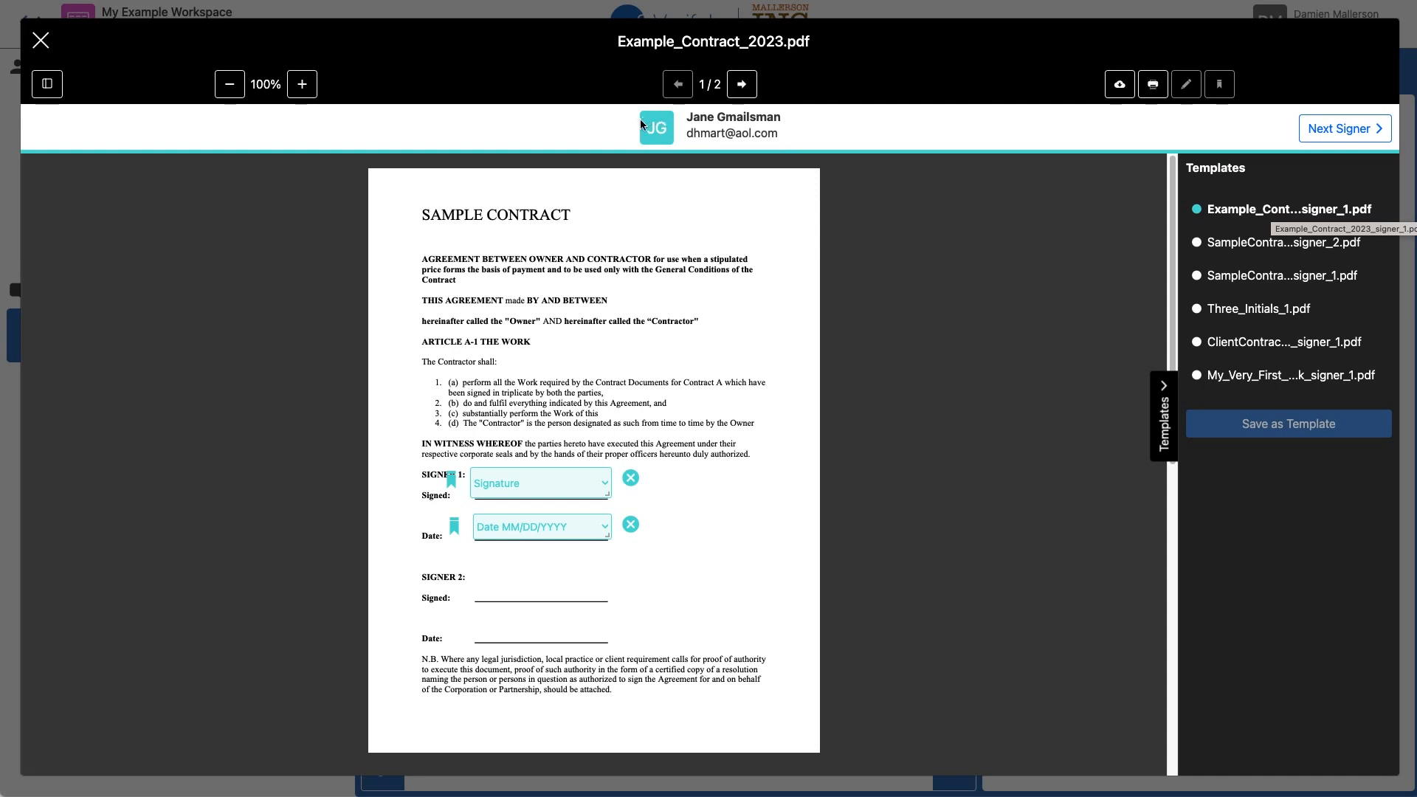
{"action": "mouse_move", "coordinate": [1282, 208]}
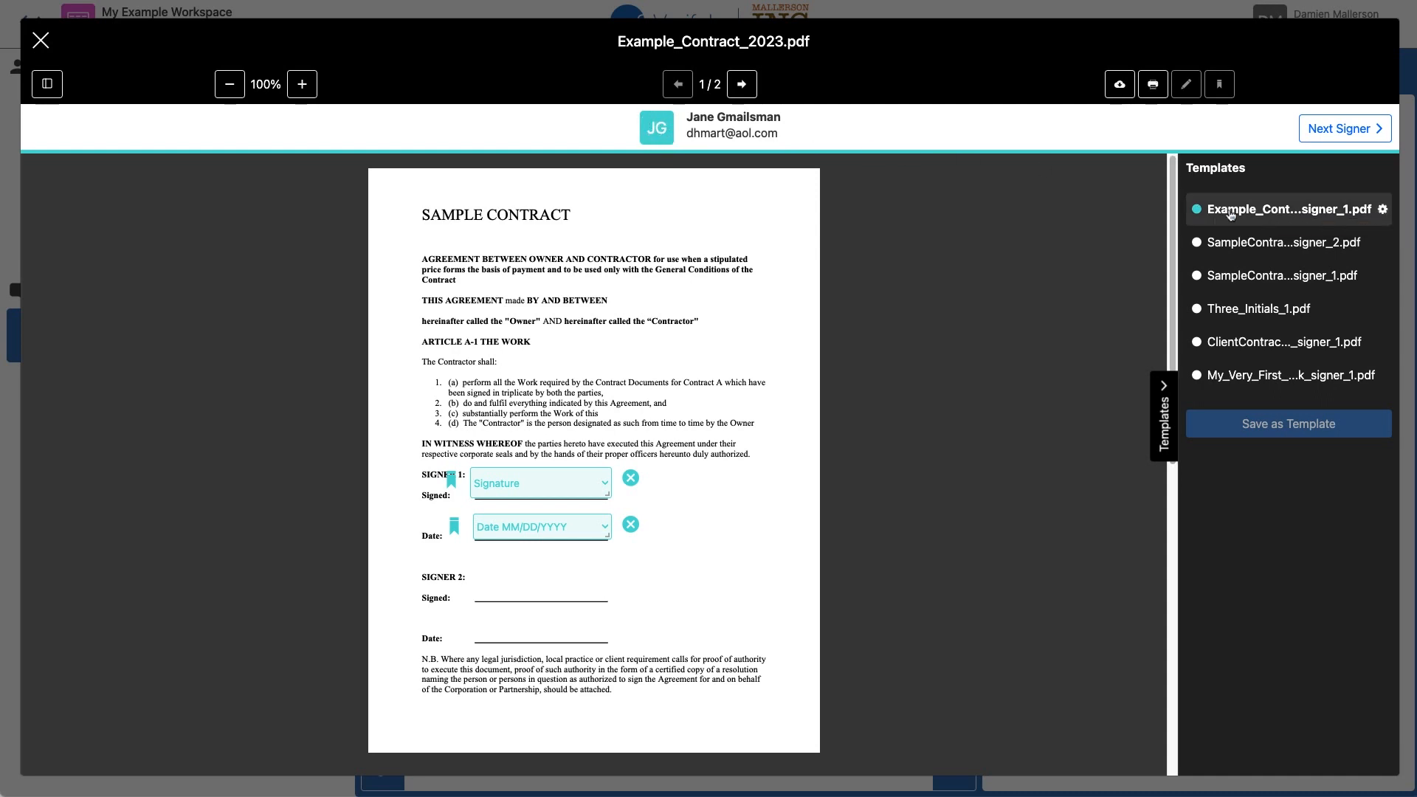
{"action": "mouse_move", "coordinate": [1282, 208]}
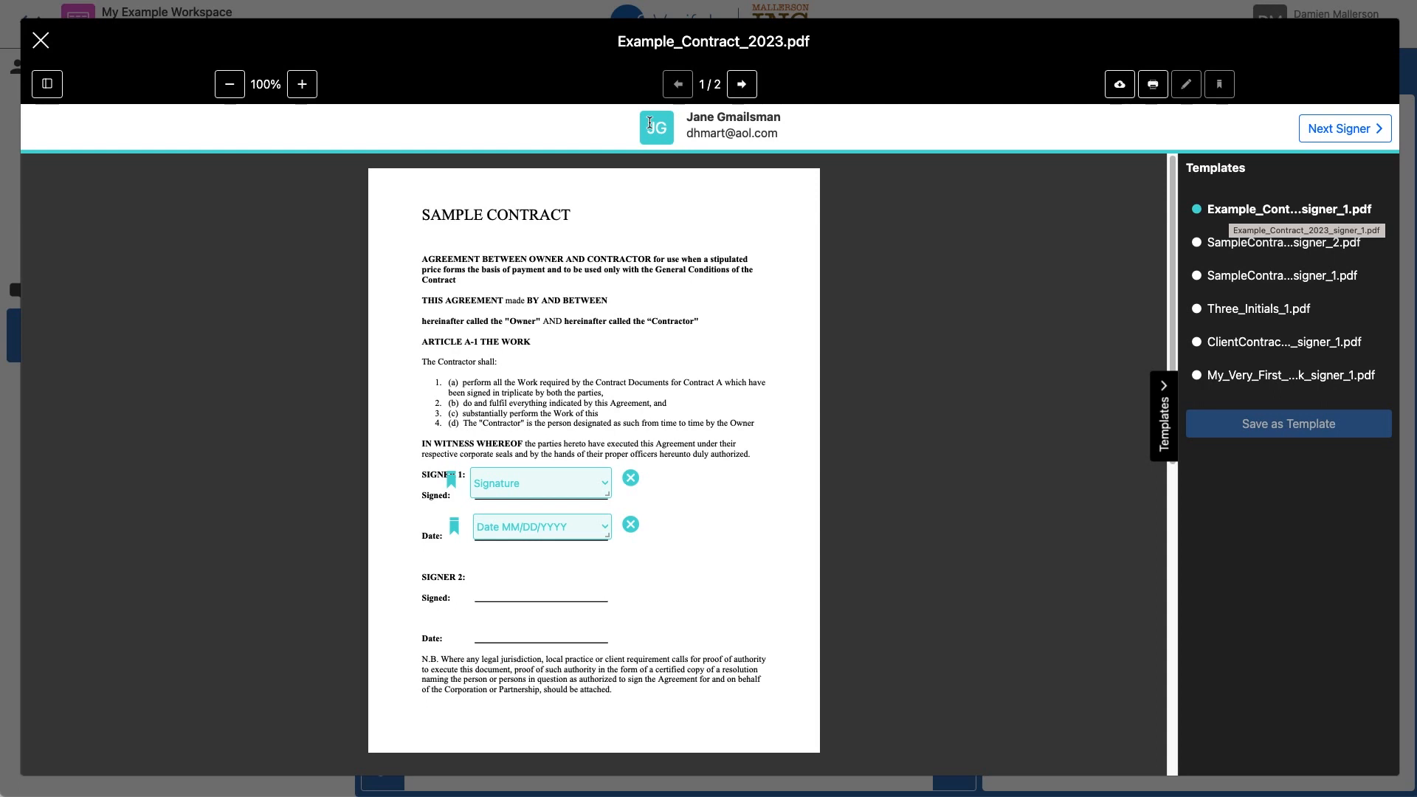
- Place John's Signature and Date MM/DD/YYYY fields at Signer 2 and save them as a signer_2 template
{"action": "left_click", "coordinate": [1343, 128]}
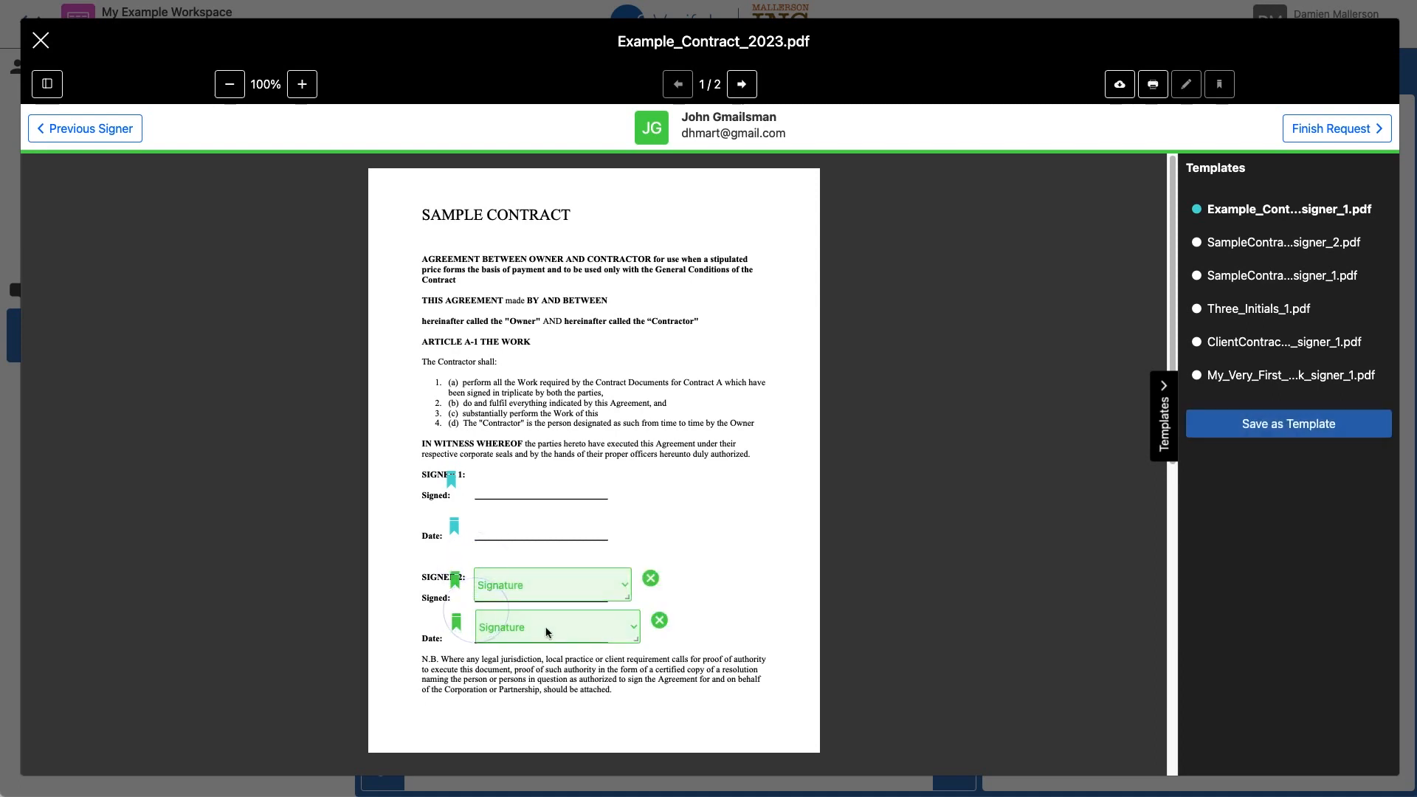
{"action": "left_click", "coordinate": [557, 626]}
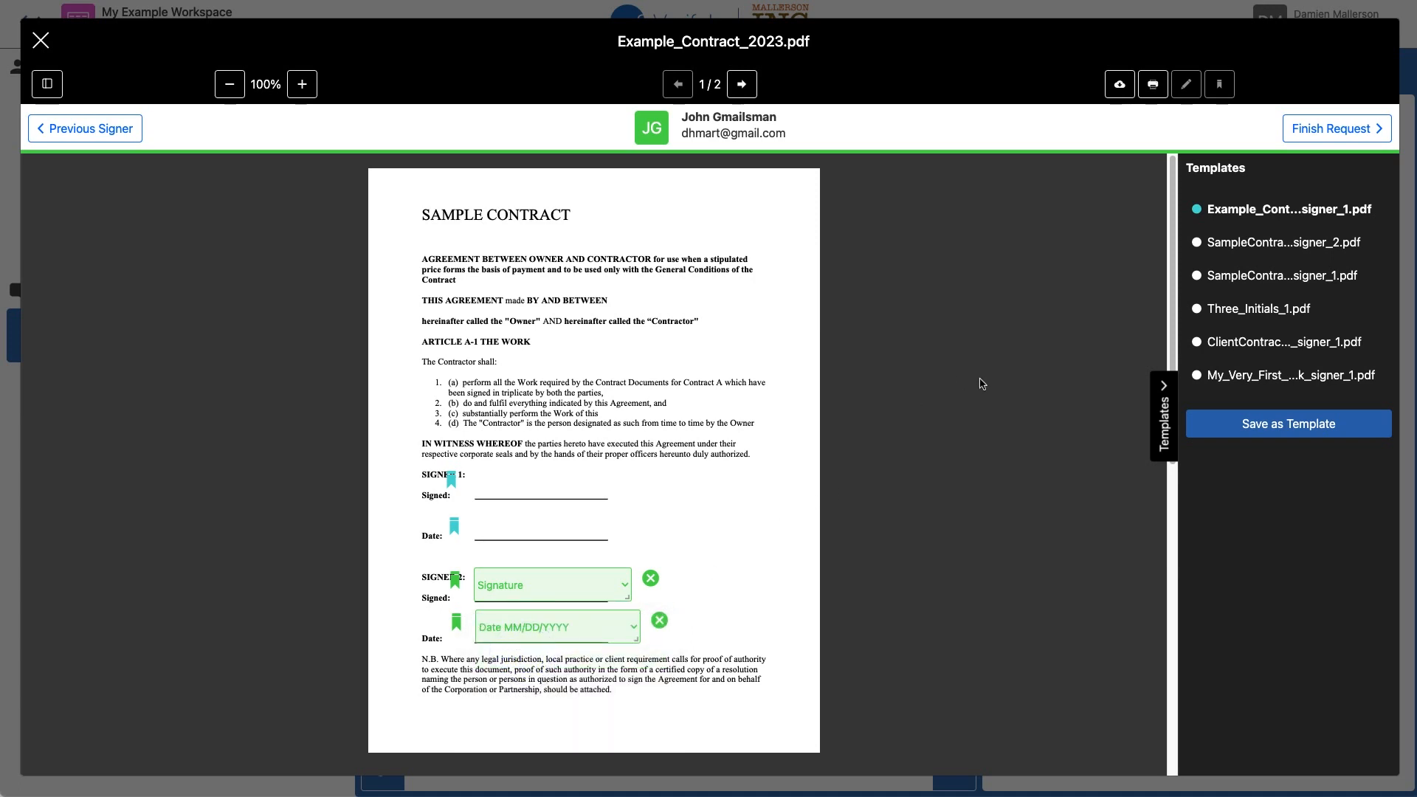
{"action": "mouse_move", "coordinate": [975, 380]}
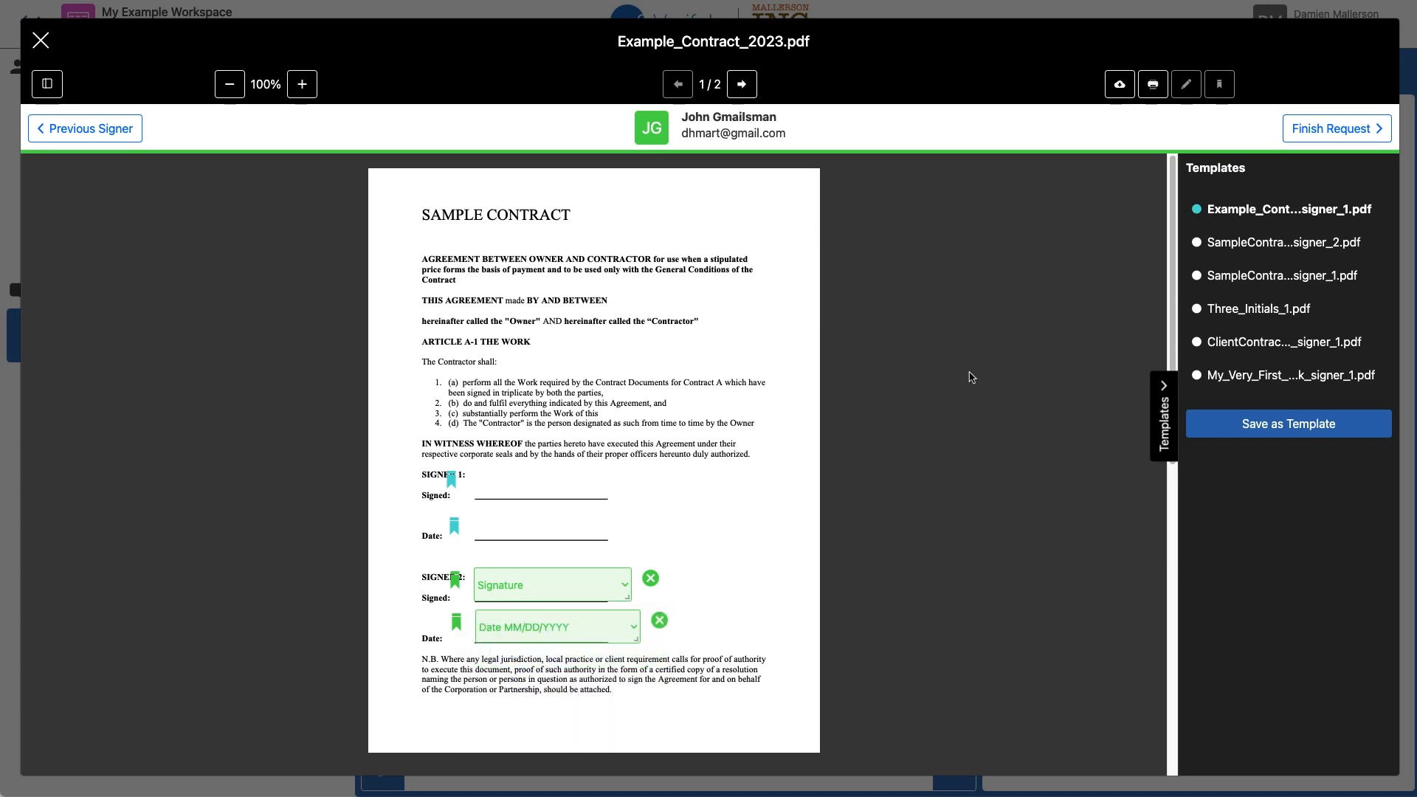
{"action": "left_click", "coordinate": [1287, 423]}
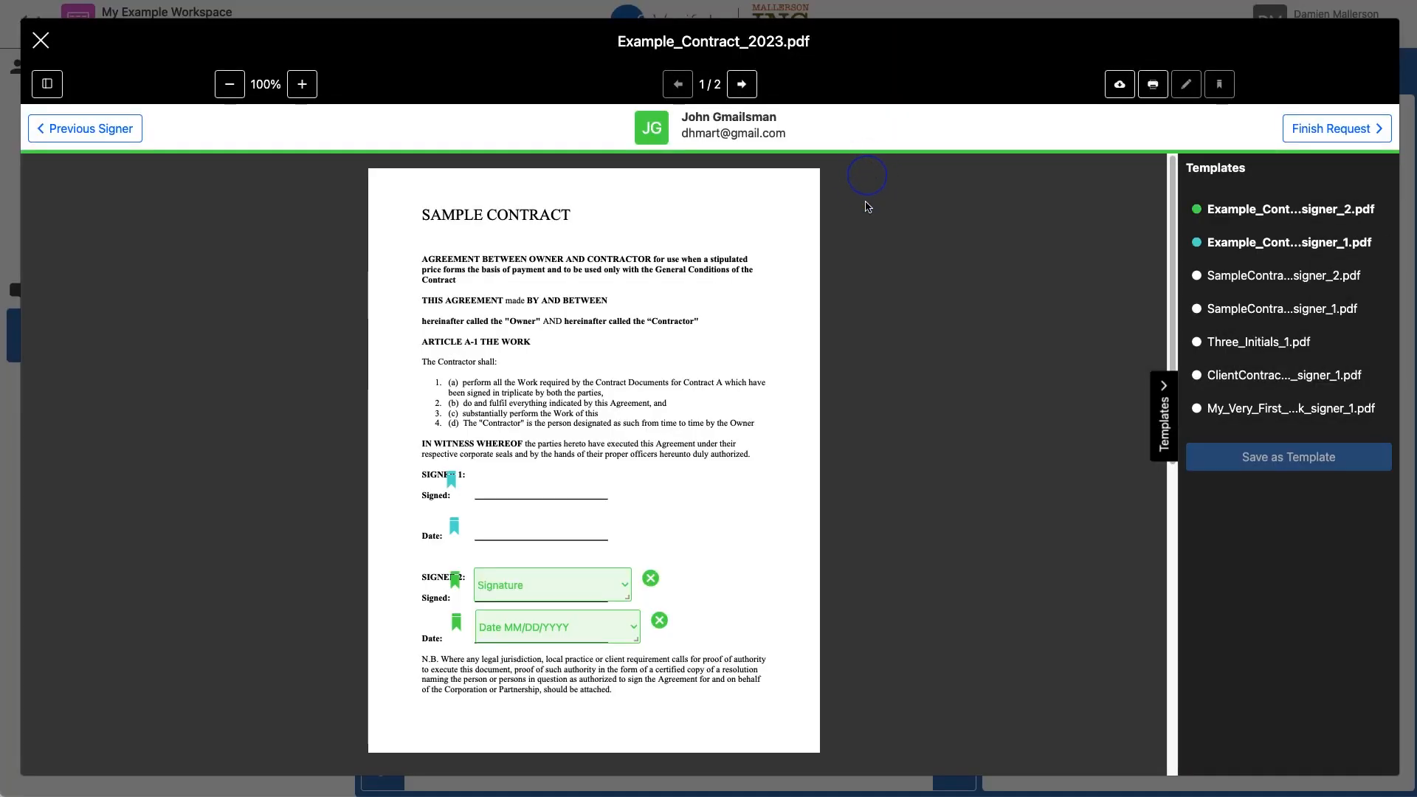
{"action": "mouse_move", "coordinate": [1286, 208]}
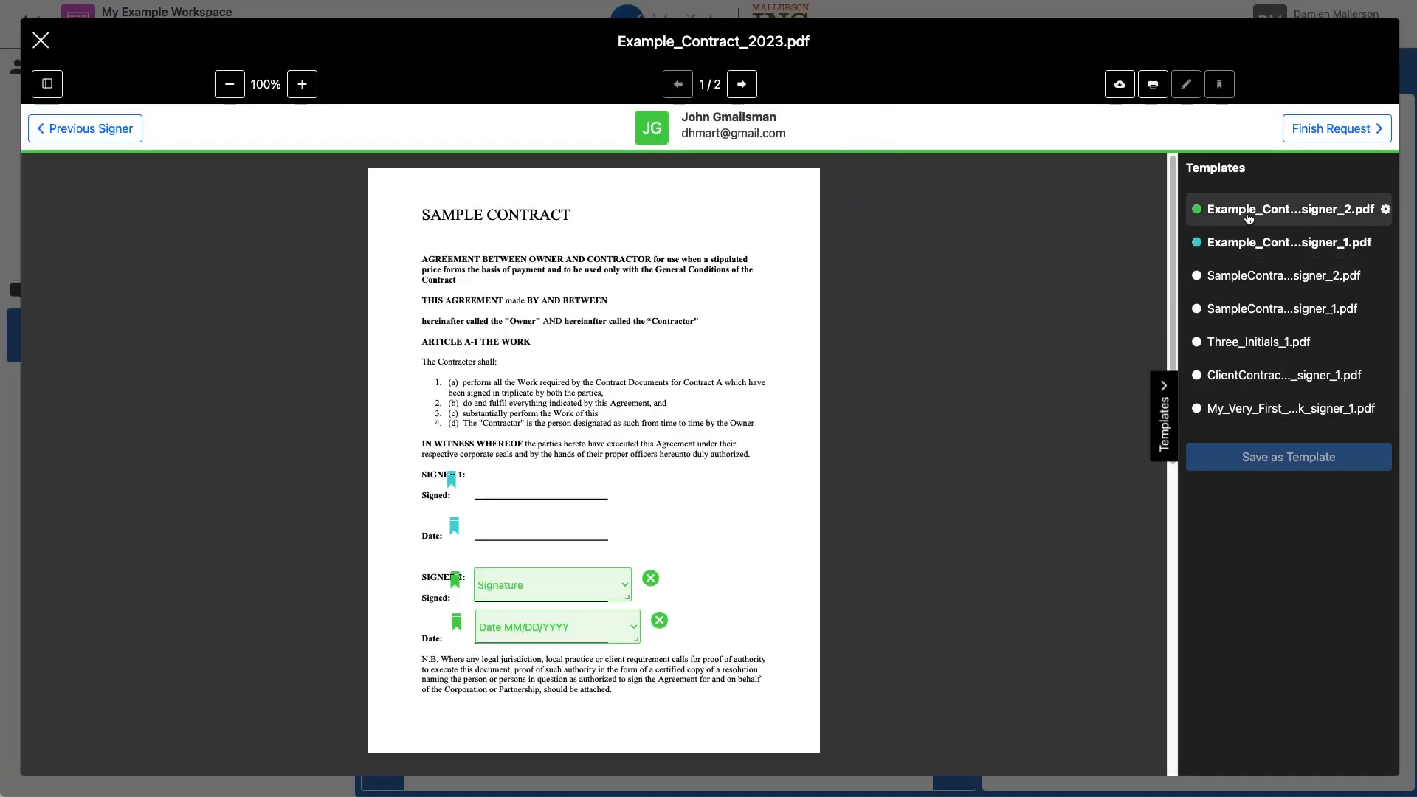
{"action": "mouse_move", "coordinate": [1286, 208]}
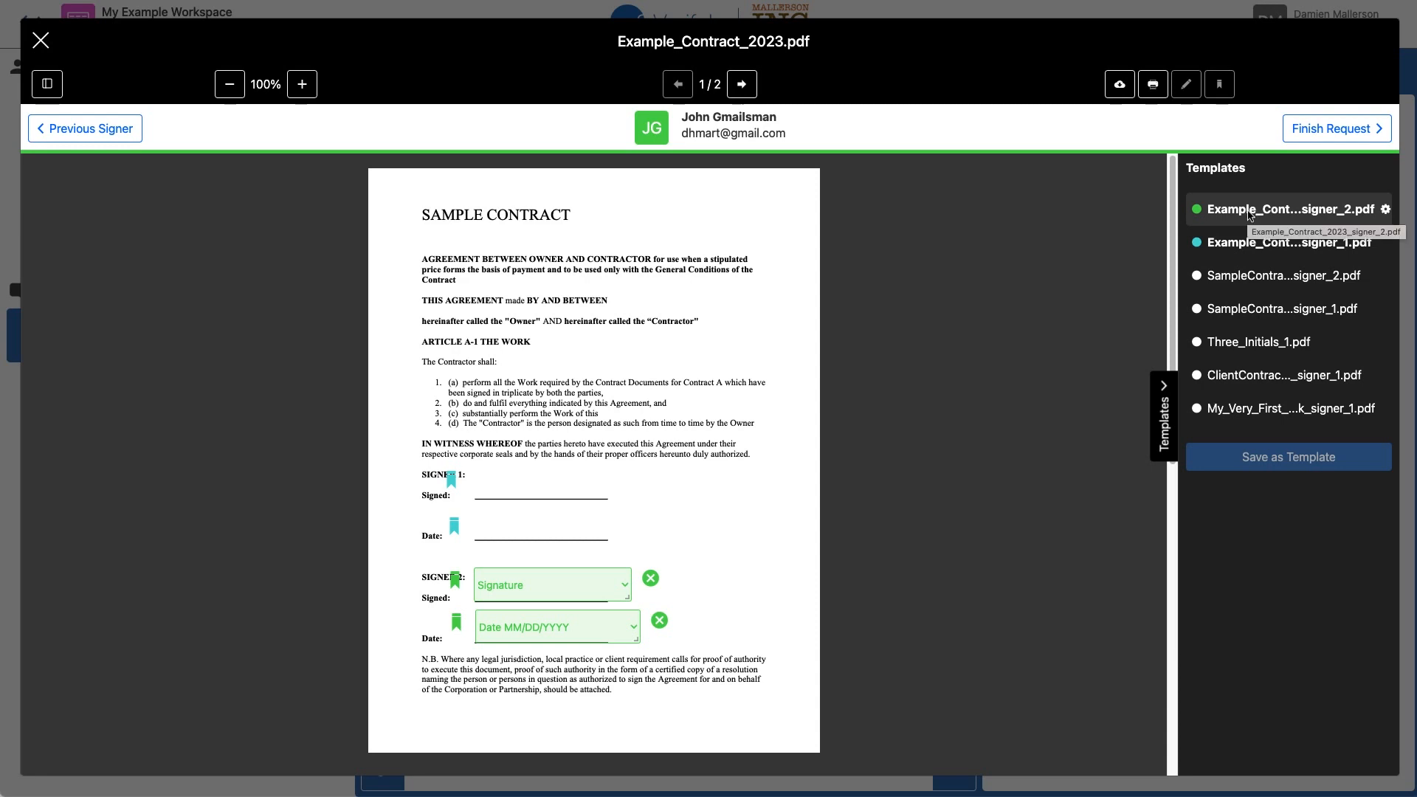
{"action": "mouse_move", "coordinate": [1020, 276]}
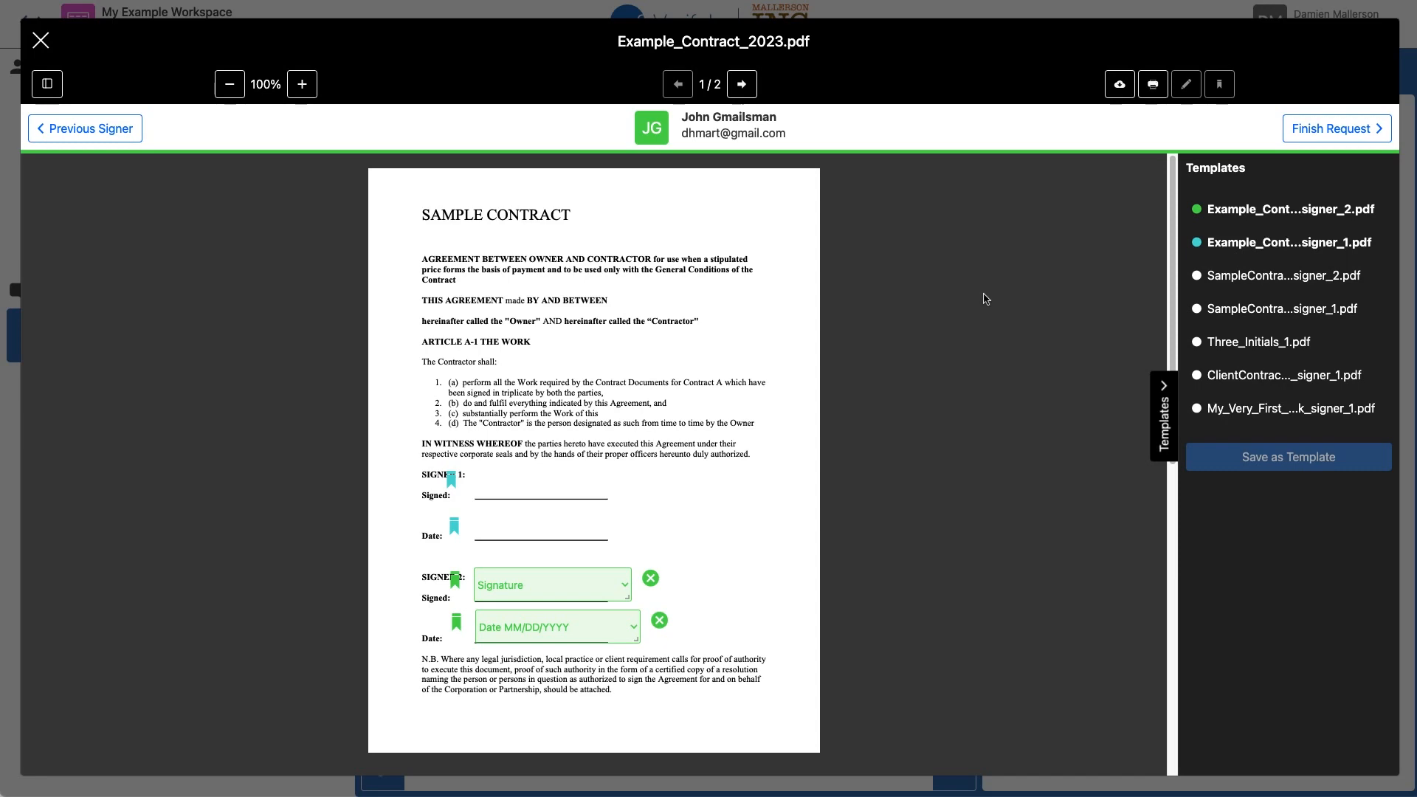
- Finish and submit the Signing 2023 signature request, dismissing the Success message
{"action": "left_click", "coordinate": [1337, 129]}
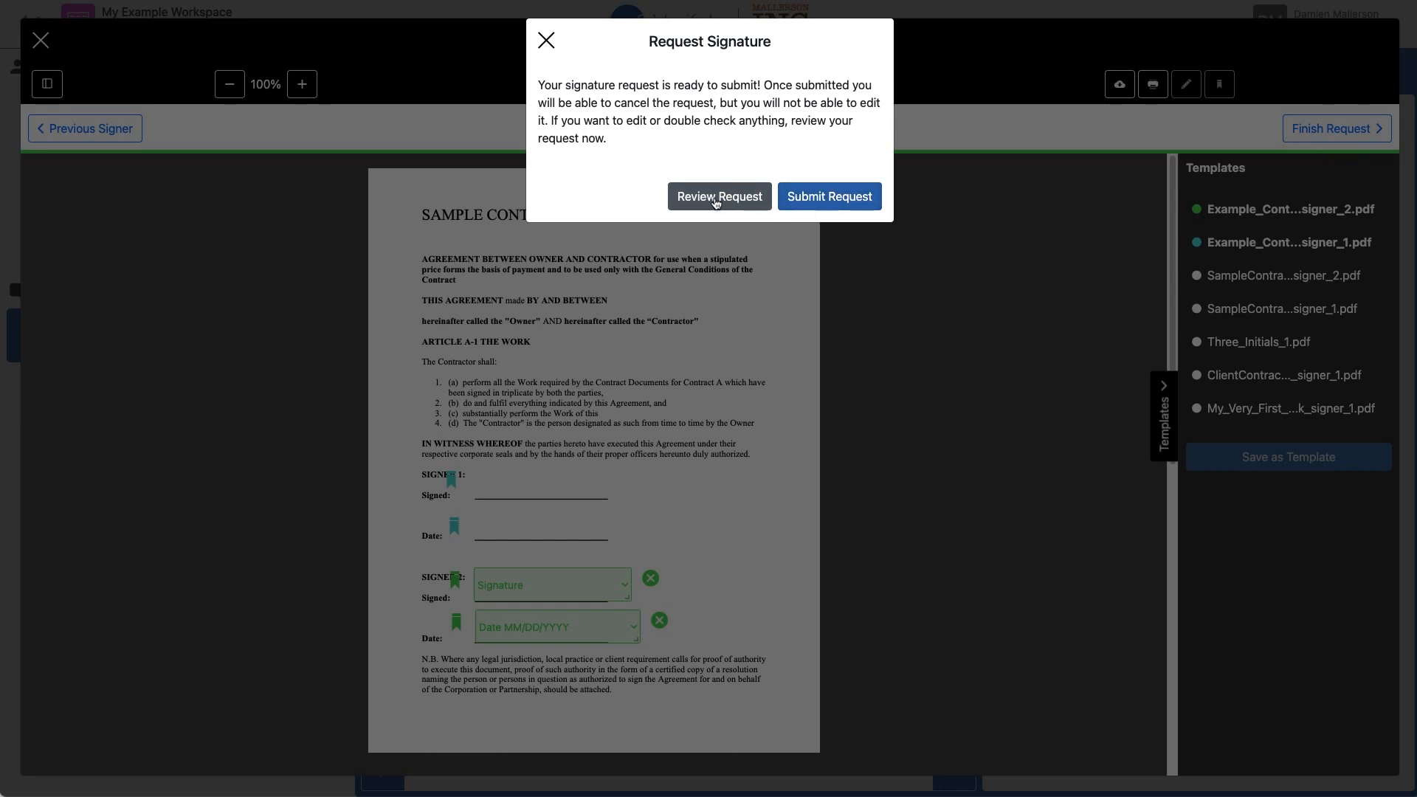
{"action": "mouse_move", "coordinate": [733, 199]}
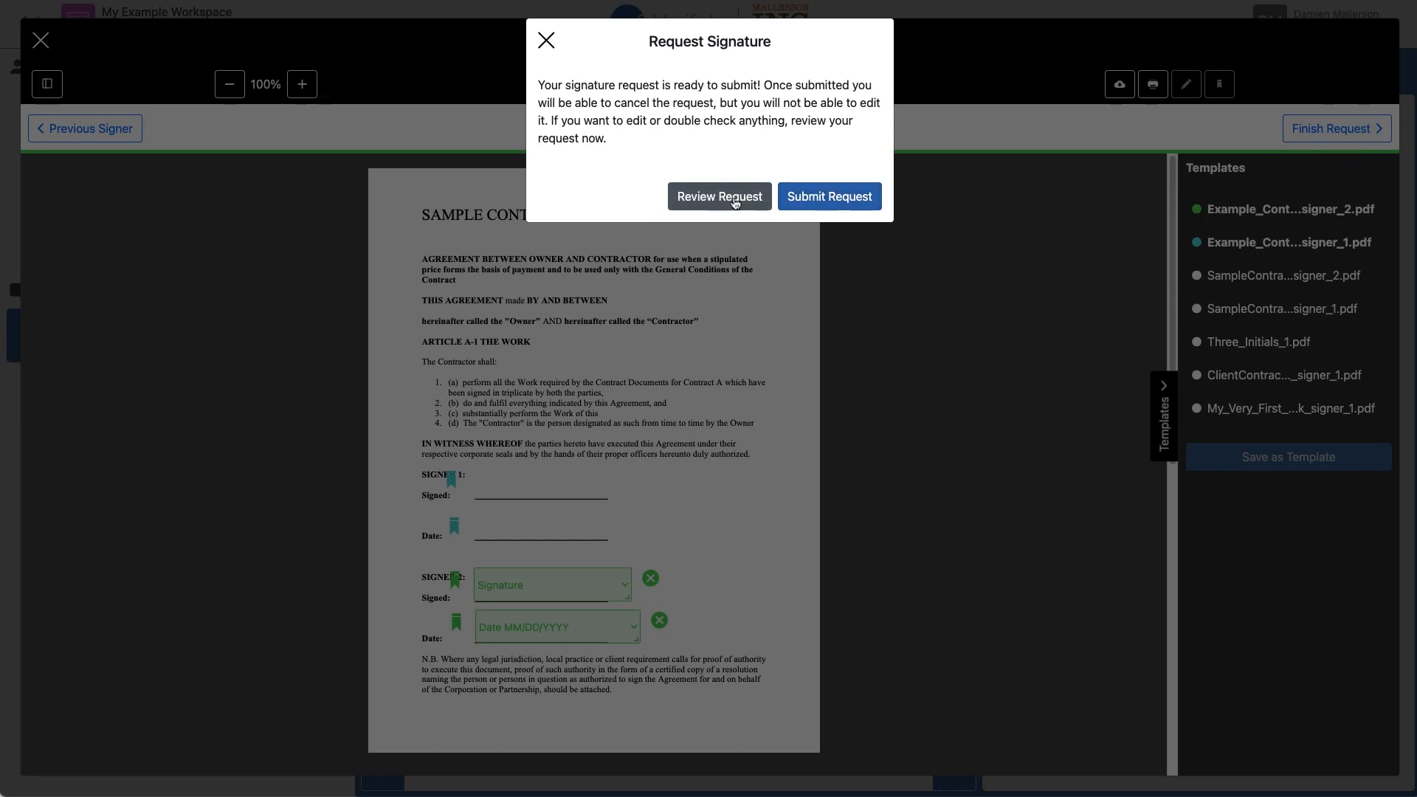
{"action": "left_click", "coordinate": [827, 196]}
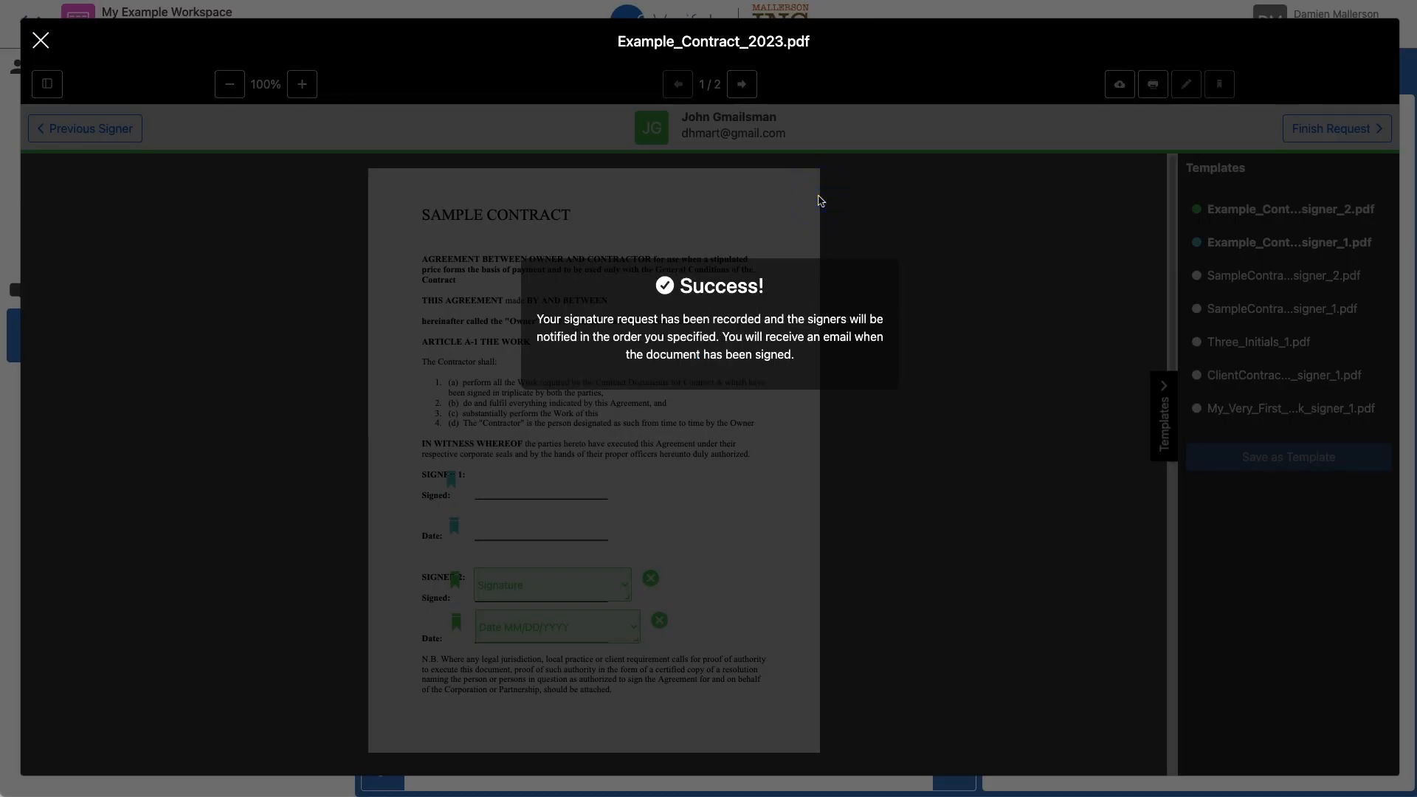
{"action": "left_click", "coordinate": [41, 40]}
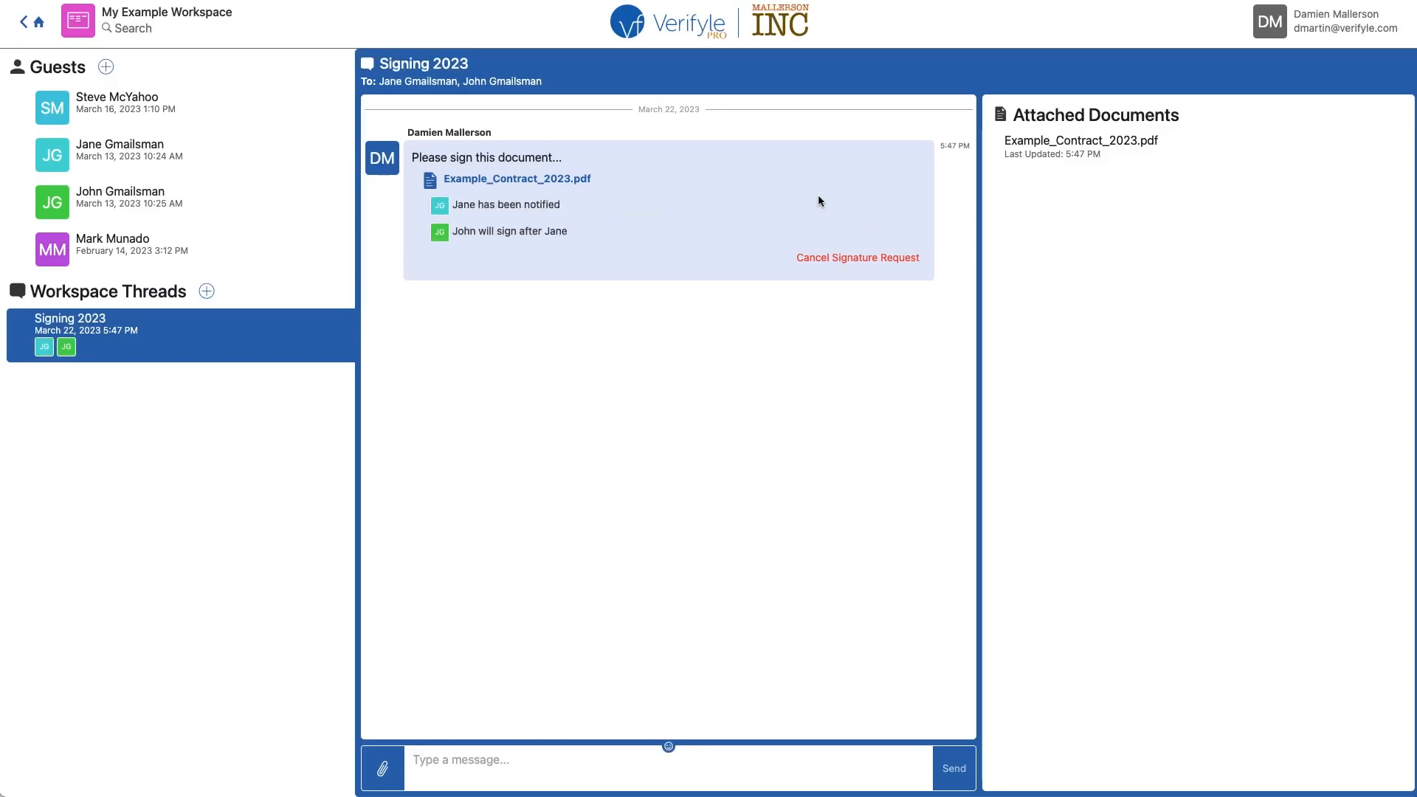
{"action": "mouse_move", "coordinate": [251, 517]}
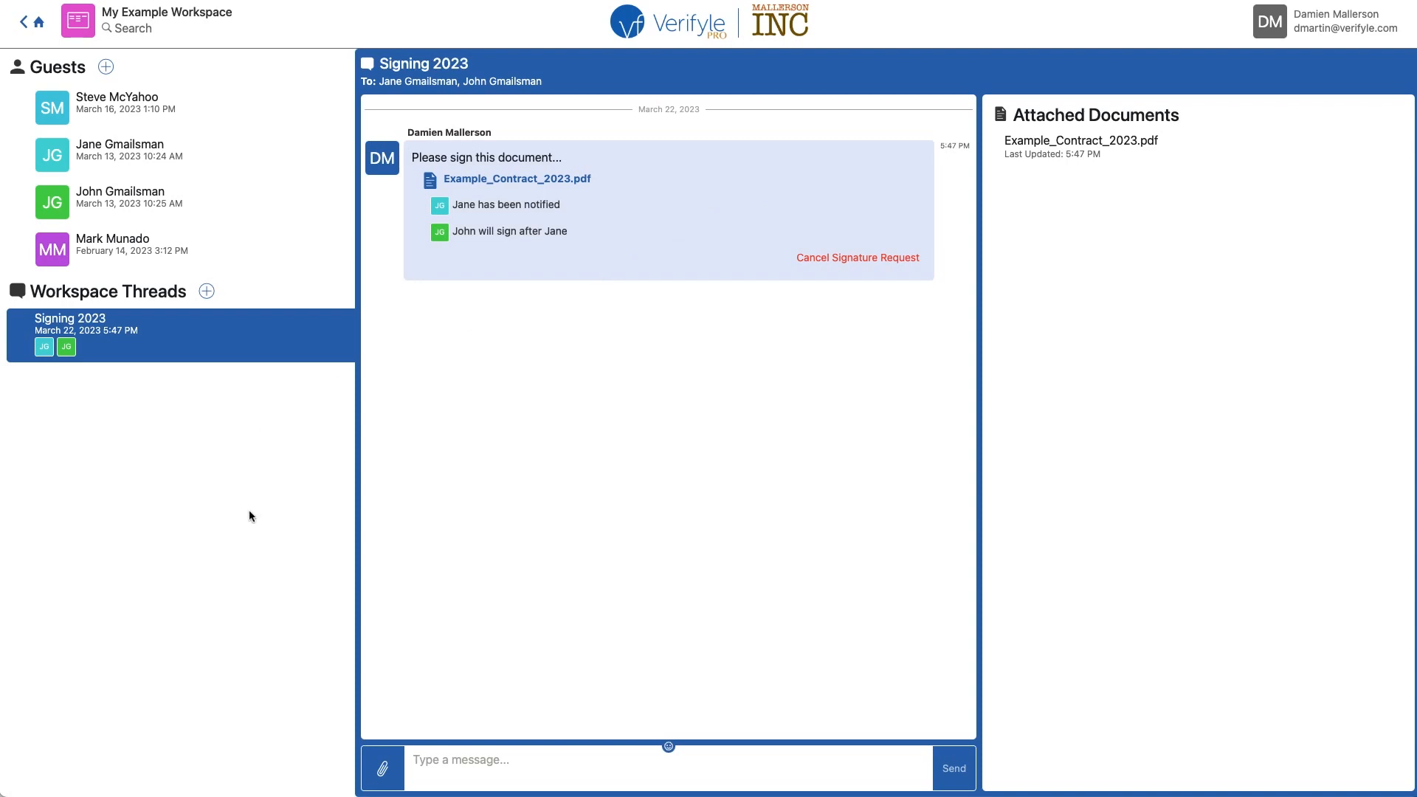
{"action": "mouse_move", "coordinate": [242, 323]}
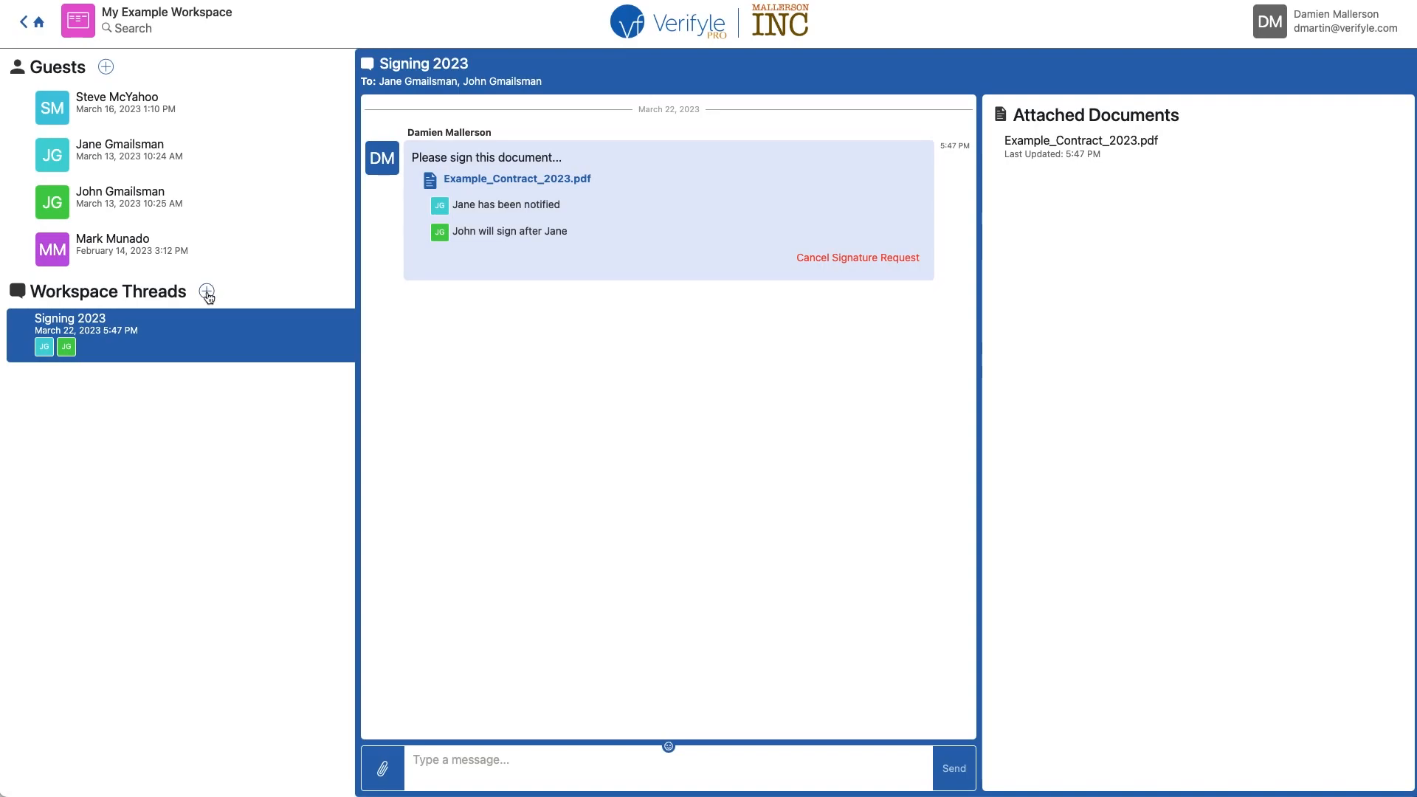
- Create a new workspace thread named 'Signing 2023 - B'
{"action": "left_click", "coordinate": [207, 291]}
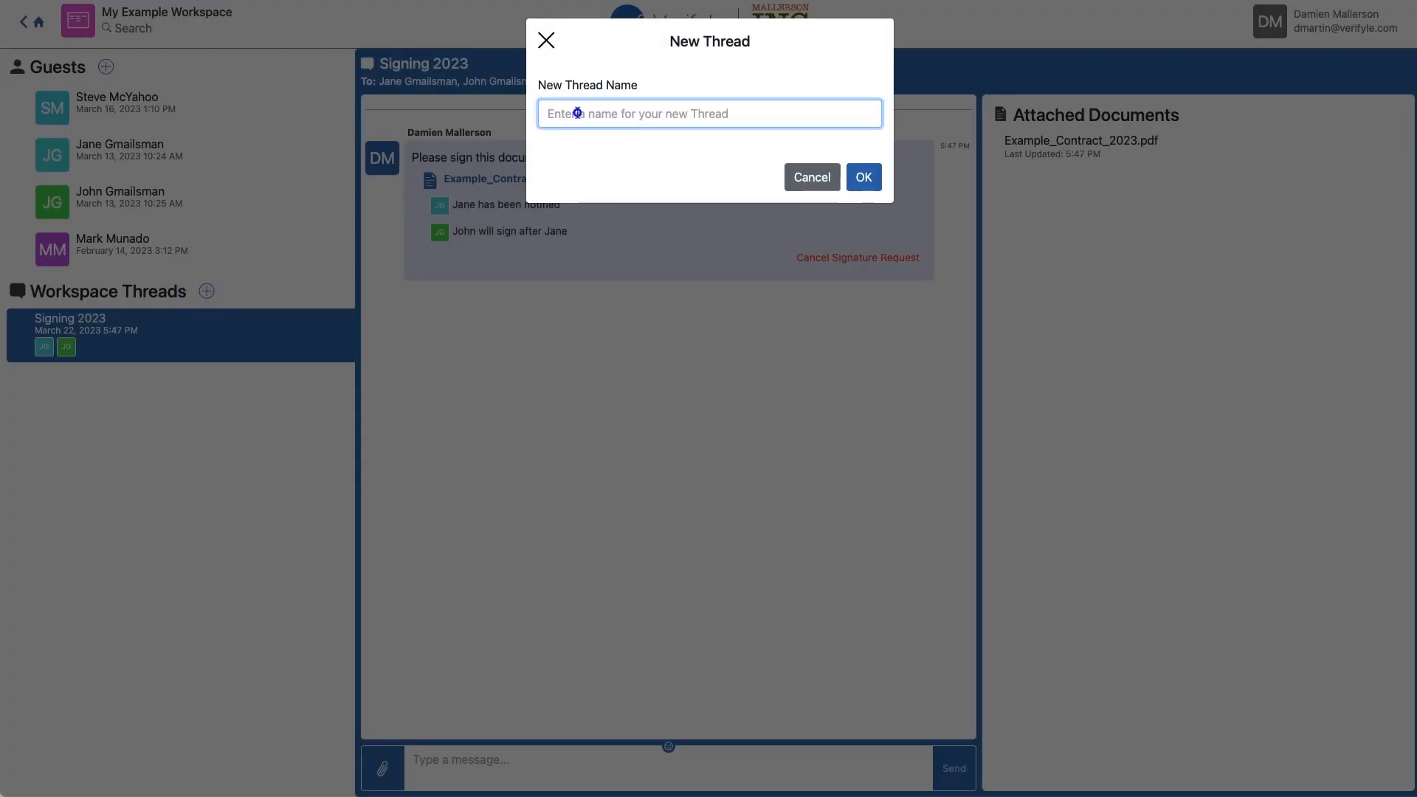
{"action": "type", "text": "Signing"}
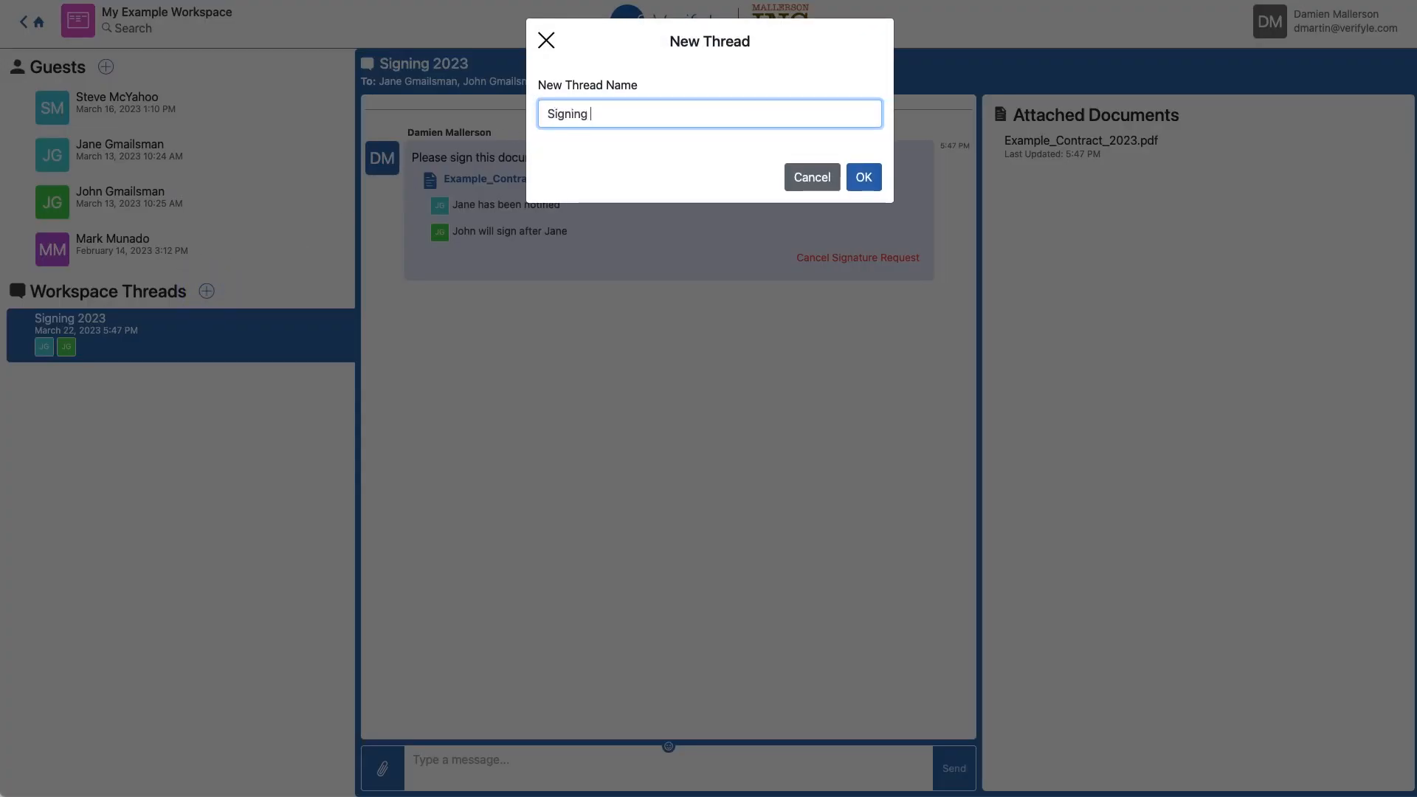
{"action": "type", "text": "2023 - B"}
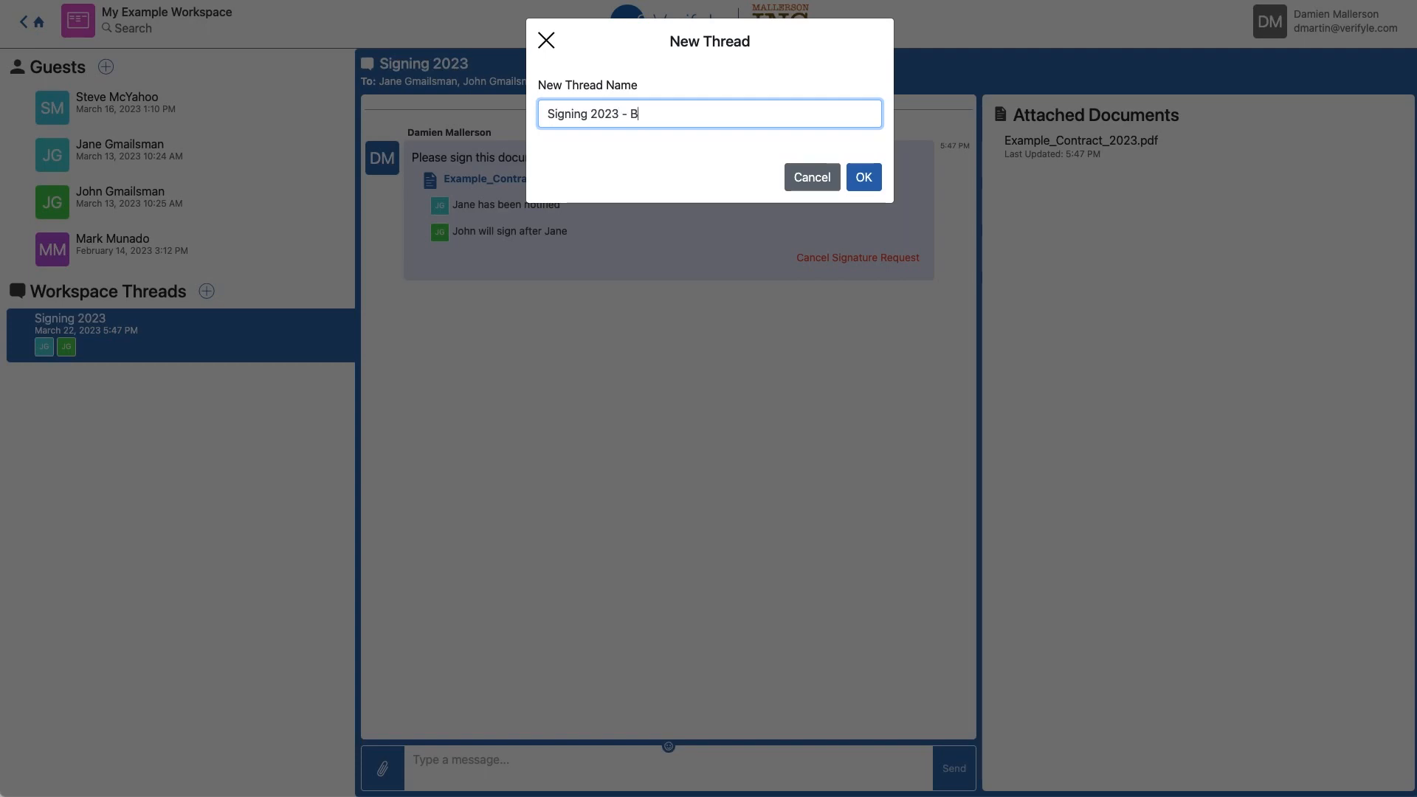
{"action": "left_click", "coordinate": [860, 177]}
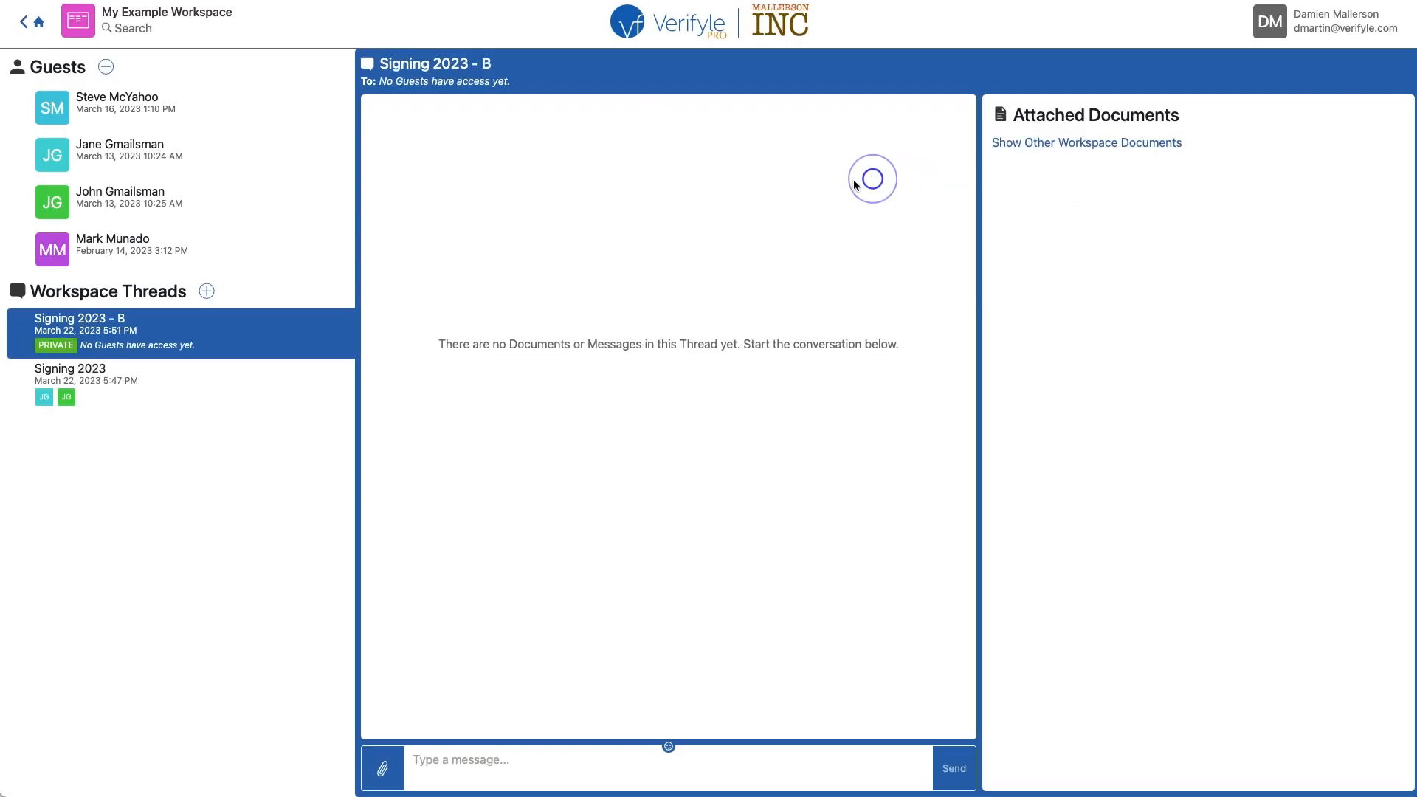
- Grant the SM and MM guests access to the thread via Manage Permissions and save
{"action": "left_click", "coordinate": [135, 324]}
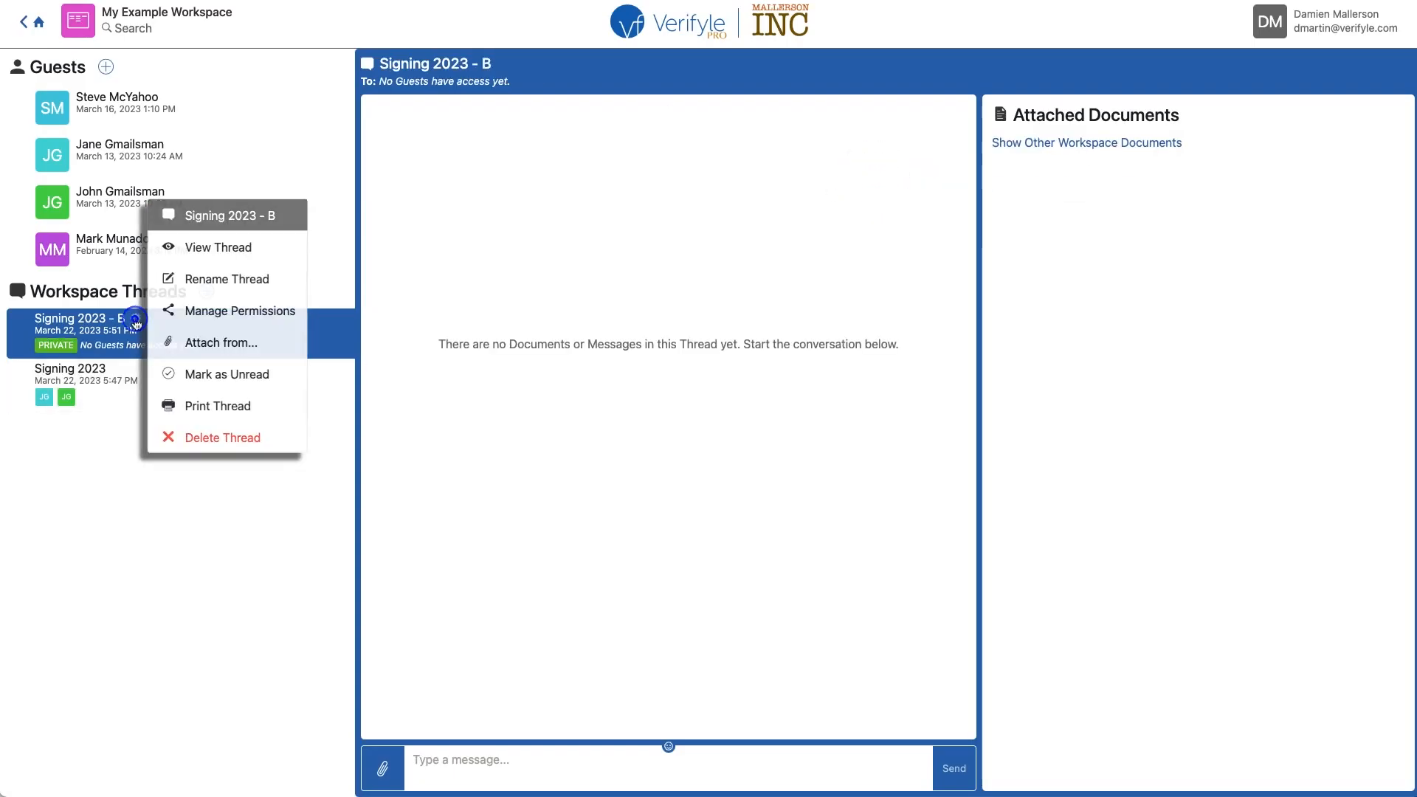
{"action": "left_click", "coordinate": [239, 310]}
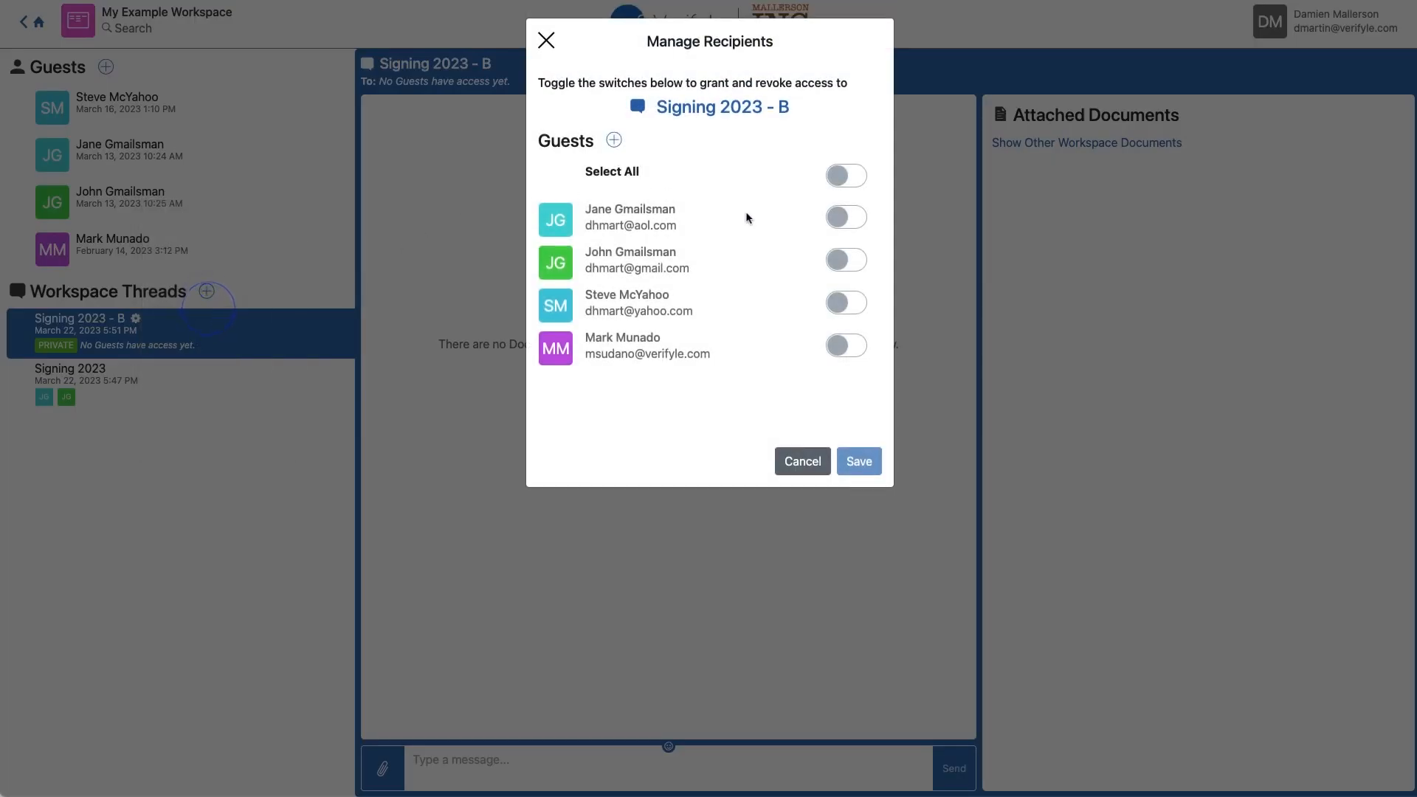
{"action": "left_click", "coordinate": [844, 301]}
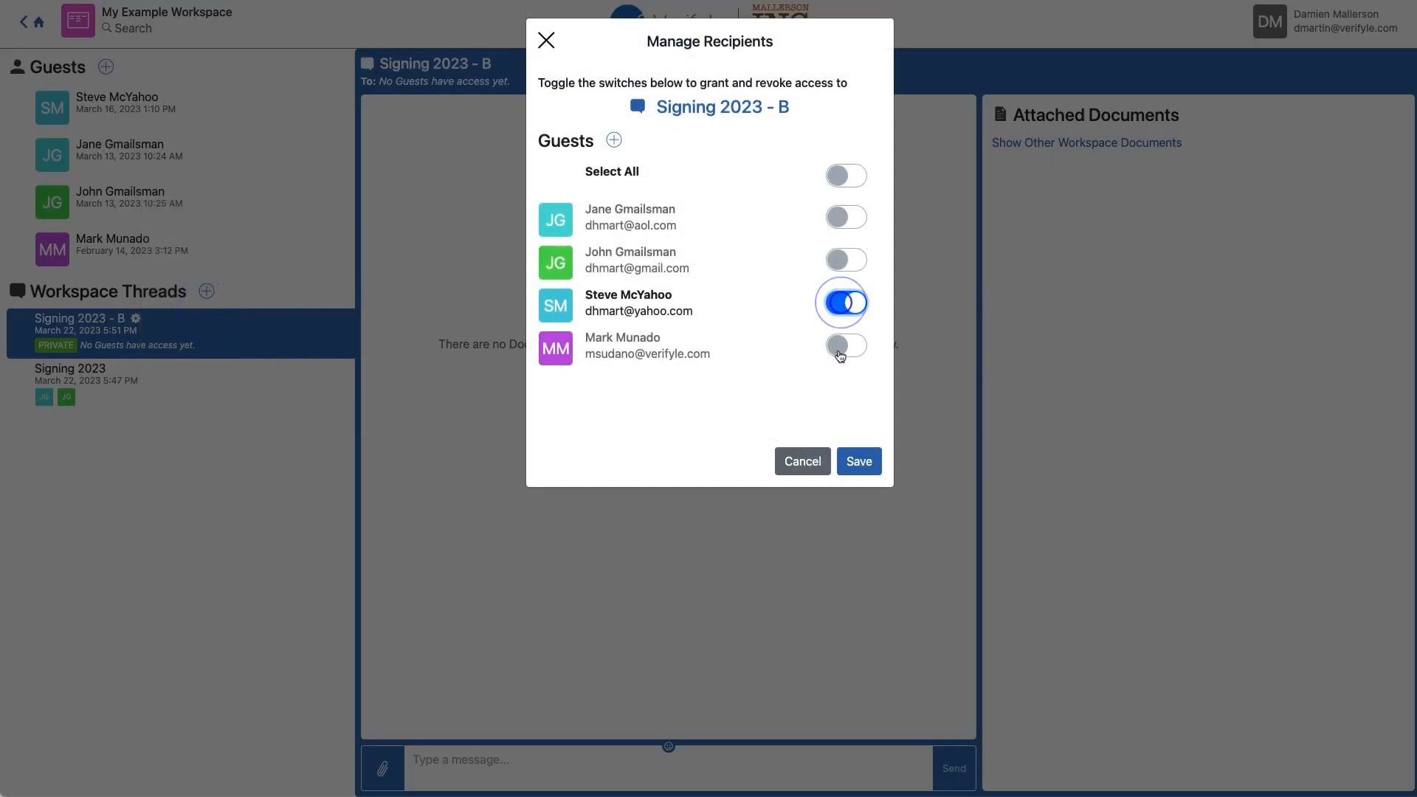
{"action": "left_click", "coordinate": [844, 346]}
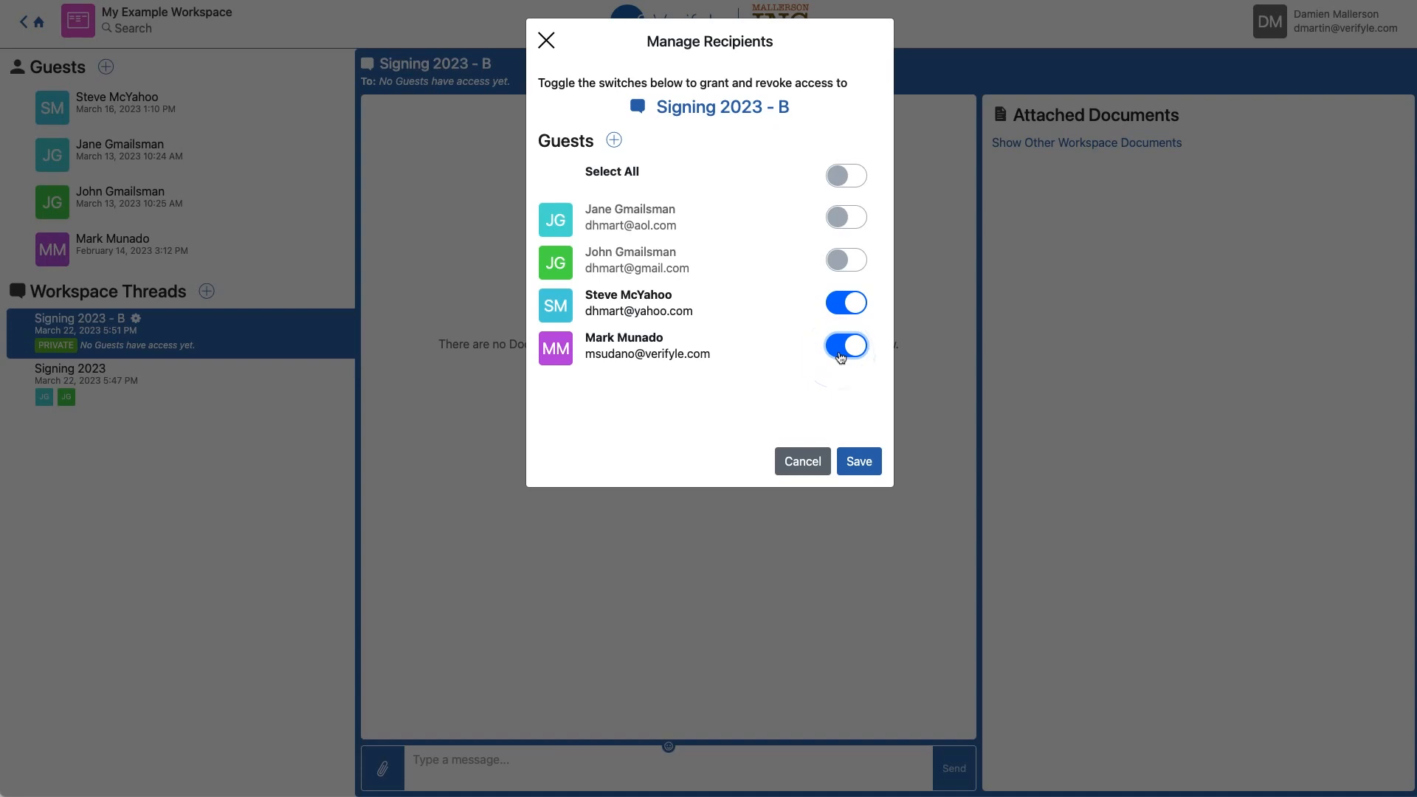
{"action": "left_click", "coordinate": [857, 460]}
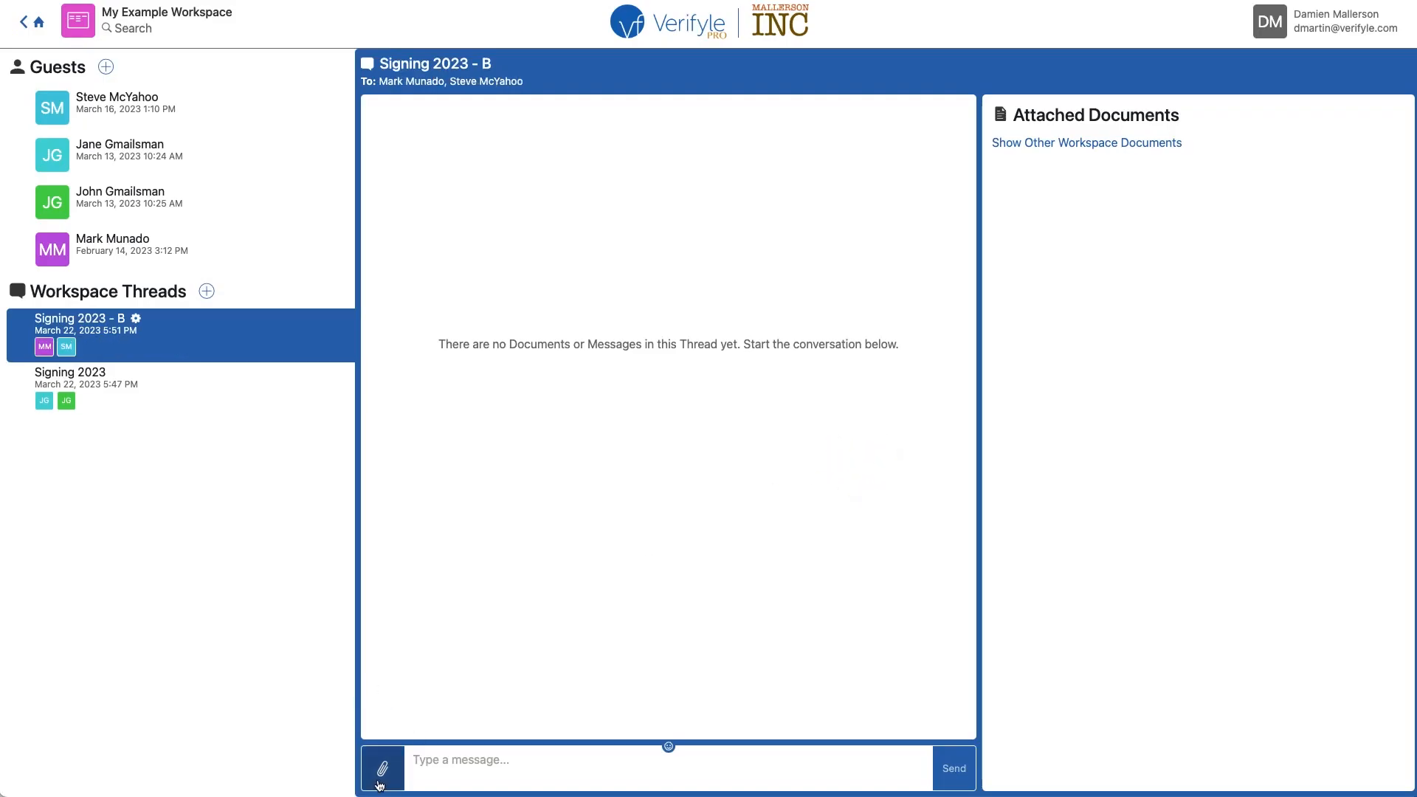
- Send Example_Contract_2023.pdf with a "Please sign" message marked Request Signing
{"action": "left_click", "coordinate": [382, 767]}
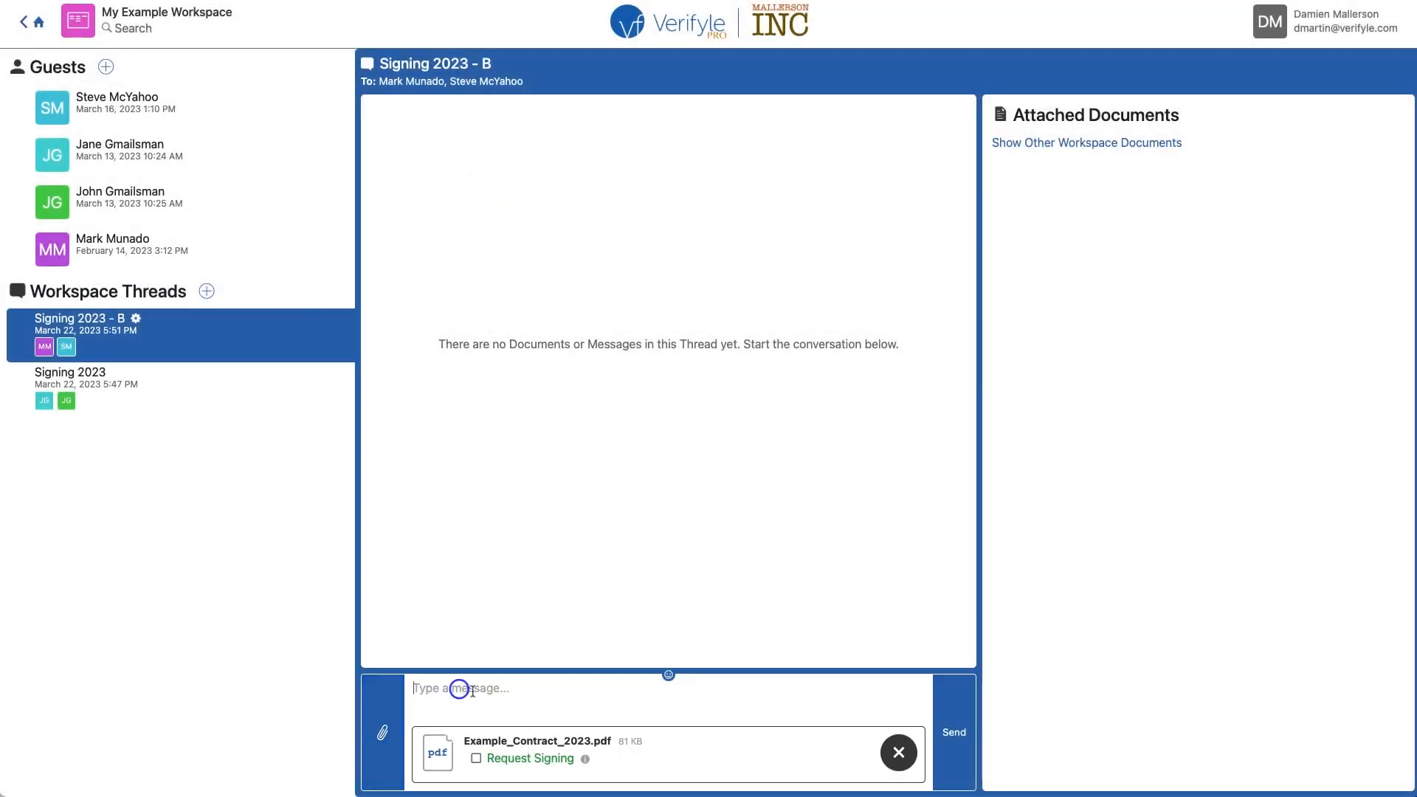
{"action": "type", "text": "Please sign..."}
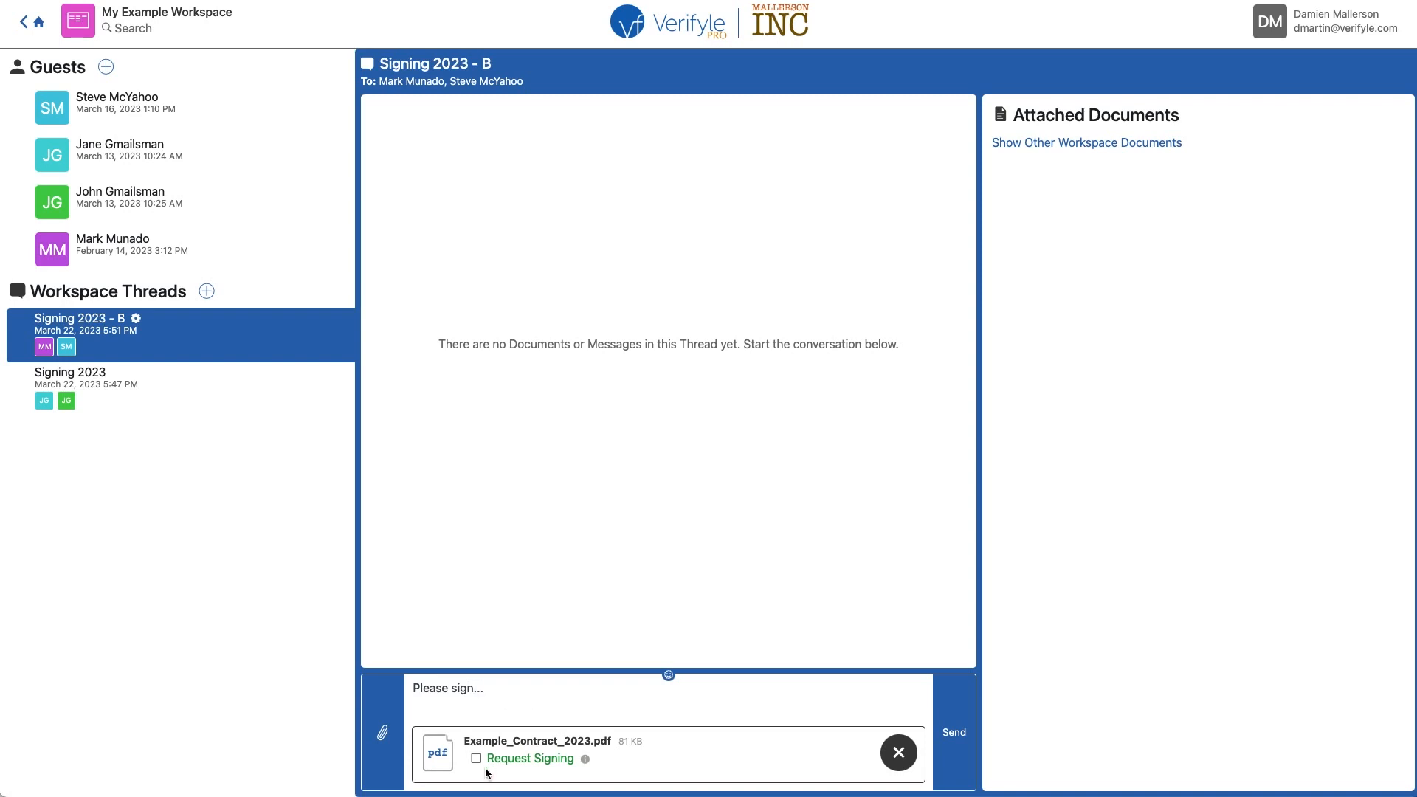
{"action": "left_click", "coordinate": [477, 759]}
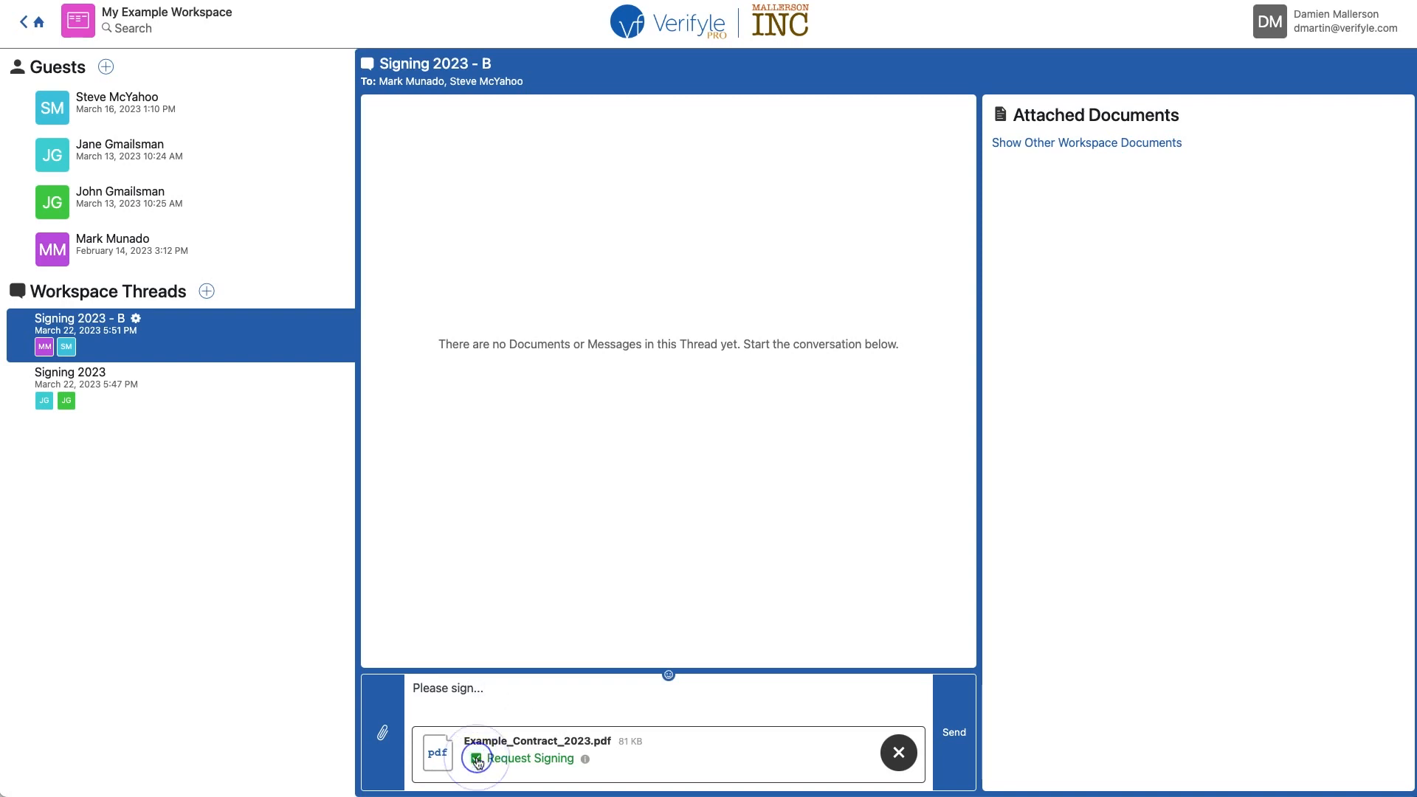
{"action": "left_click", "coordinate": [476, 759]}
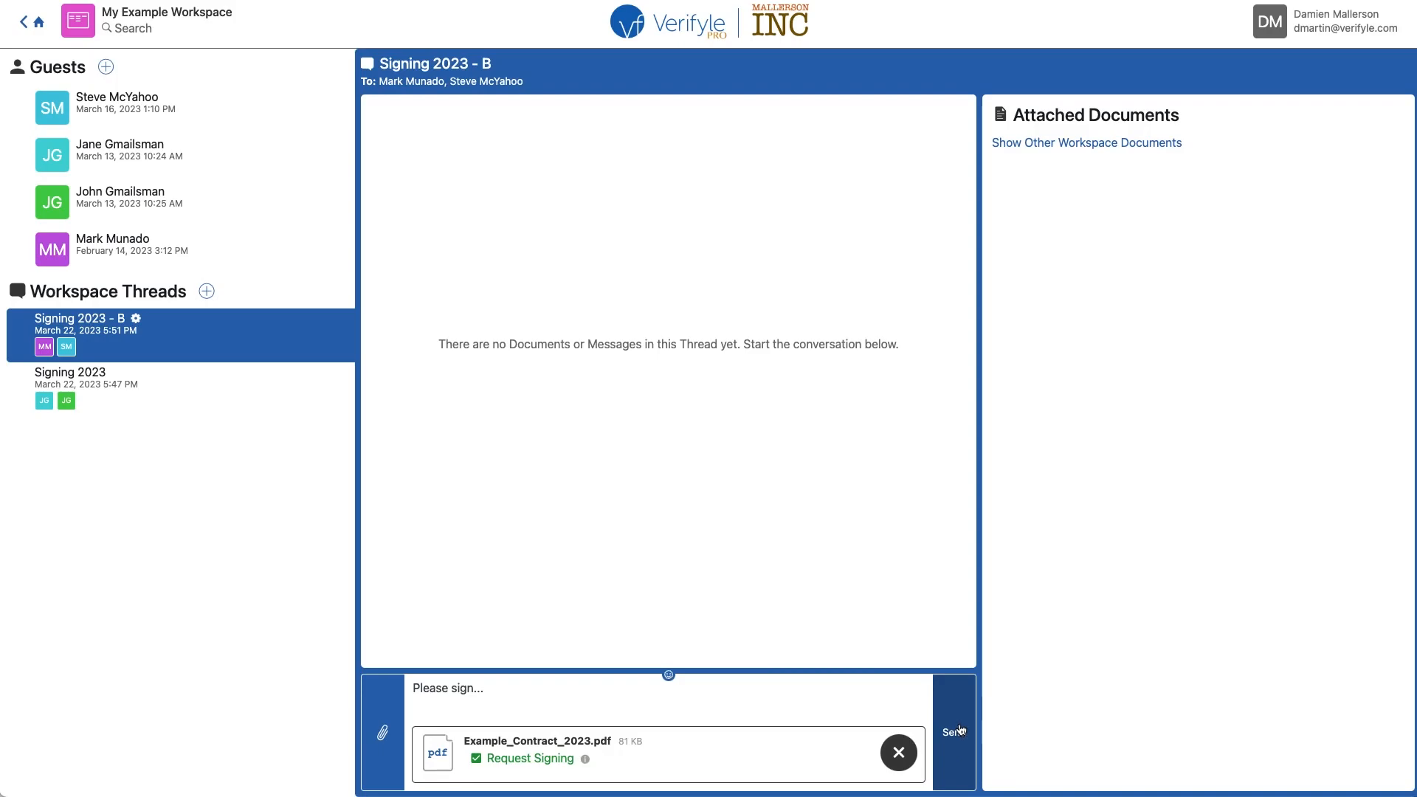
{"action": "left_click", "coordinate": [954, 732]}
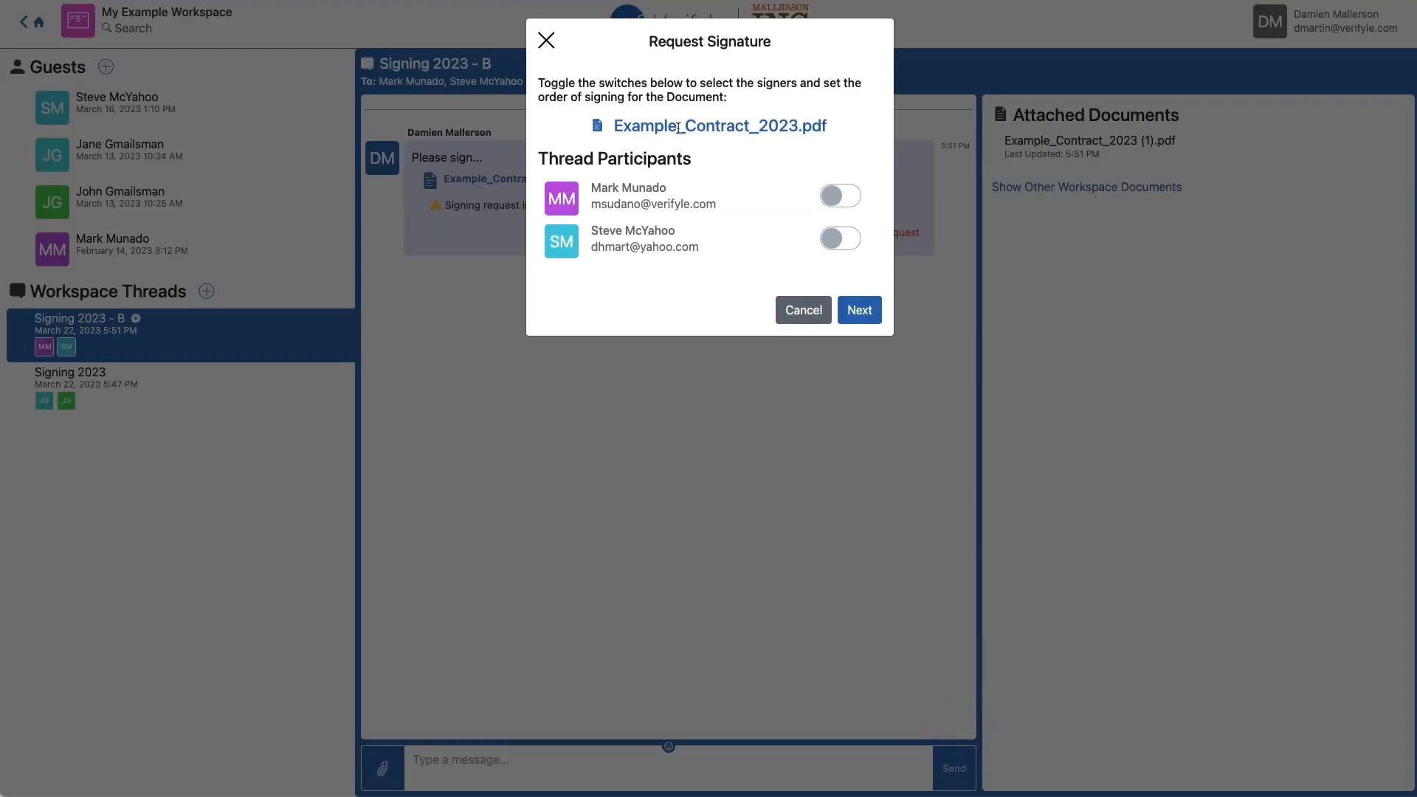
{"action": "mouse_move", "coordinate": [772, 179]}
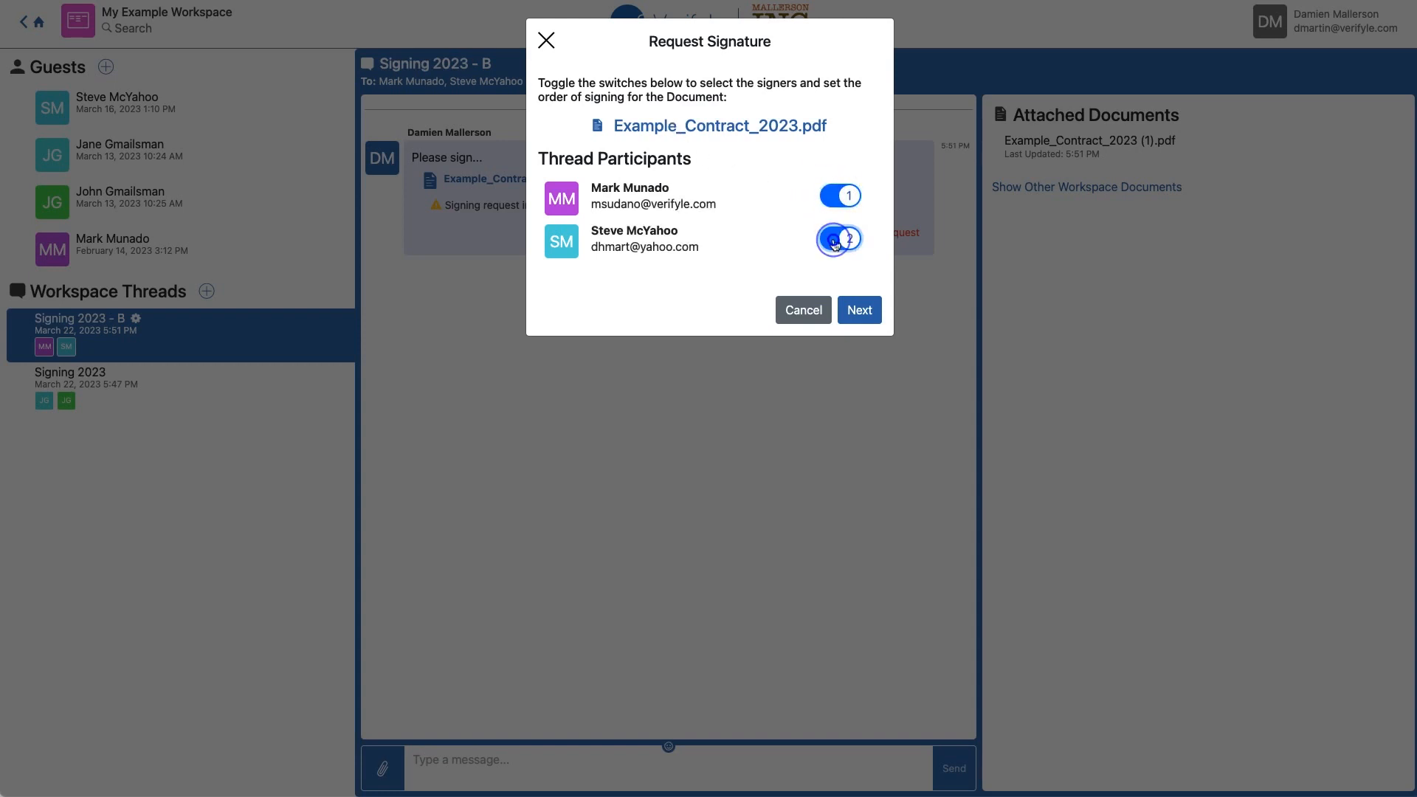
- Add SM as second signer after MM, accept both signers' default settings, and proceed to field placement
{"action": "left_click", "coordinate": [856, 308]}
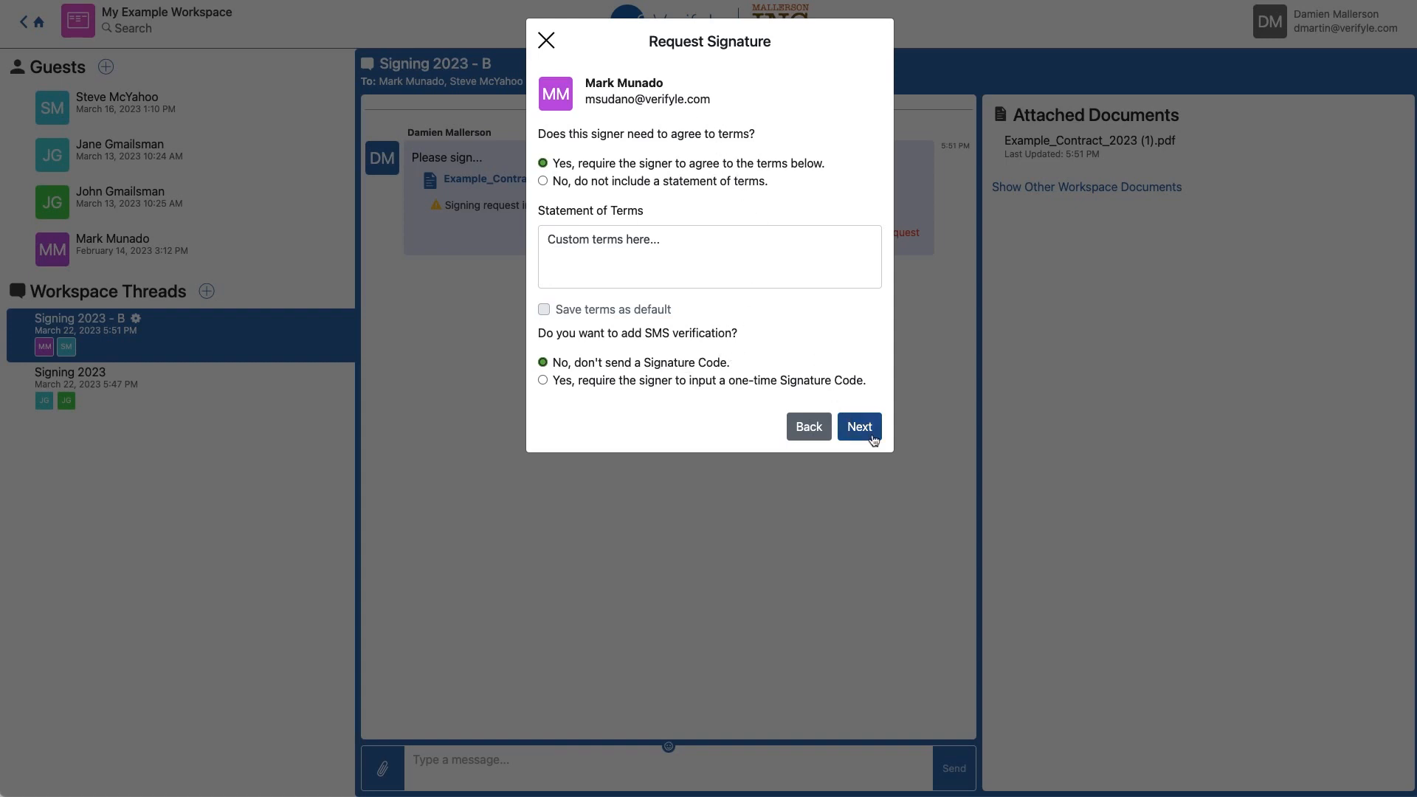
{"action": "left_click", "coordinate": [859, 425]}
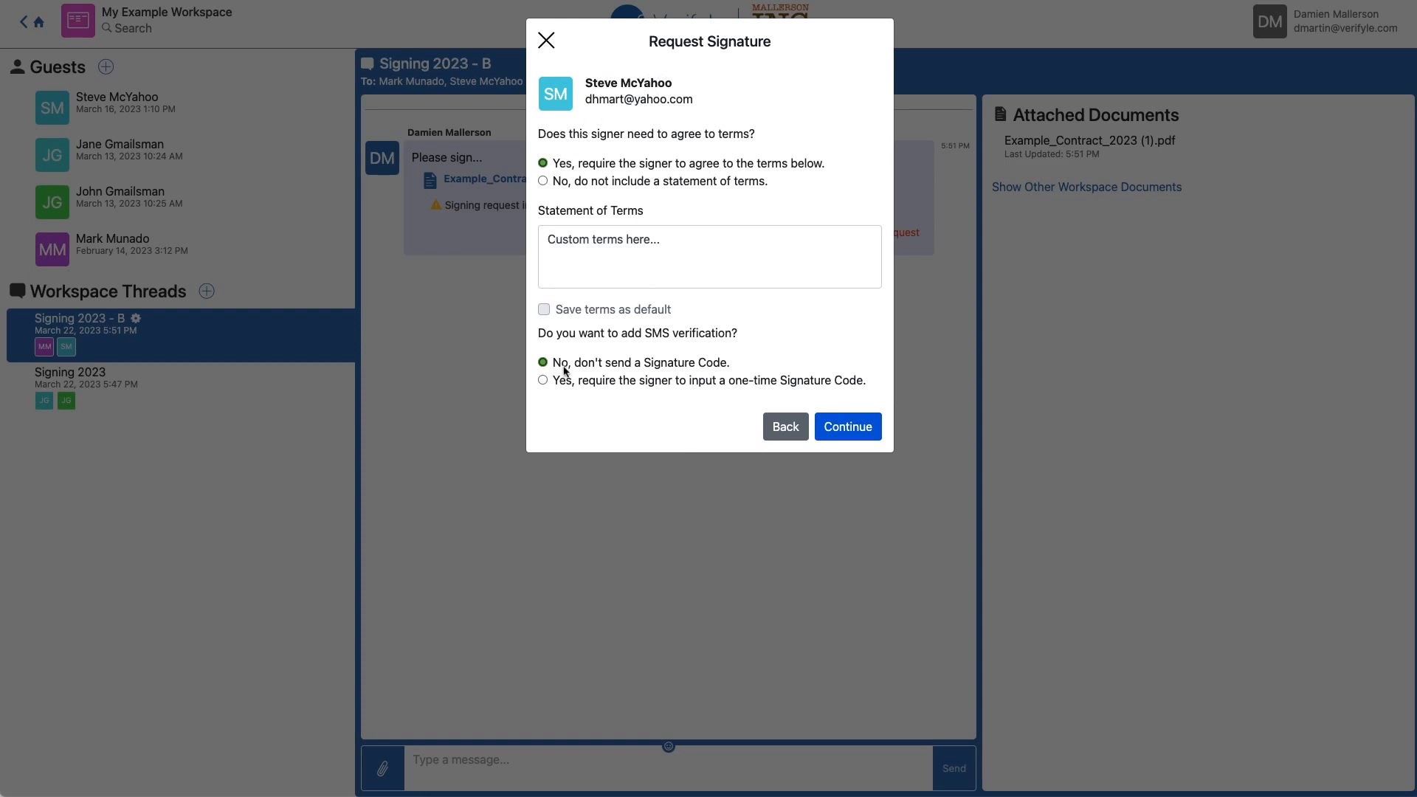
{"action": "mouse_move", "coordinate": [626, 357]}
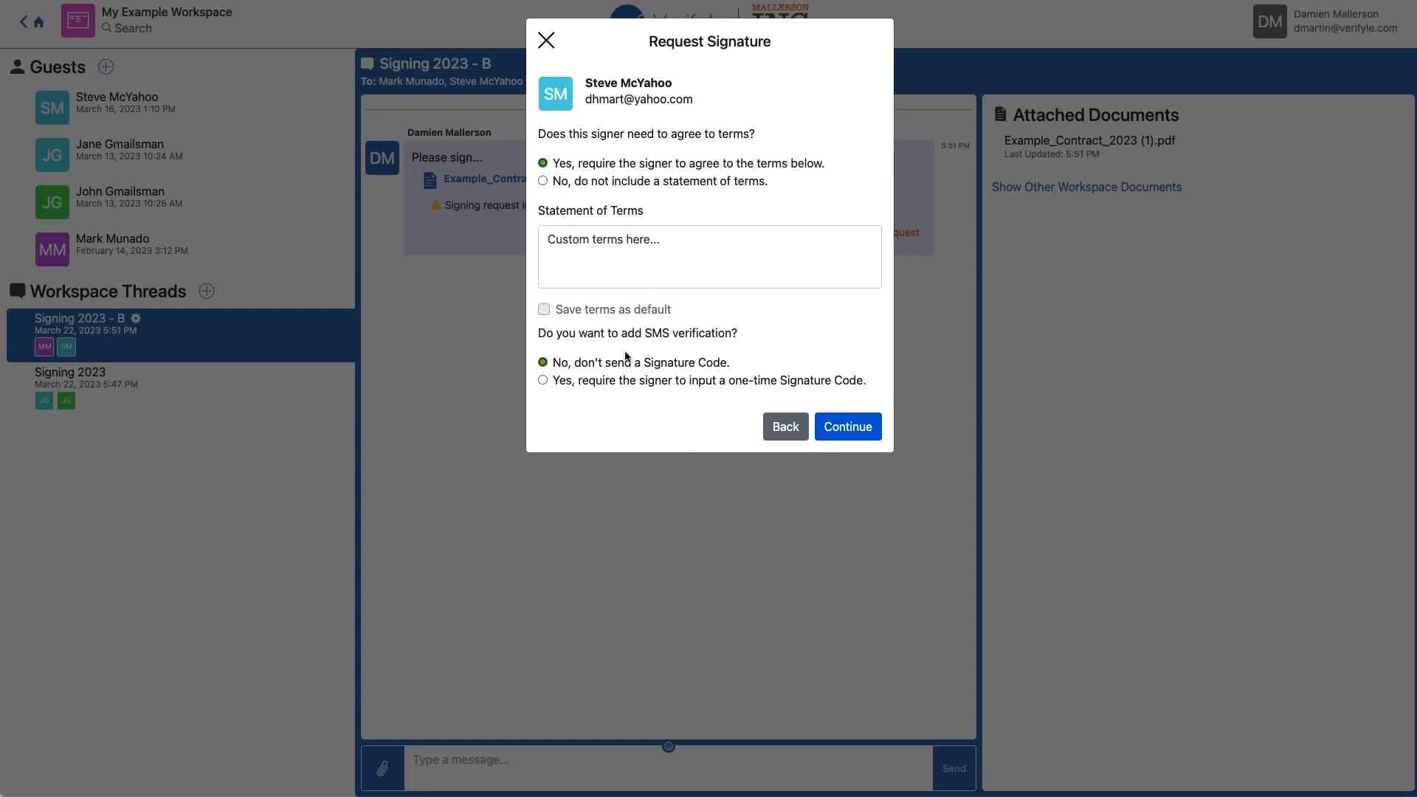
{"action": "left_click", "coordinate": [845, 425]}
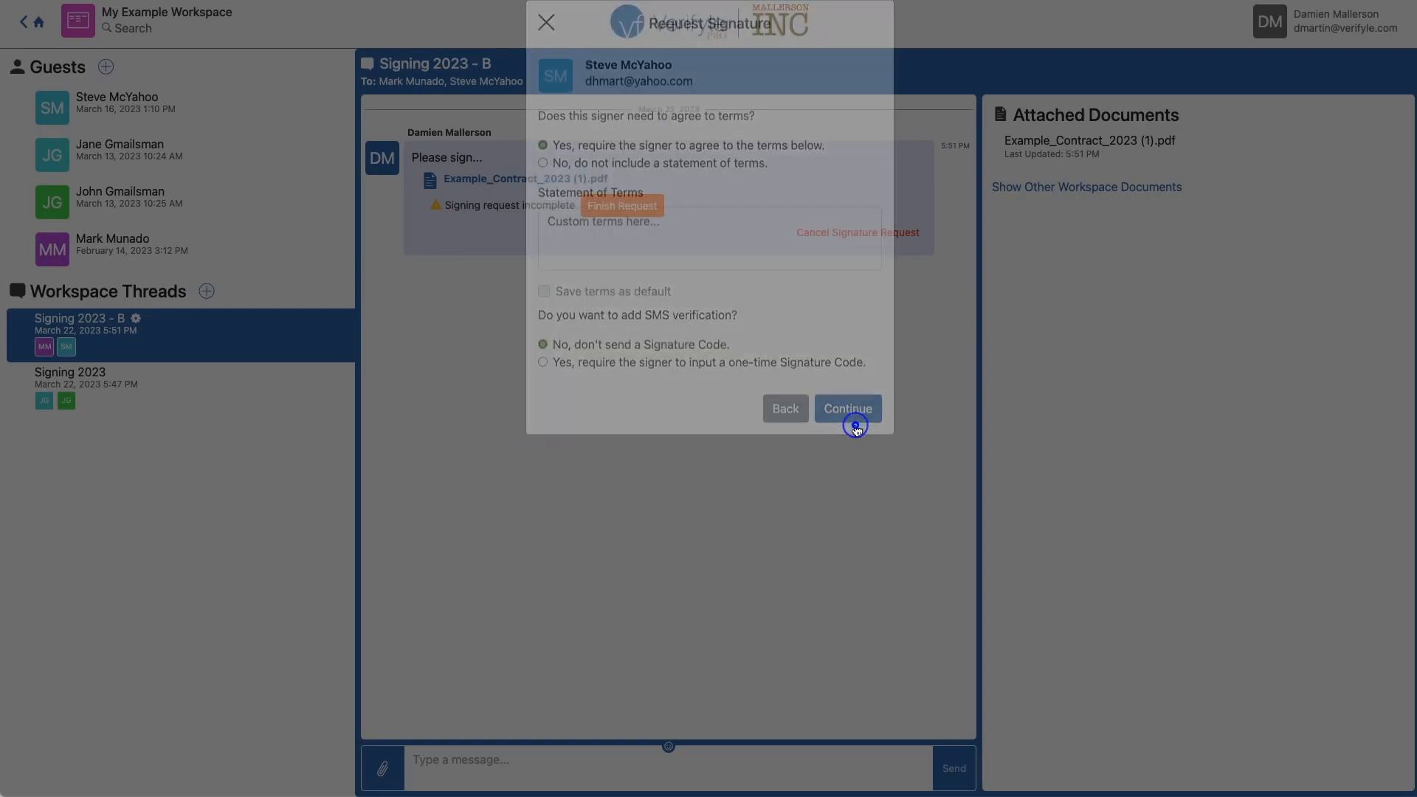
{"action": "left_click", "coordinate": [845, 409]}
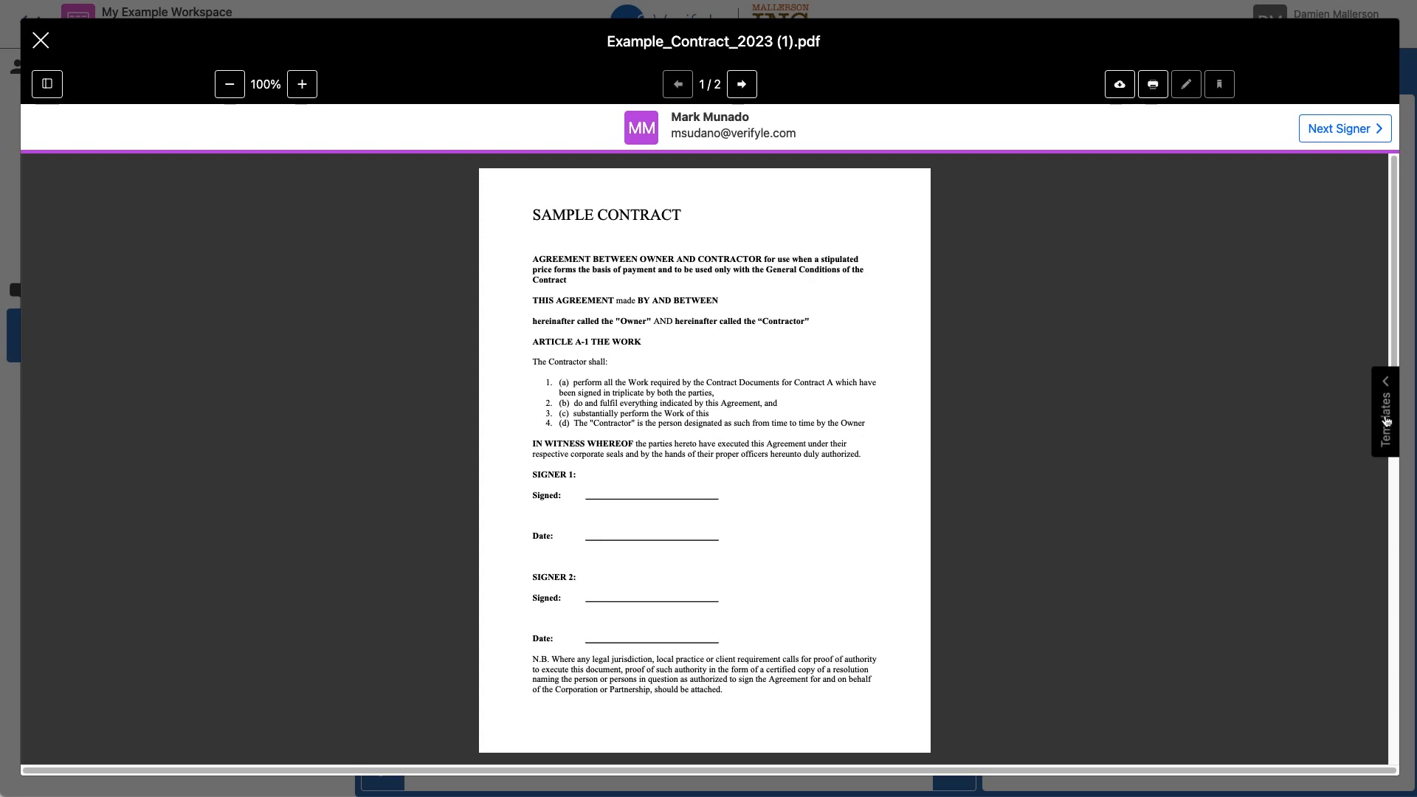
- Apply the saved signer_1 template to Mark's signature fields
{"action": "left_click", "coordinate": [1384, 414]}
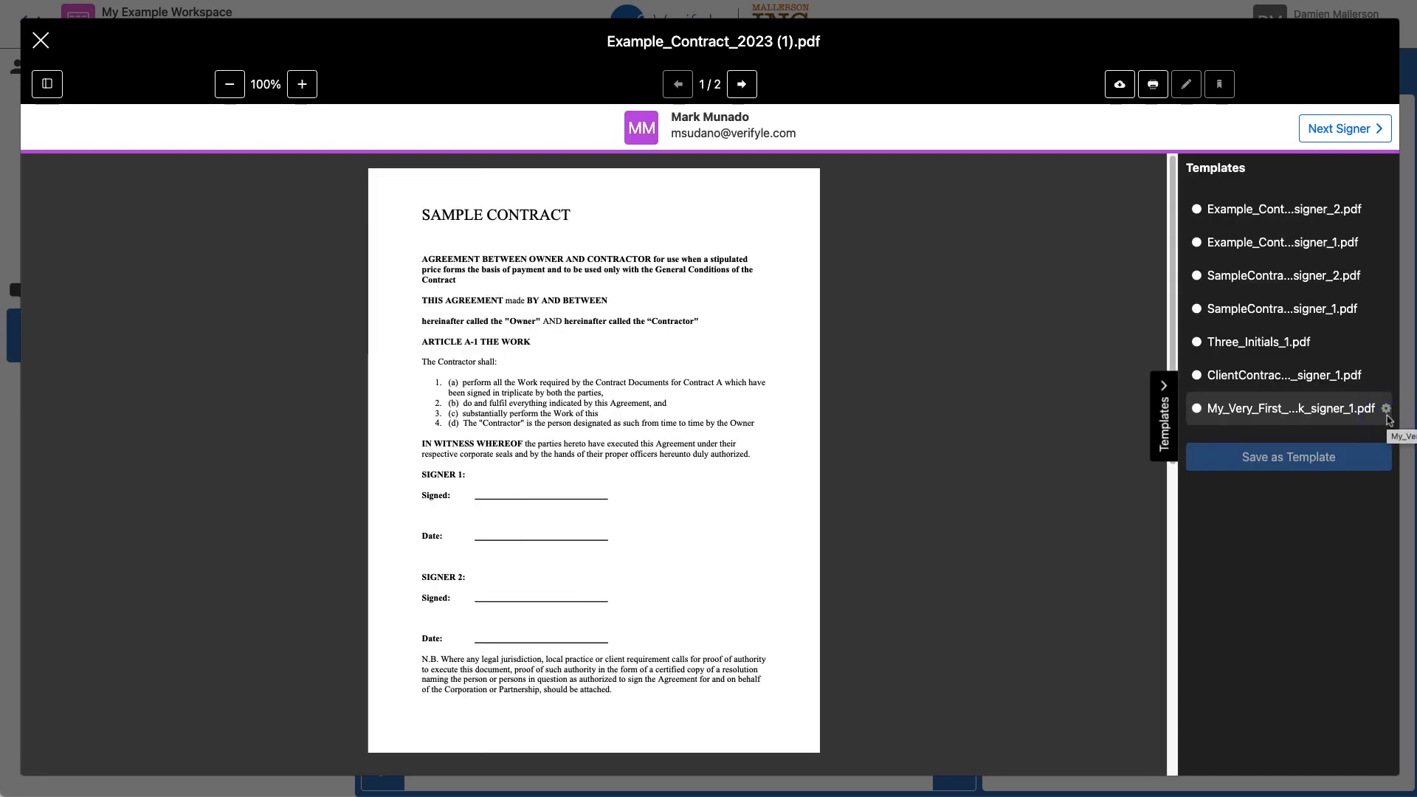
{"action": "mouse_move", "coordinate": [1278, 242]}
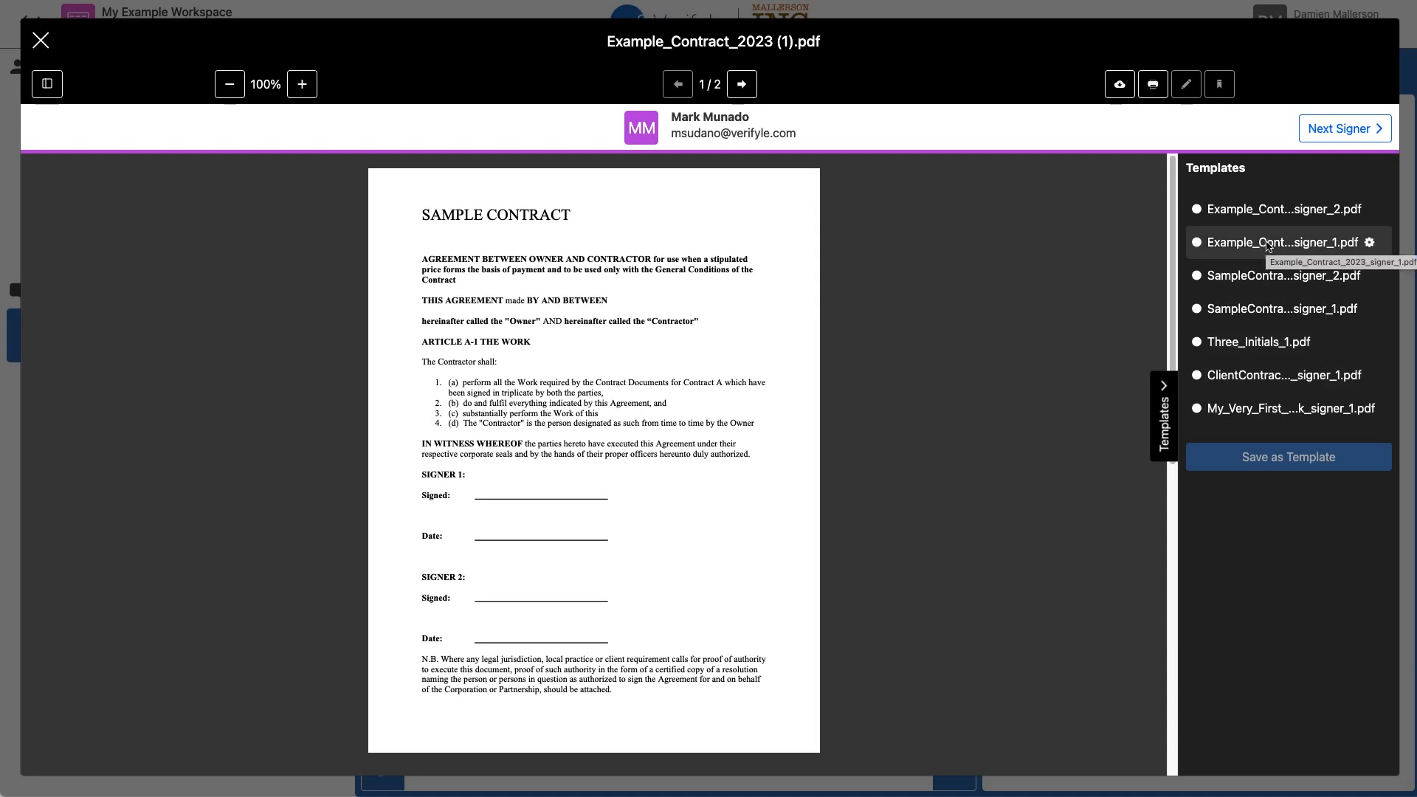
{"action": "left_click", "coordinate": [1281, 240]}
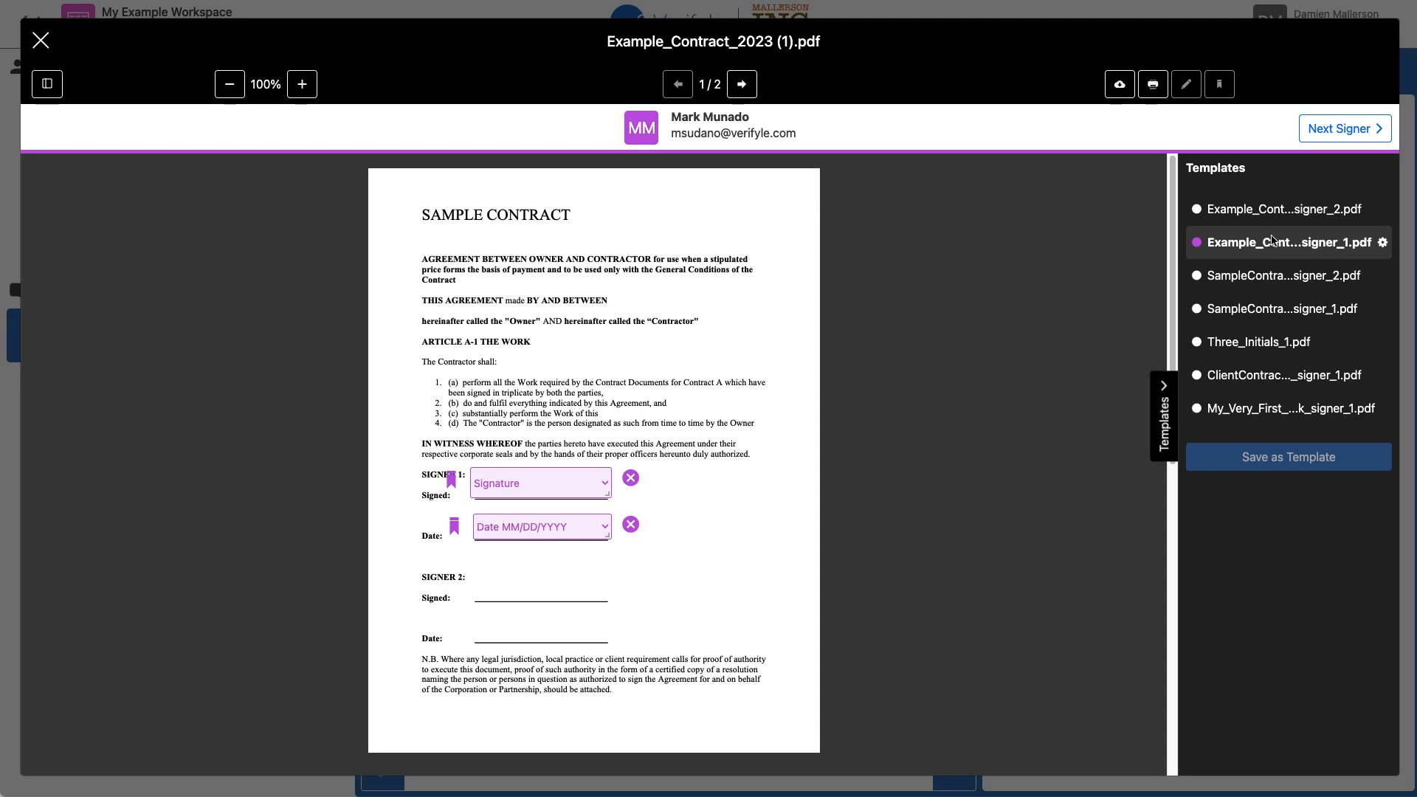
{"action": "left_click", "coordinate": [1345, 127]}
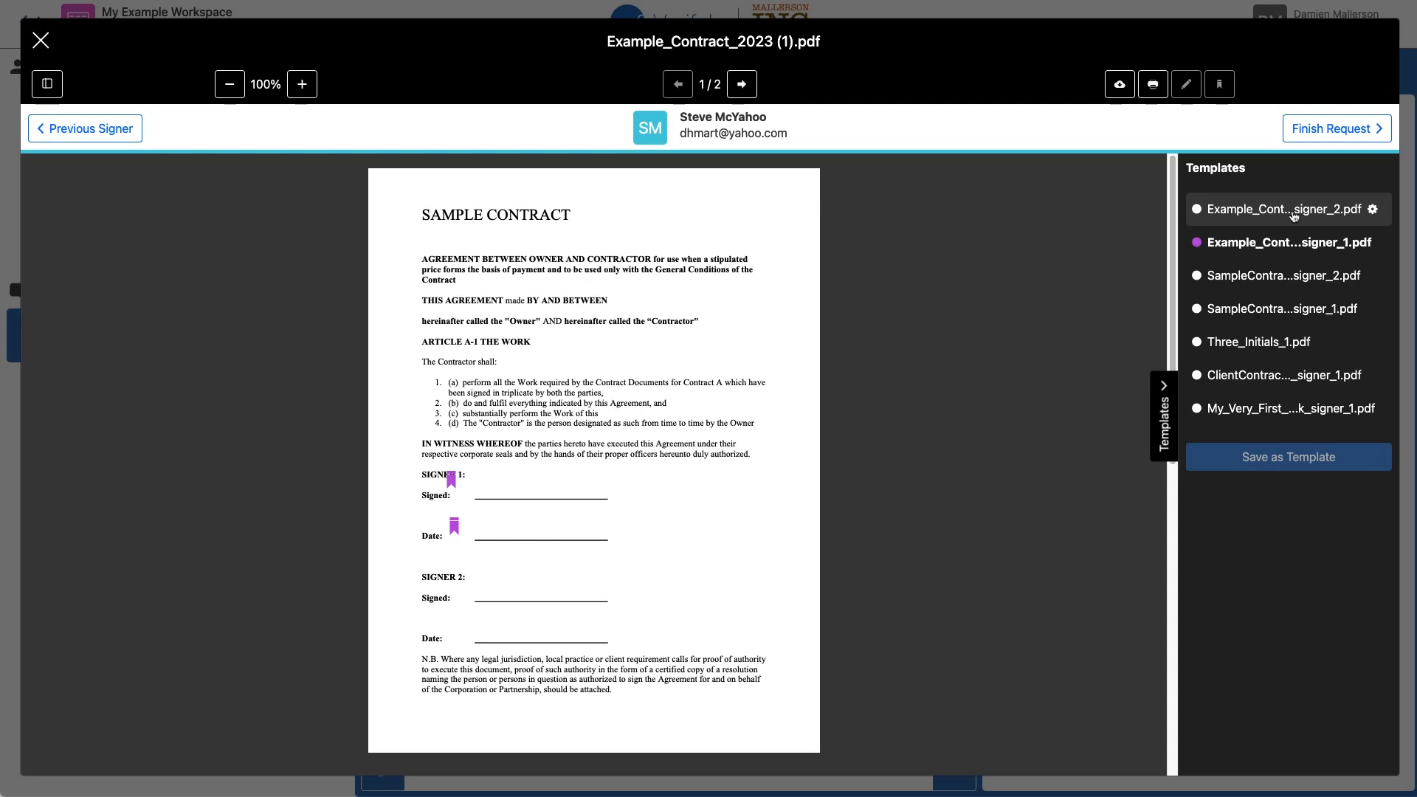
{"action": "mouse_move", "coordinate": [1278, 208]}
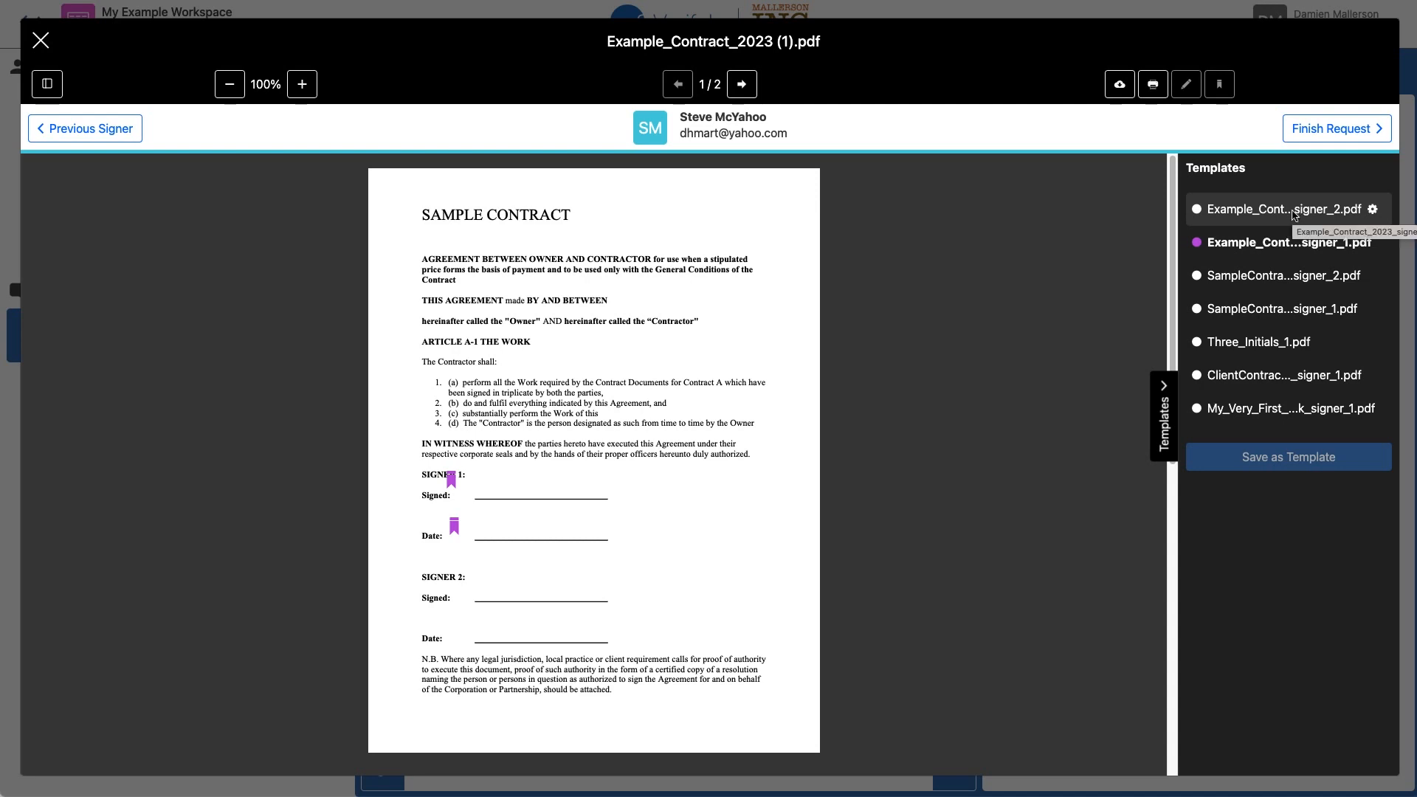
- Apply the signer_2 template to Steve and submit the Signing 2023 - B request
{"action": "left_click", "coordinate": [1278, 208]}
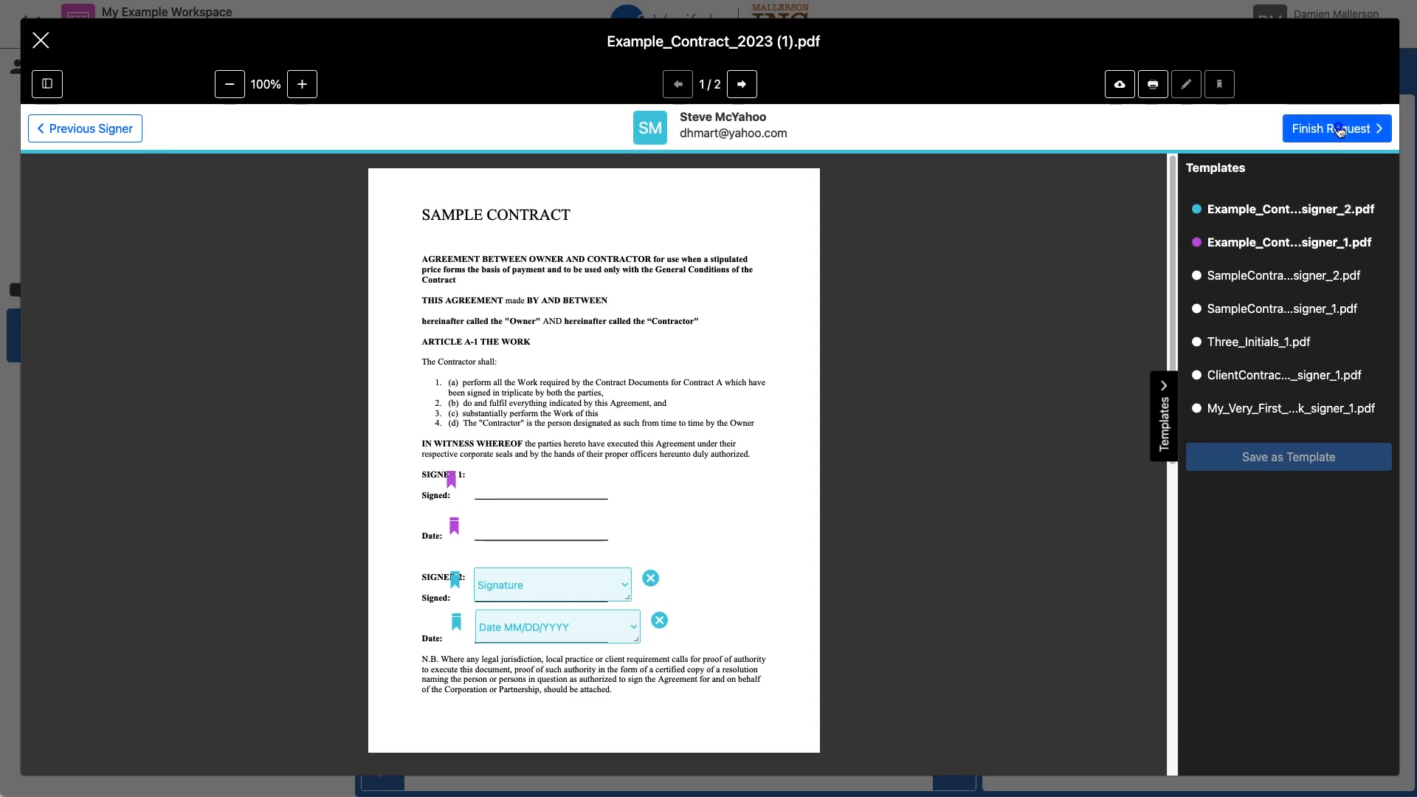
{"action": "left_click", "coordinate": [1337, 126]}
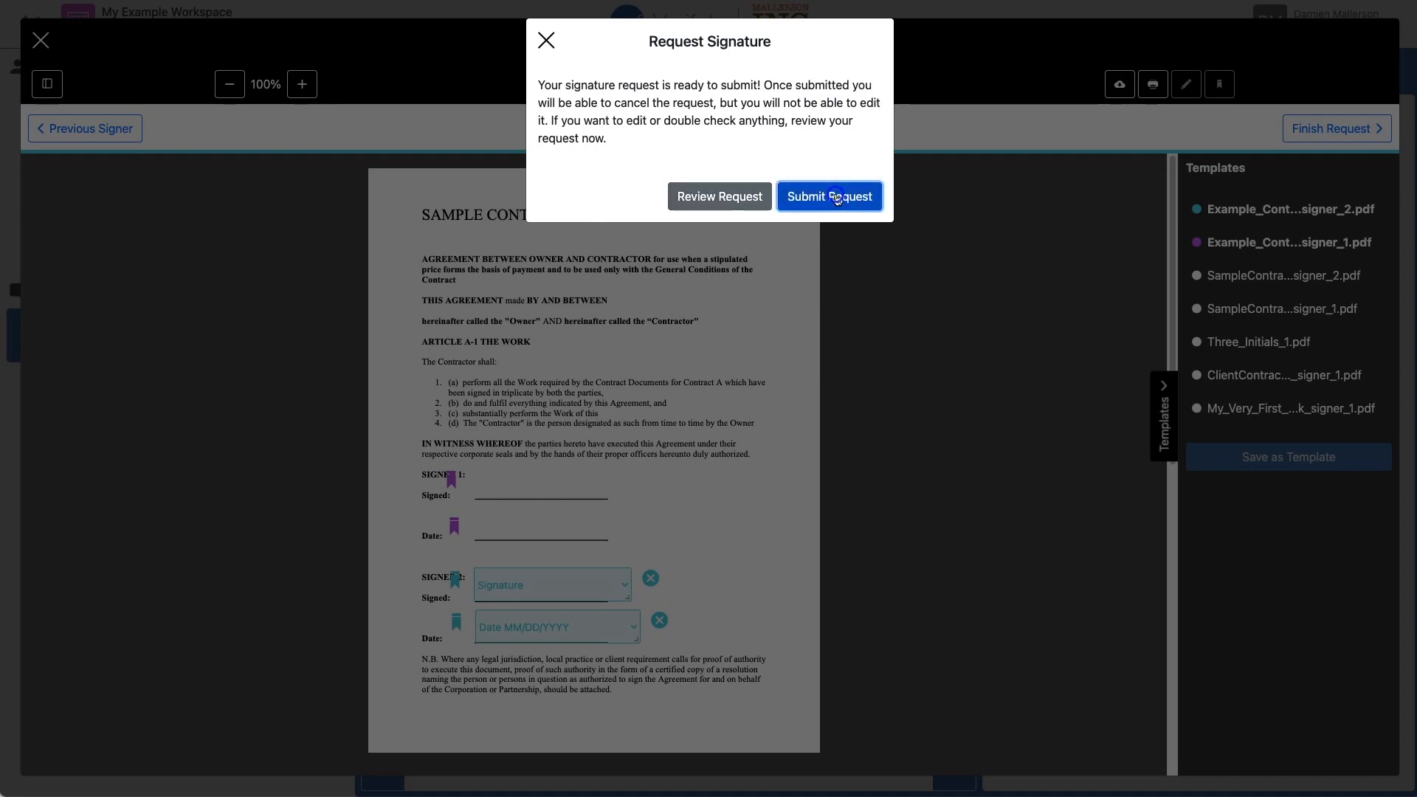
{"action": "left_click", "coordinate": [828, 197]}
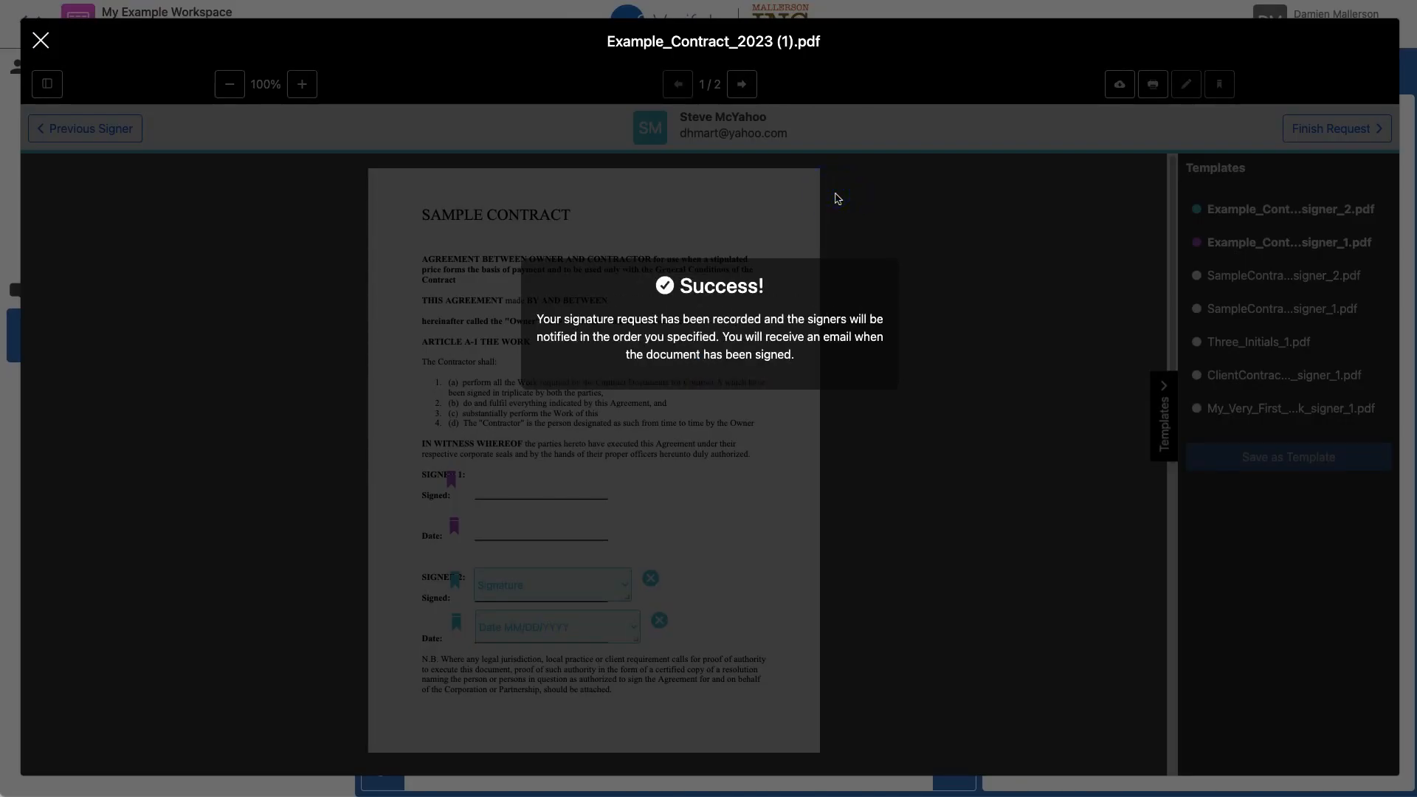